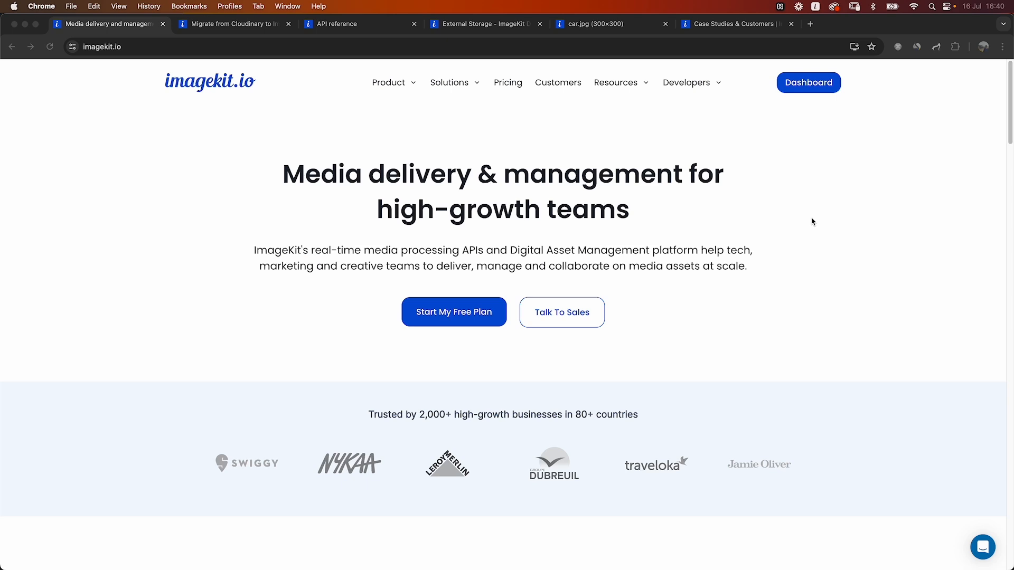
mouse_move(262, 56)
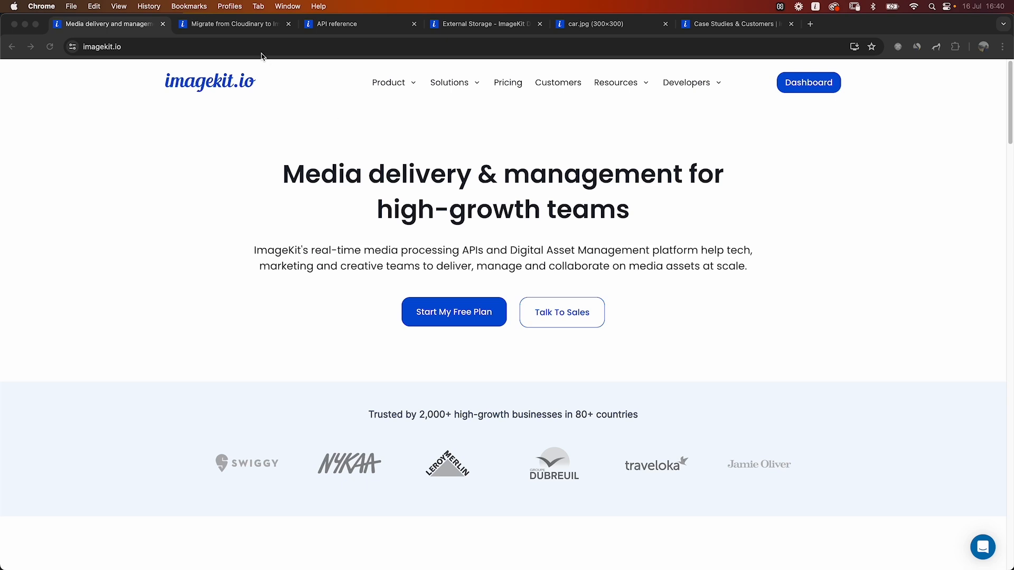
Bring up the Migrate from Cloudinary to ImageKit guide and review its steps.
left_click(234, 25)
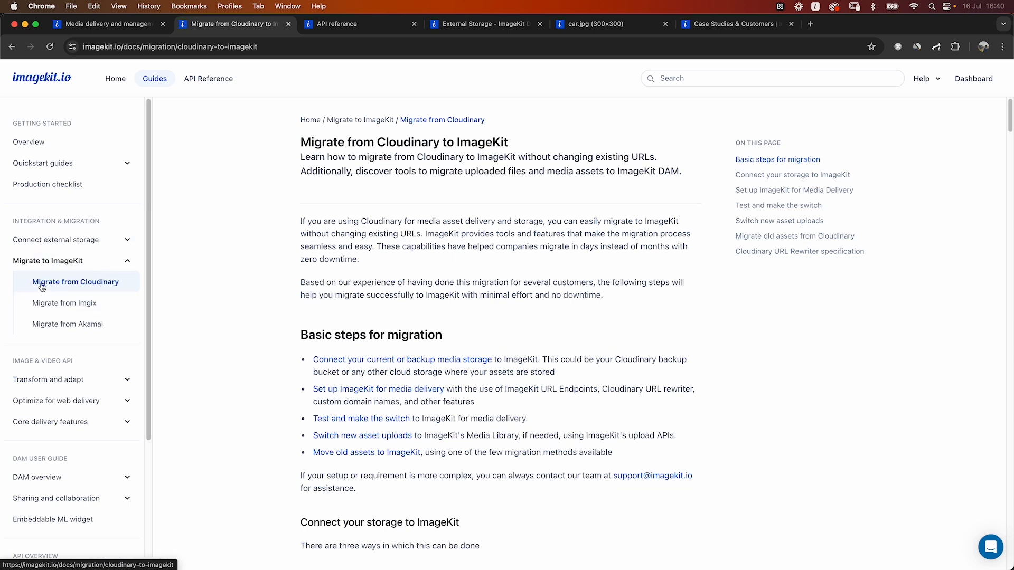
mouse_move(99, 291)
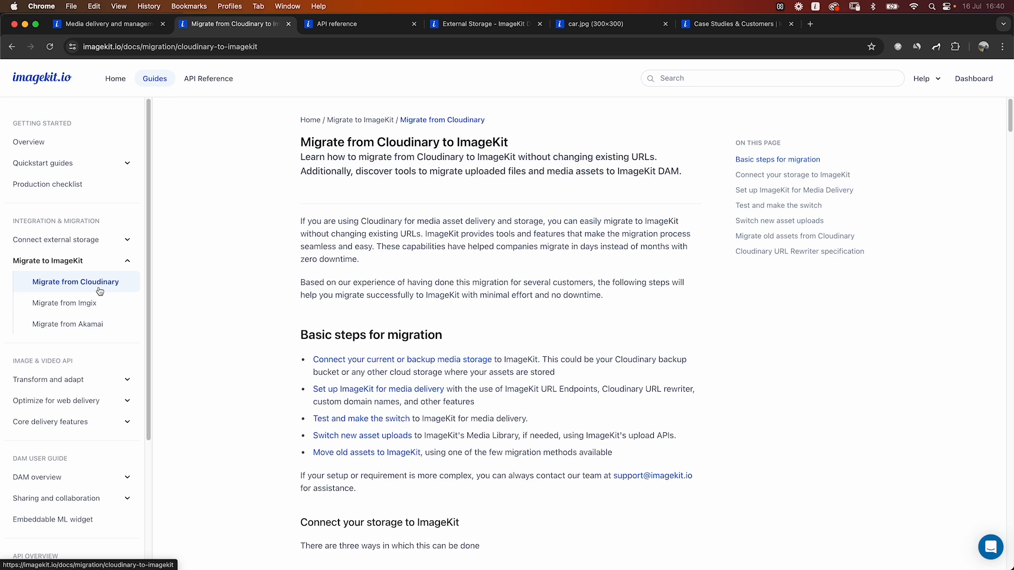
mouse_move(201, 302)
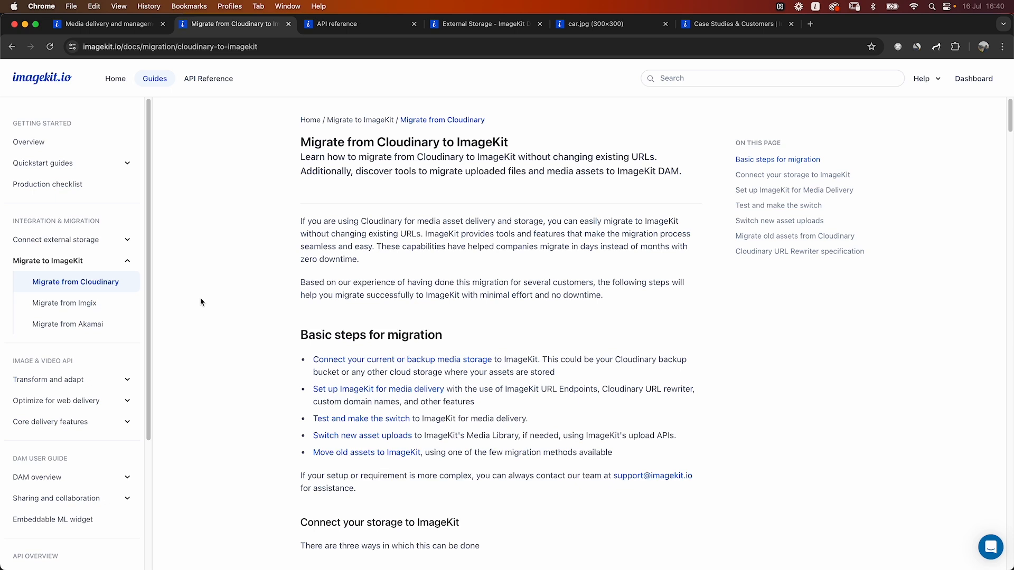
mouse_move(498, 193)
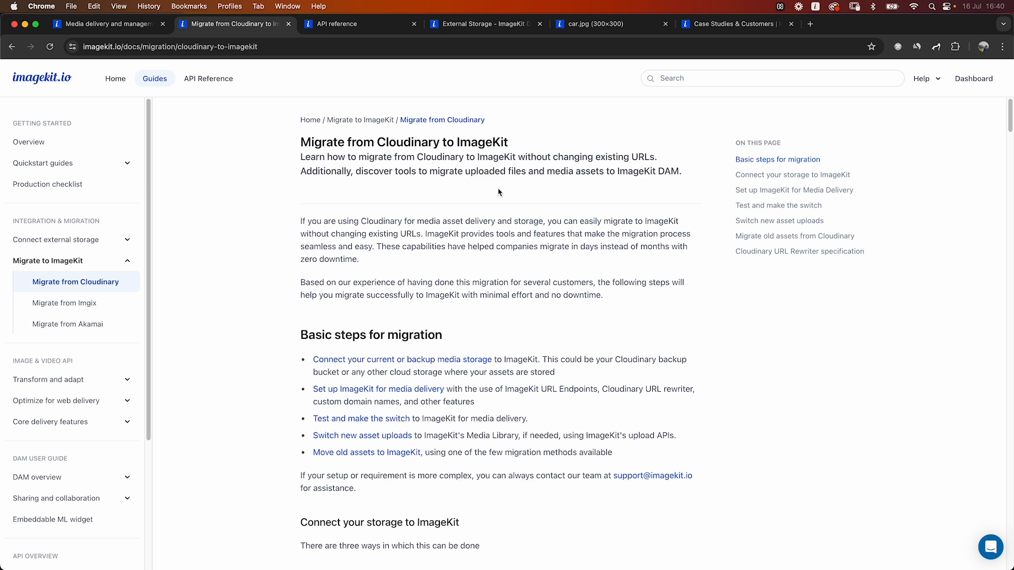
mouse_move(518, 121)
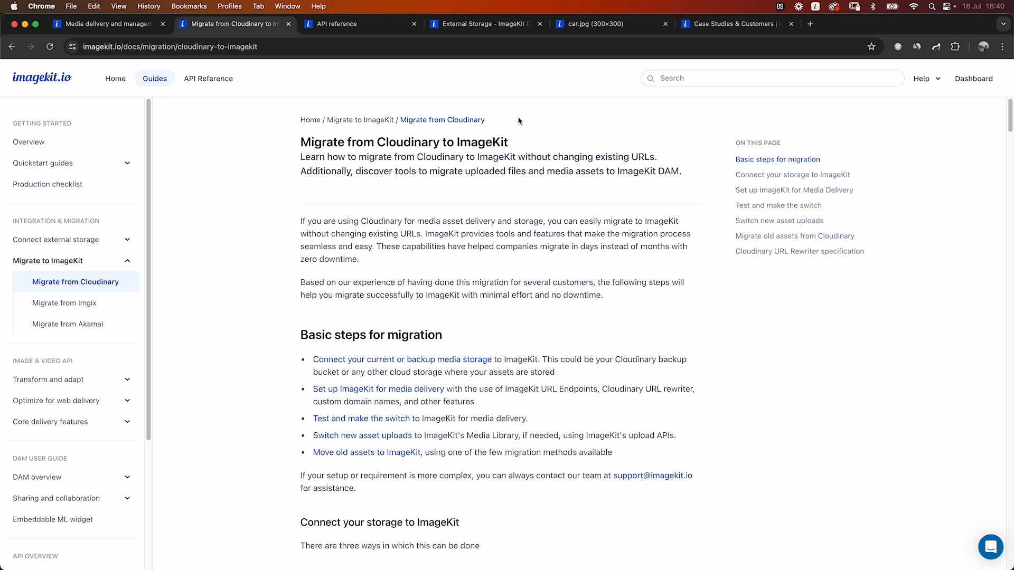
mouse_move(519, 97)
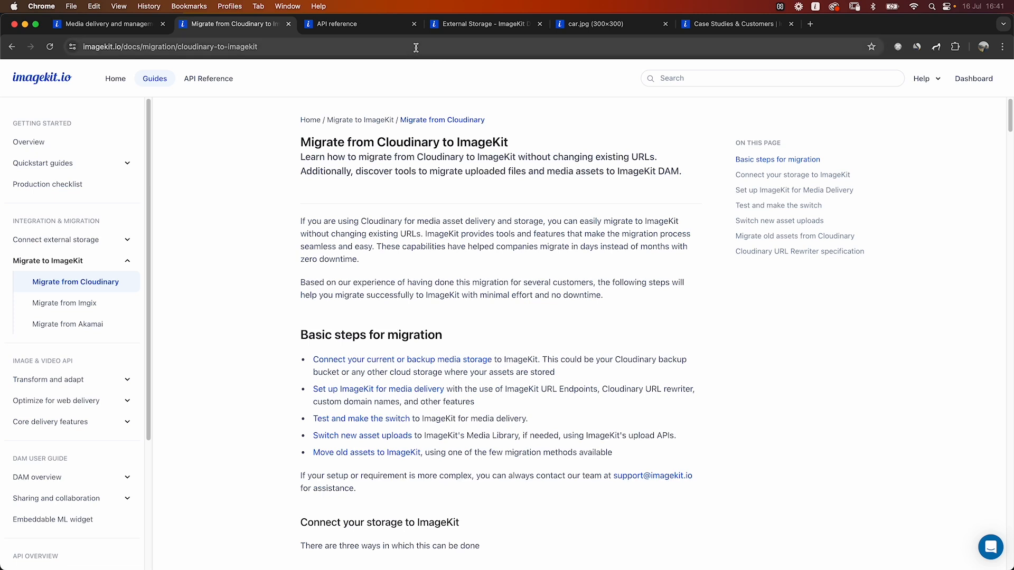
mouse_move(70, 379)
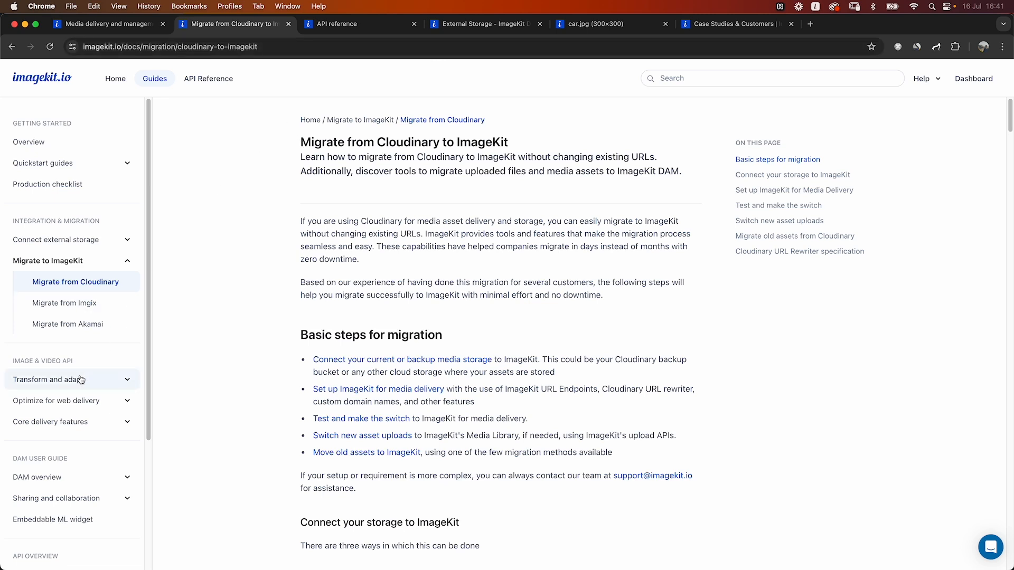
mouse_move(69, 400)
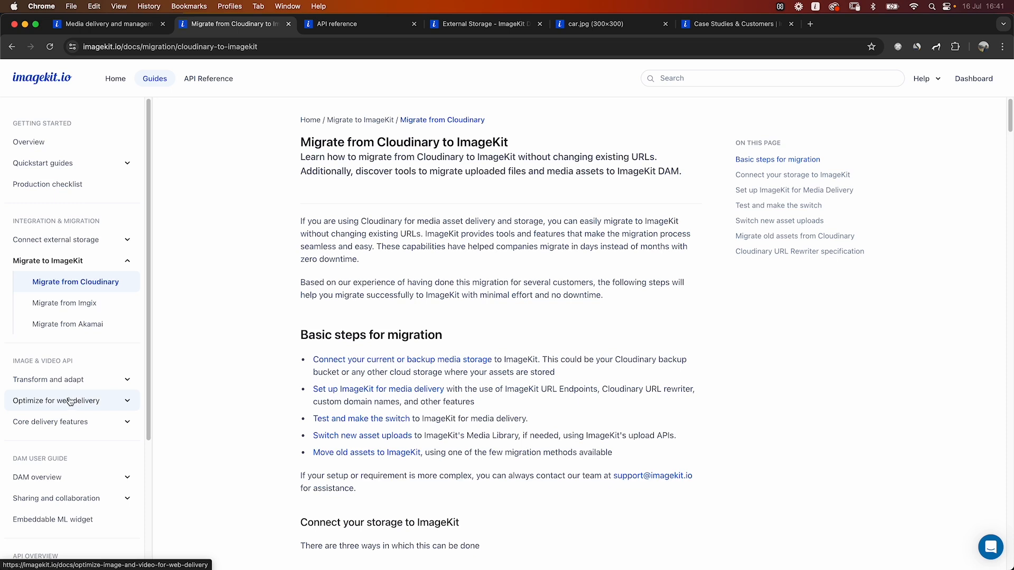
mouse_move(81, 483)
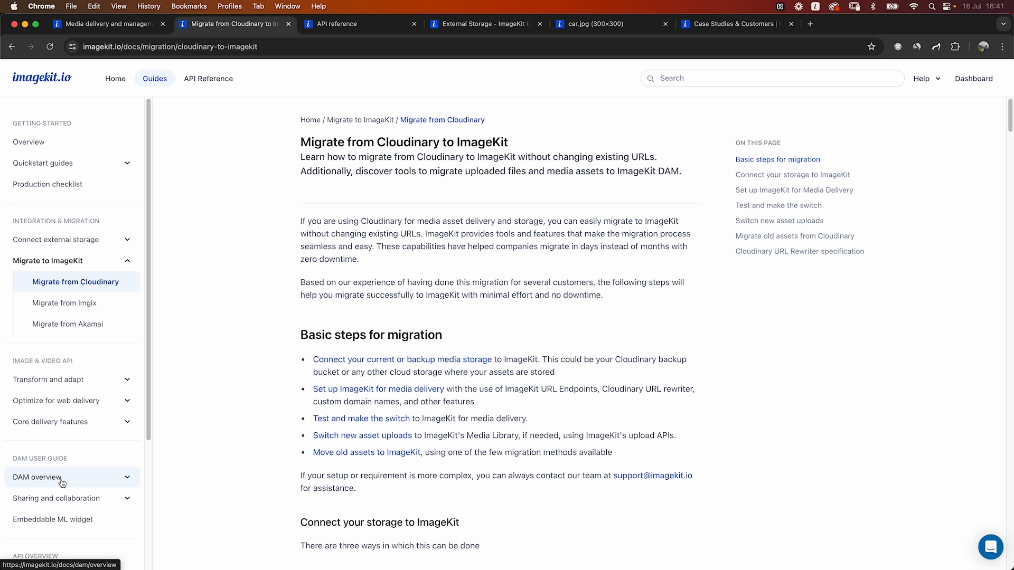
mouse_move(181, 410)
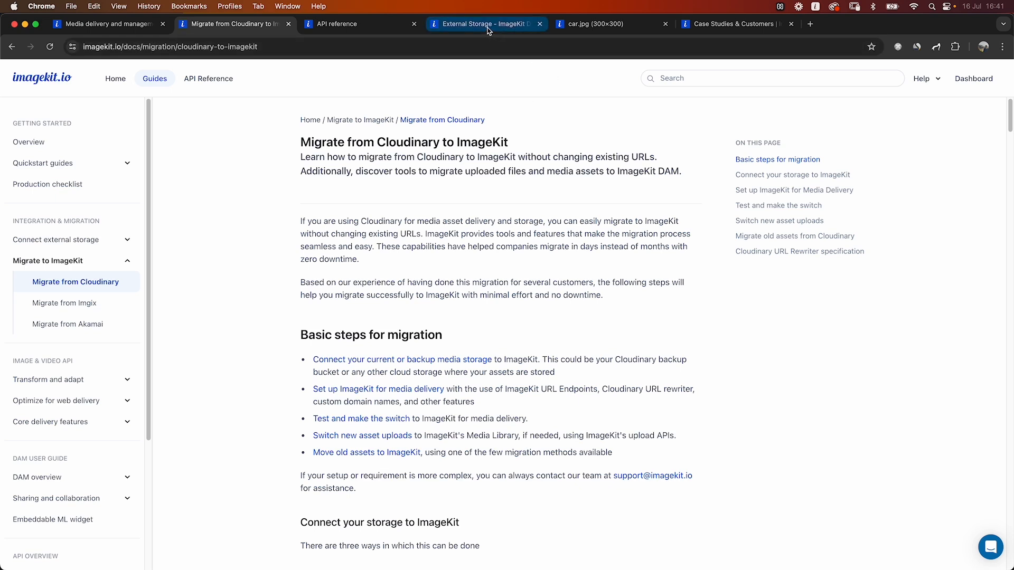
Browse the media library's folders and files, check the New menu, and show Venice boardwalk.jpg's actions.
left_click(484, 24)
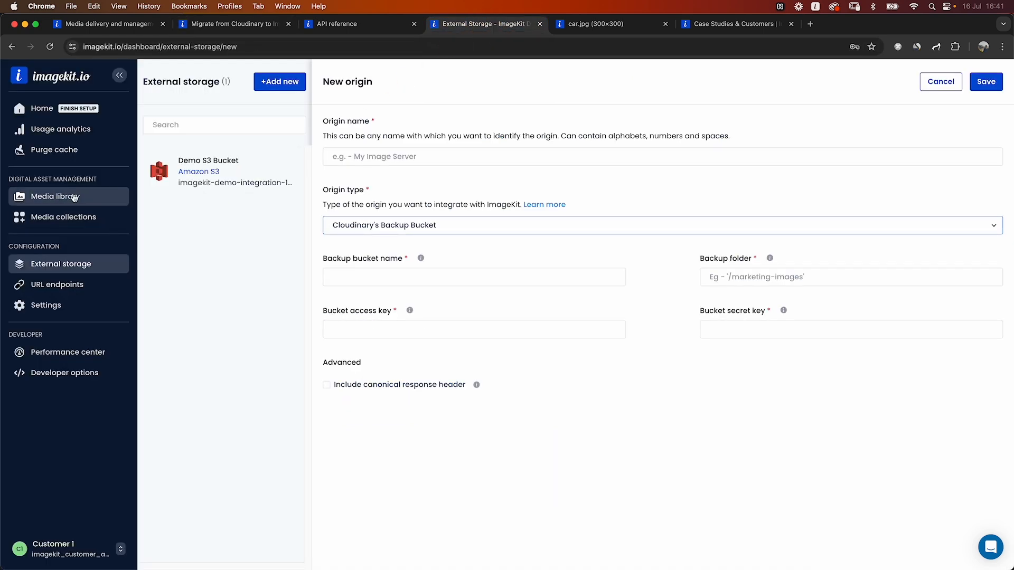
left_click(56, 196)
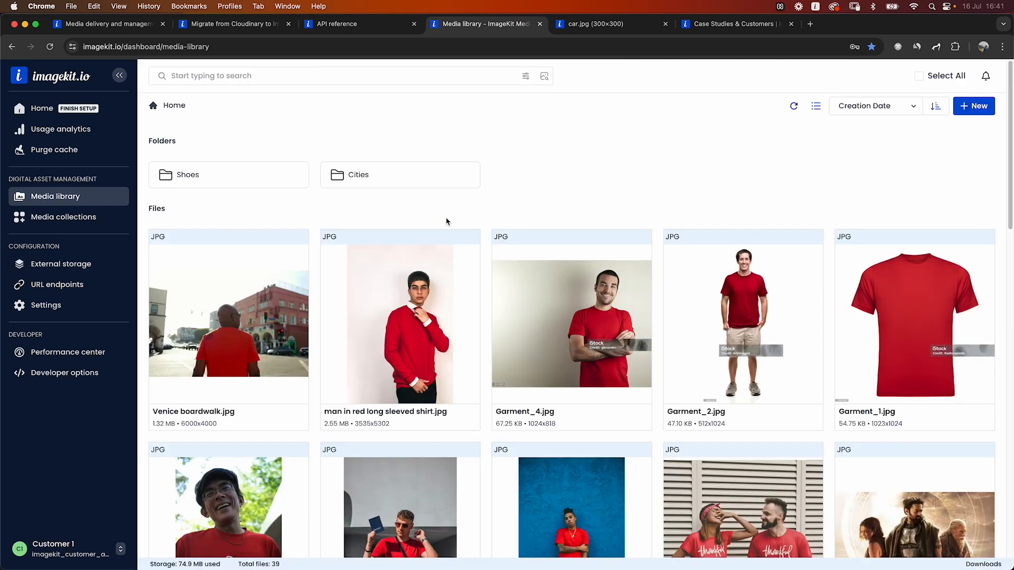
scroll("down", 3)
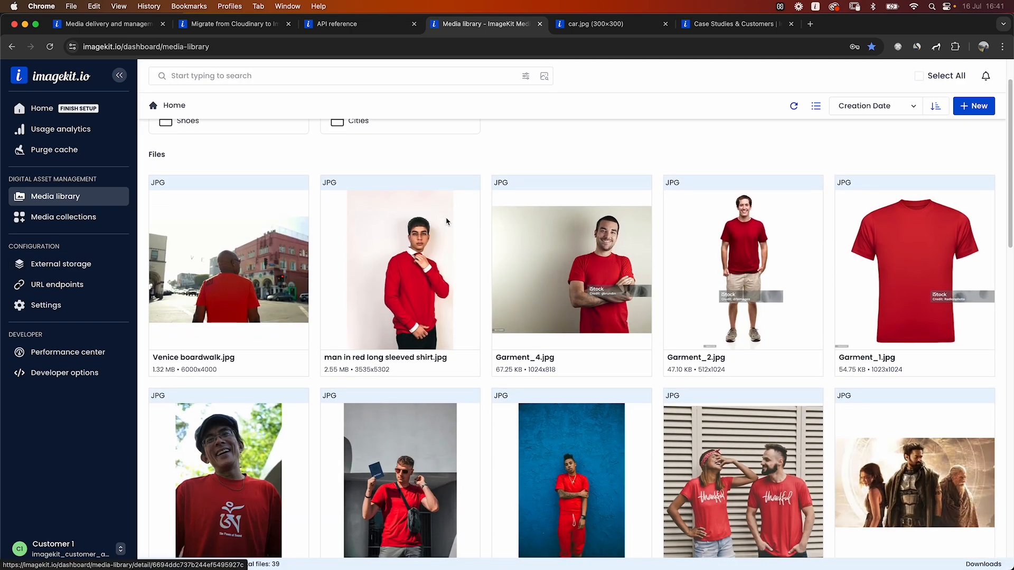
left_click(974, 105)
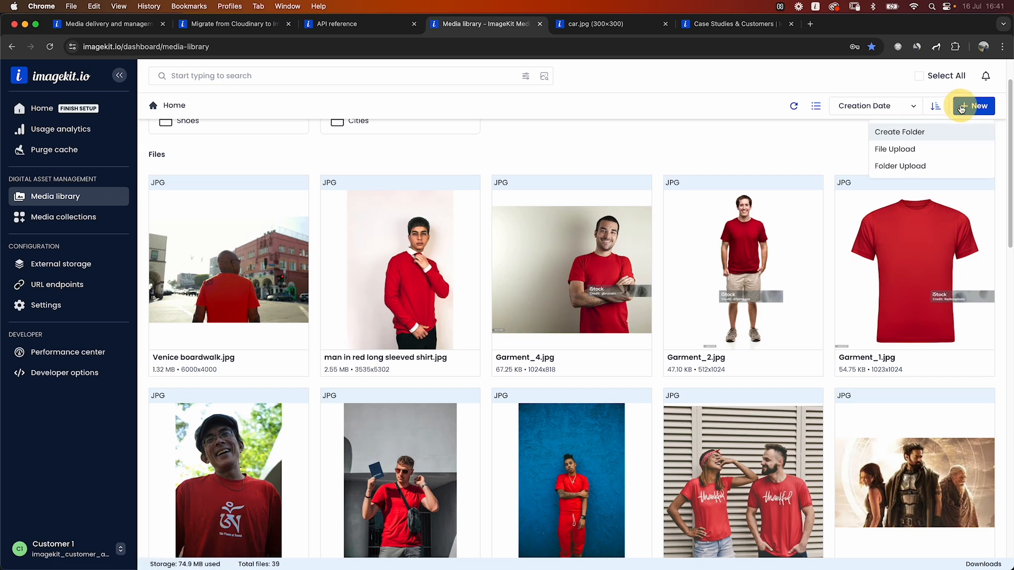
left_click(589, 168)
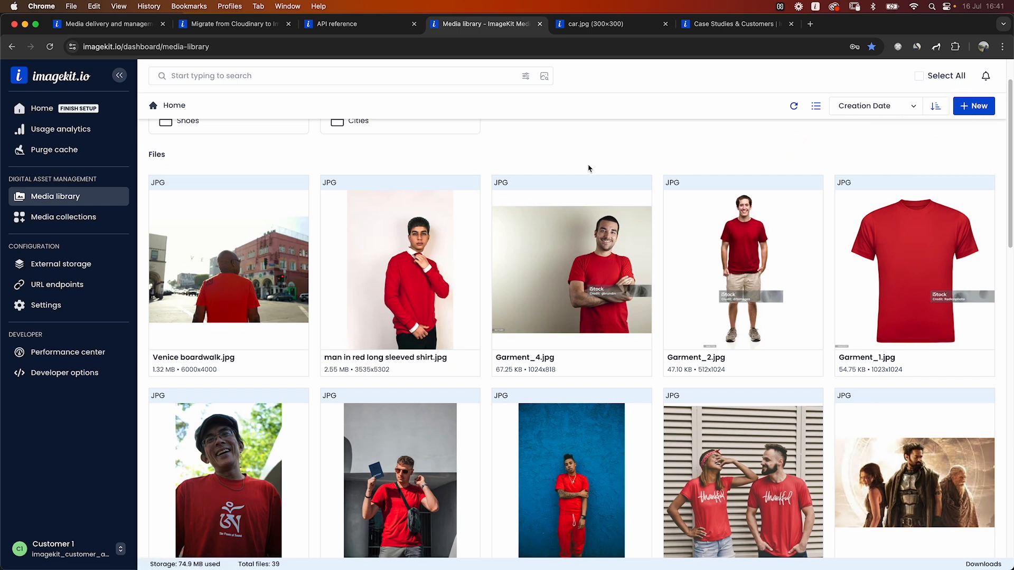
mouse_move(568, 164)
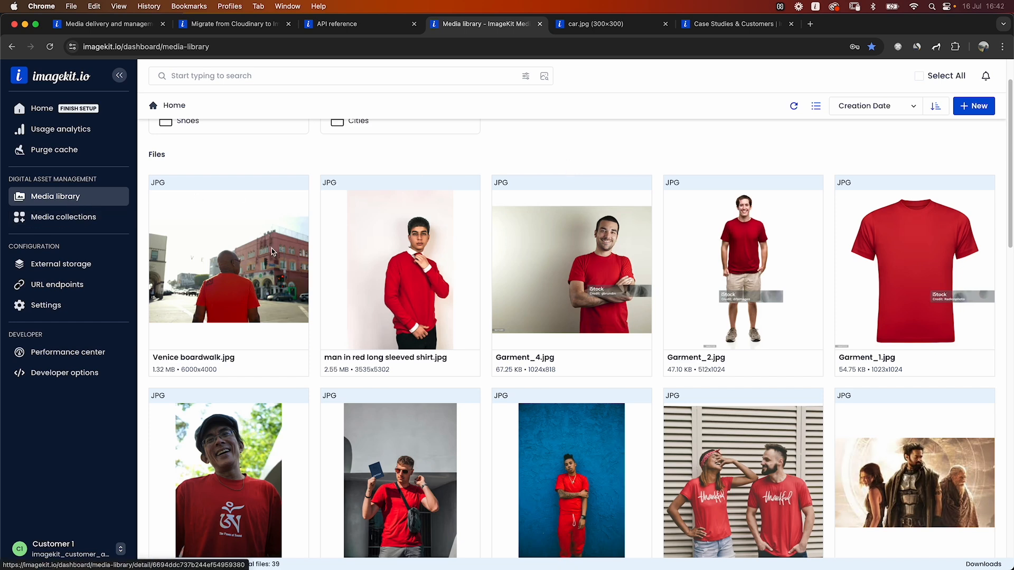
right_click(228, 269)
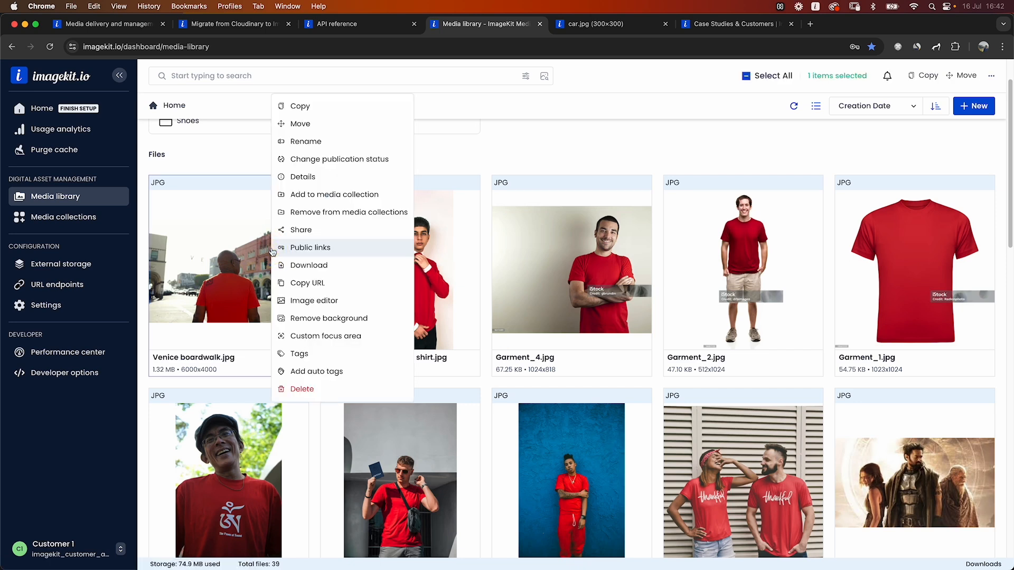
mouse_move(339, 213)
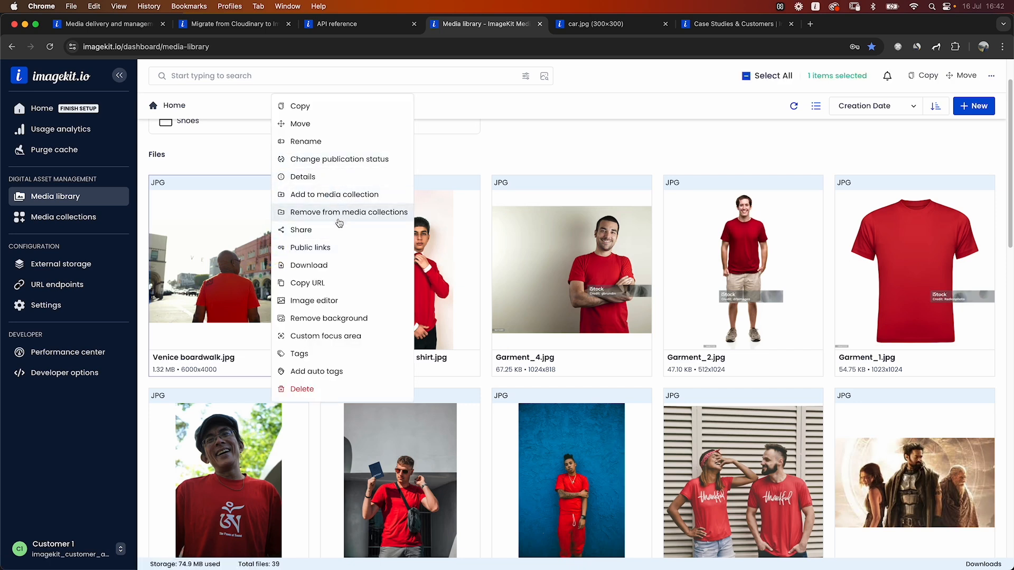
mouse_move(334, 230)
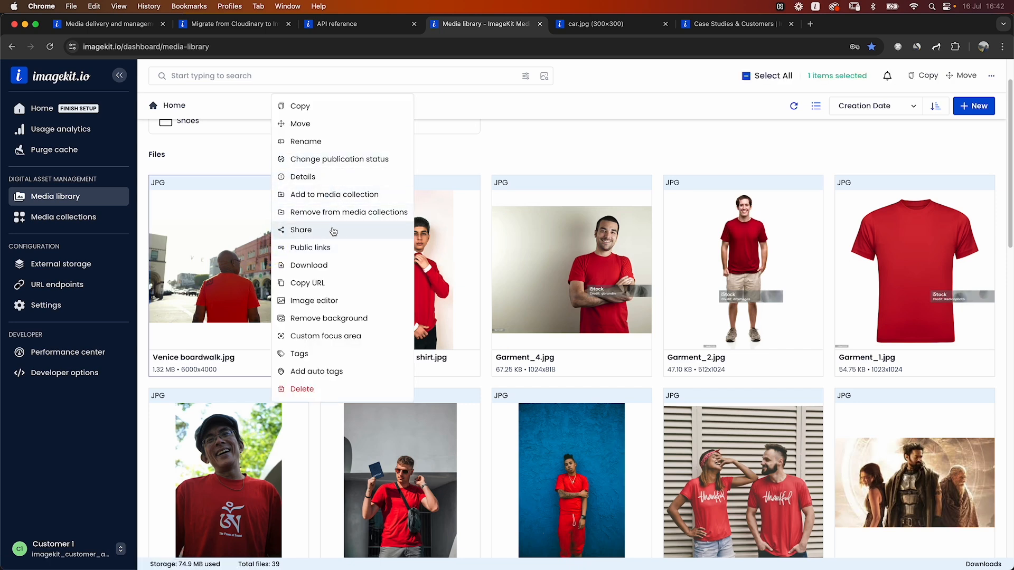
mouse_move(331, 212)
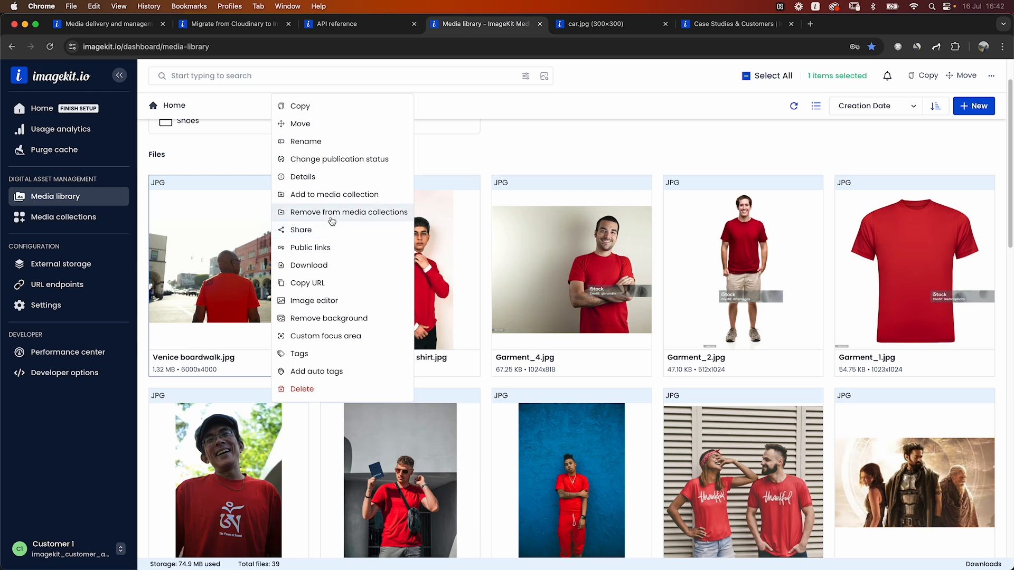
mouse_move(443, 170)
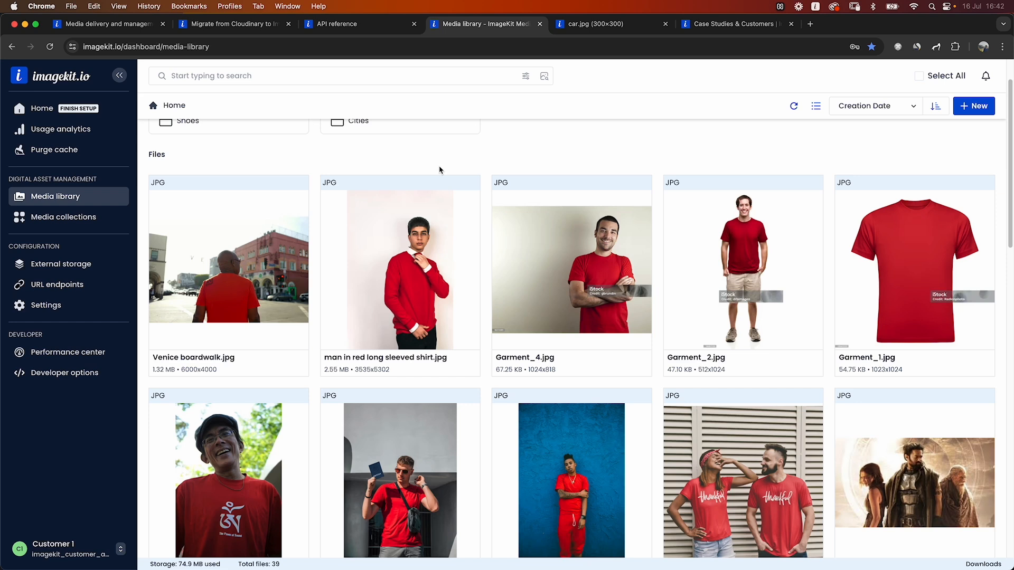
mouse_move(408, 170)
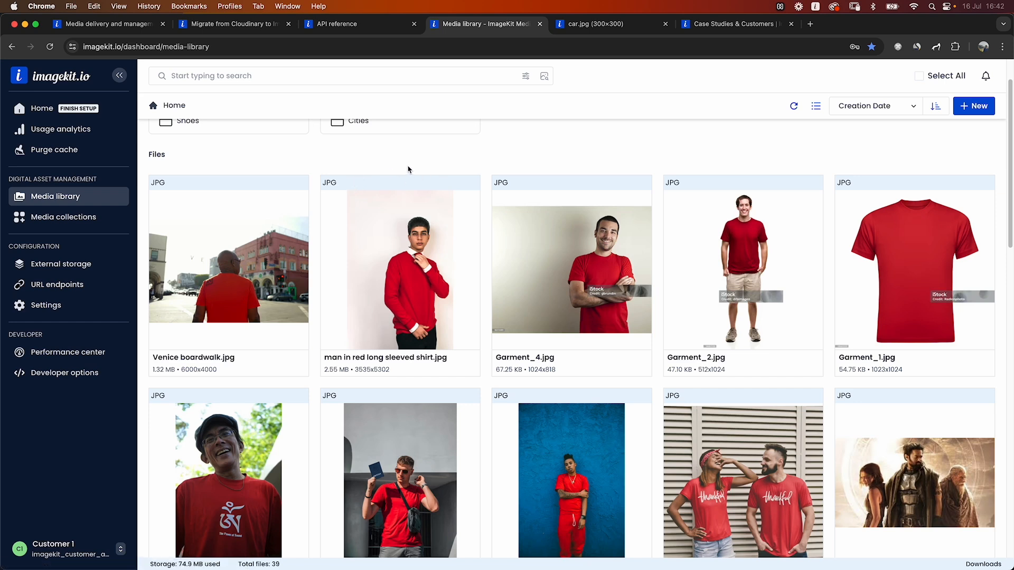
mouse_move(606, 165)
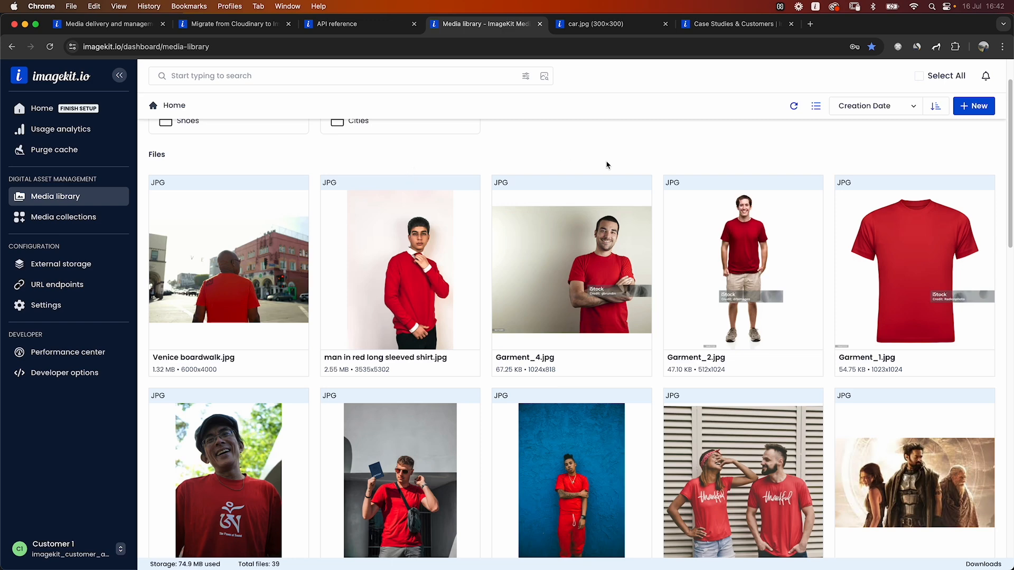
Review the API reference's base URL and authentication, with a brief look back at the media library.
left_click(336, 24)
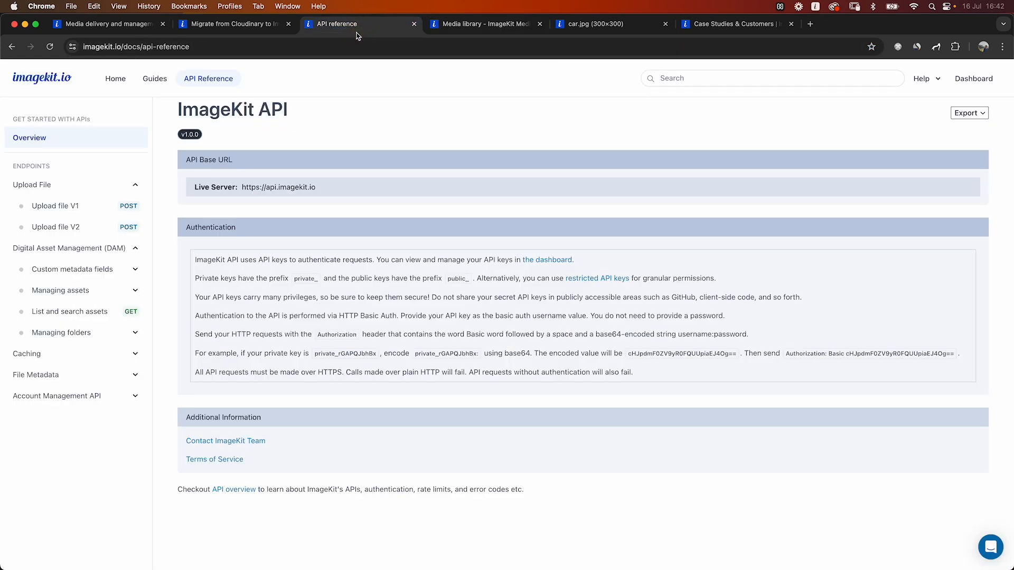
mouse_move(108, 137)
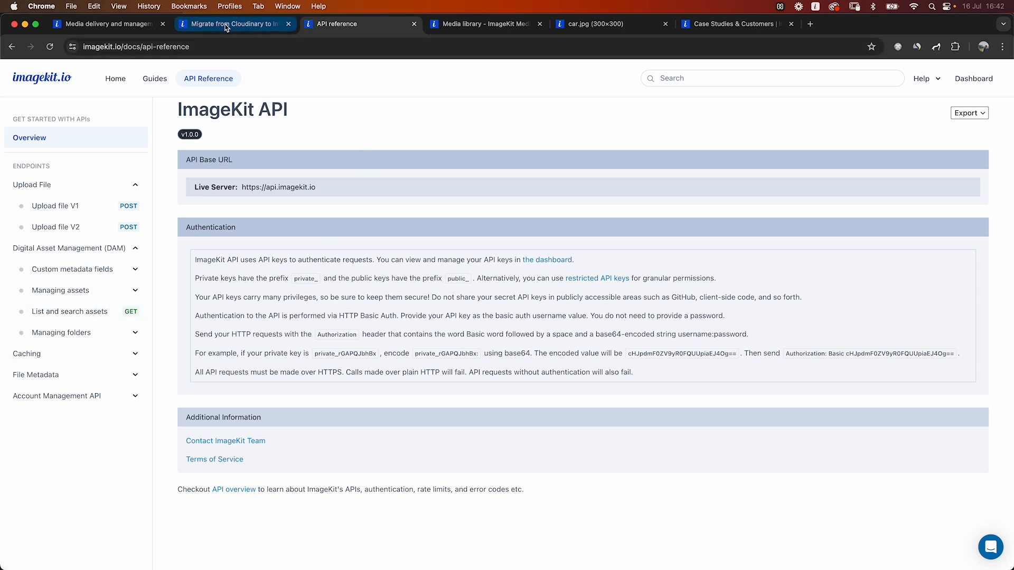
left_click(482, 24)
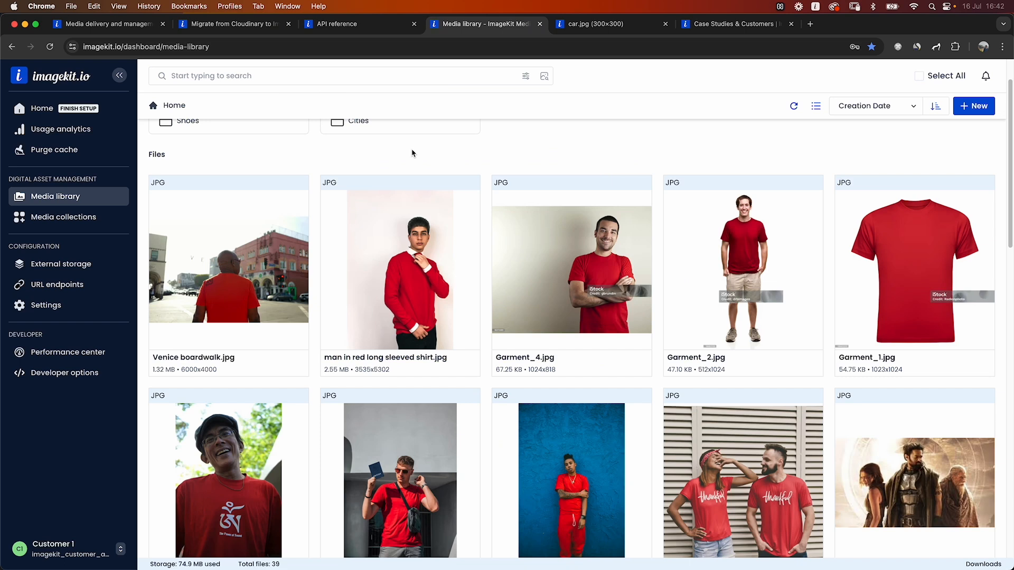
mouse_move(433, 152)
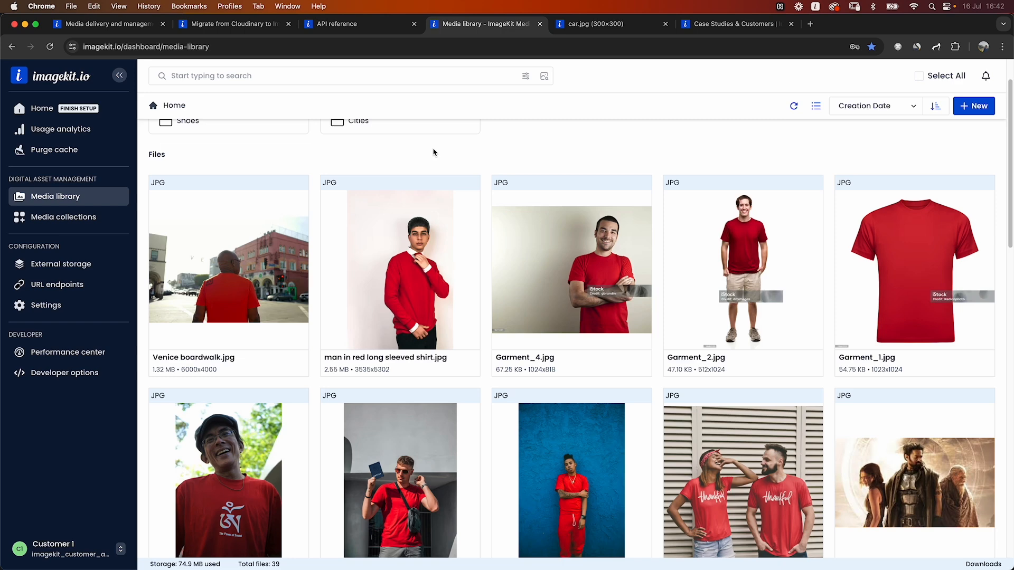
left_click(329, 24)
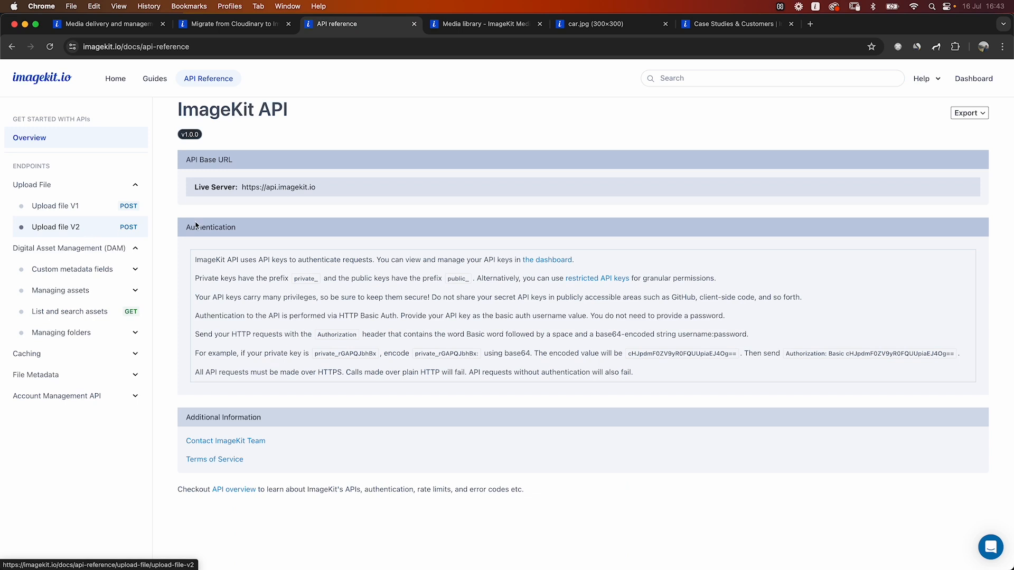
mouse_move(284, 225)
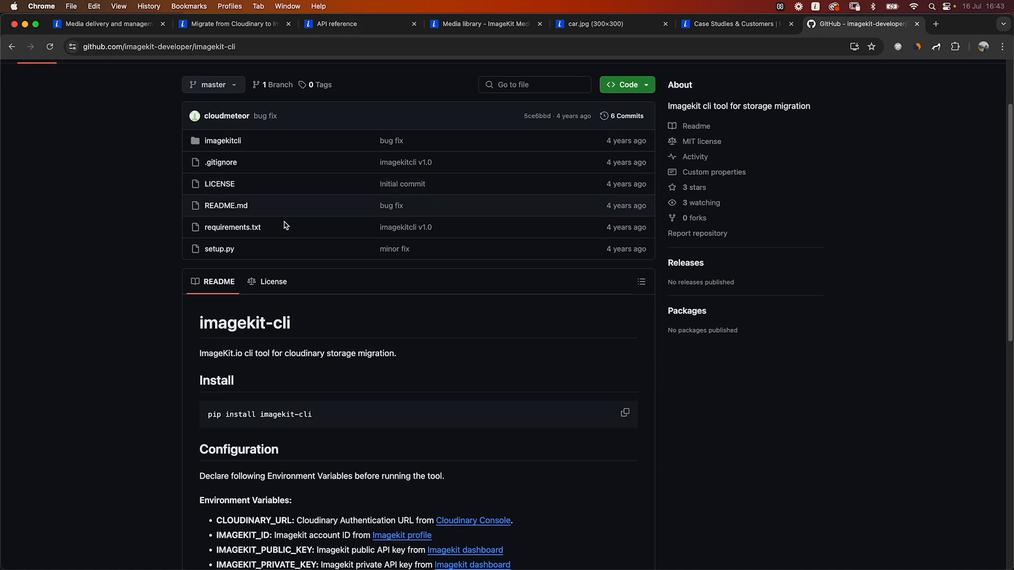
scroll("down", 3)
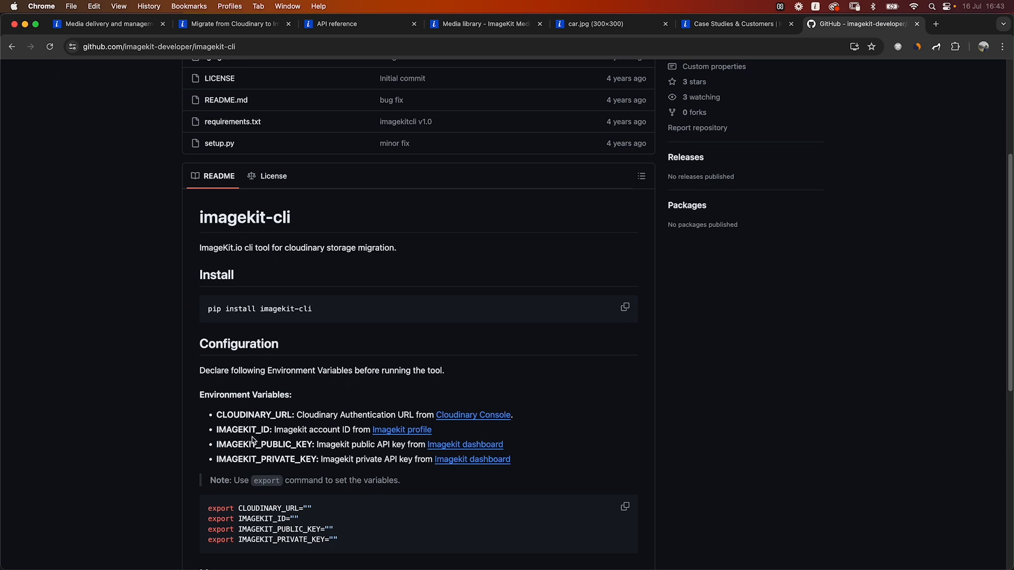
scroll("down", 3)
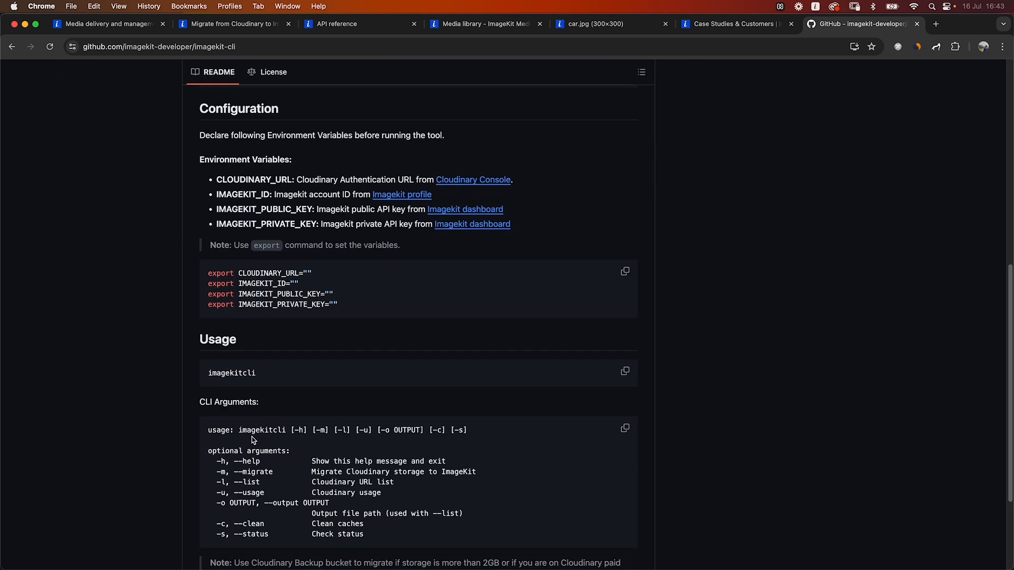
scroll("down", 3)
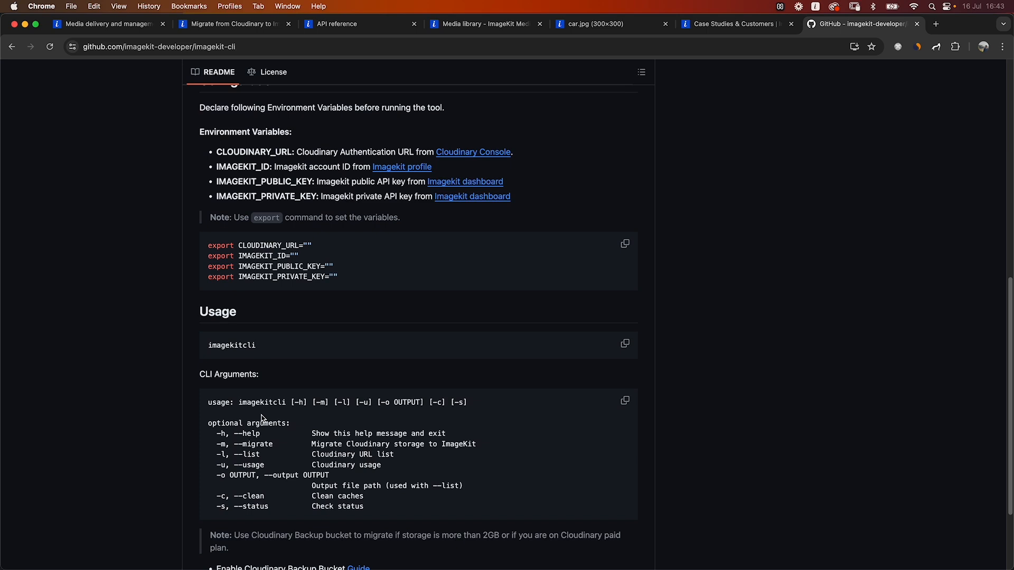
mouse_move(360, 419)
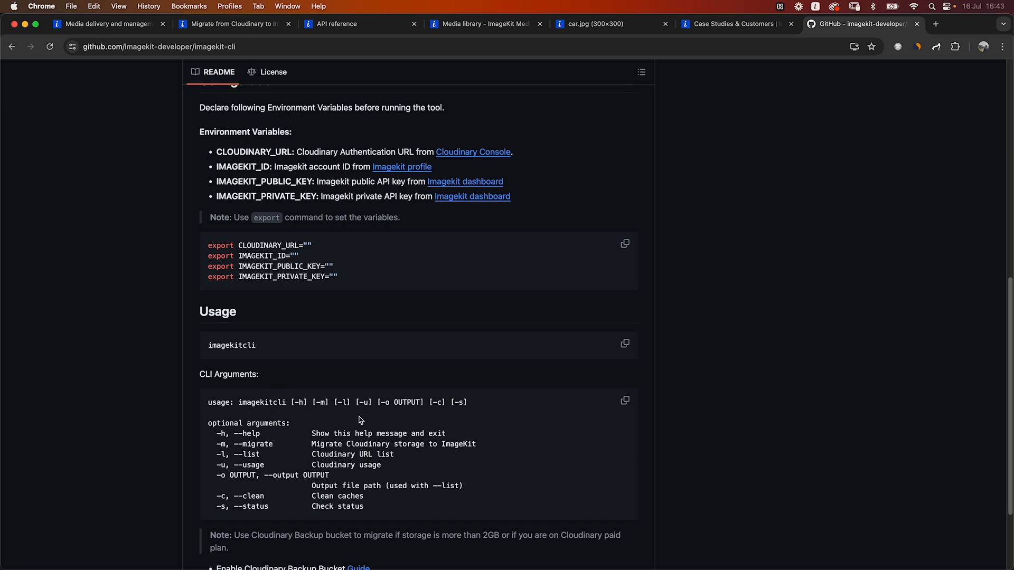
mouse_move(316, 416)
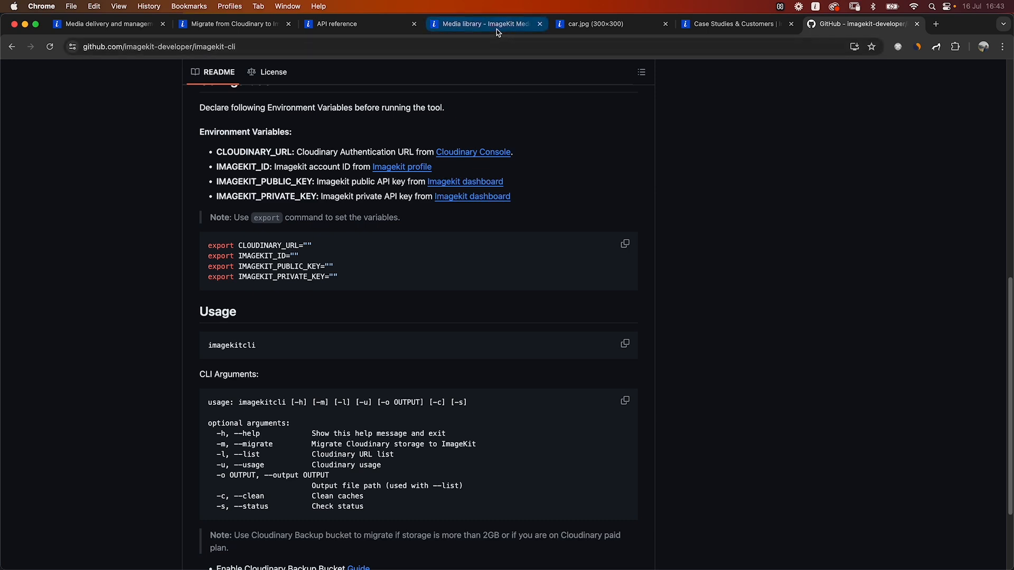
mouse_move(487, 25)
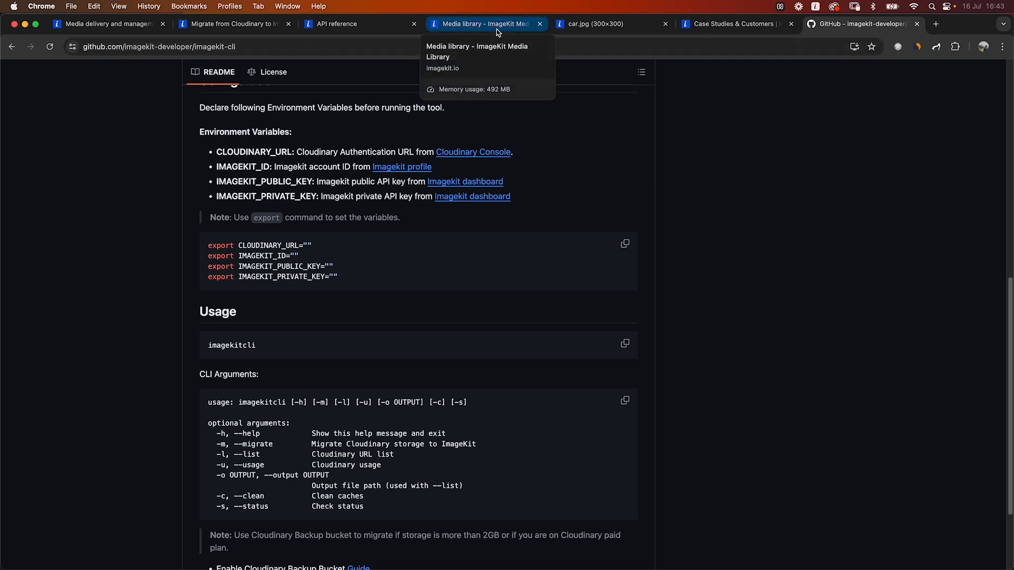
Return to the media library listing Venice boardwalk.jpg and Garment_4.jpg.
left_click(482, 25)
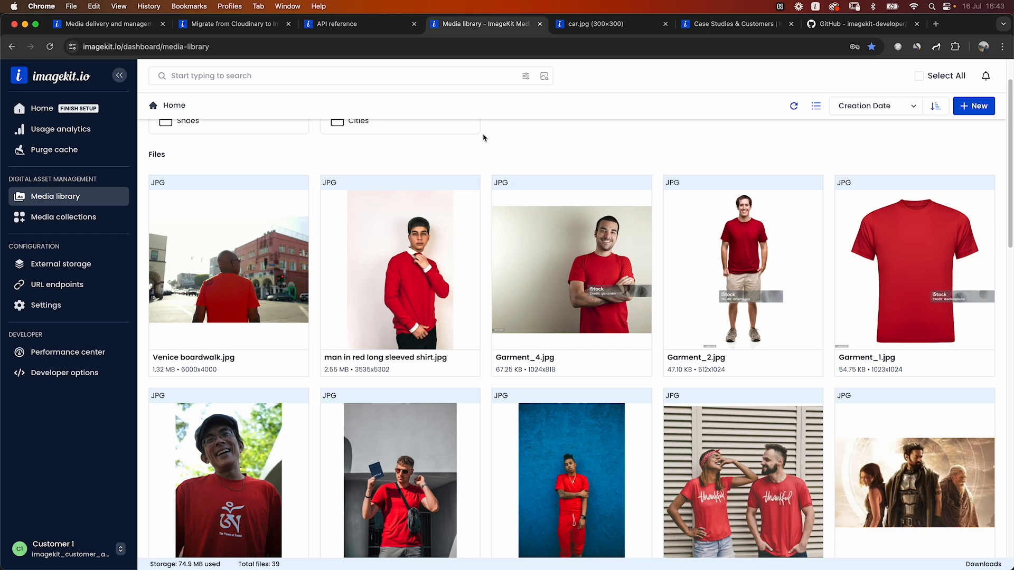
mouse_move(481, 149)
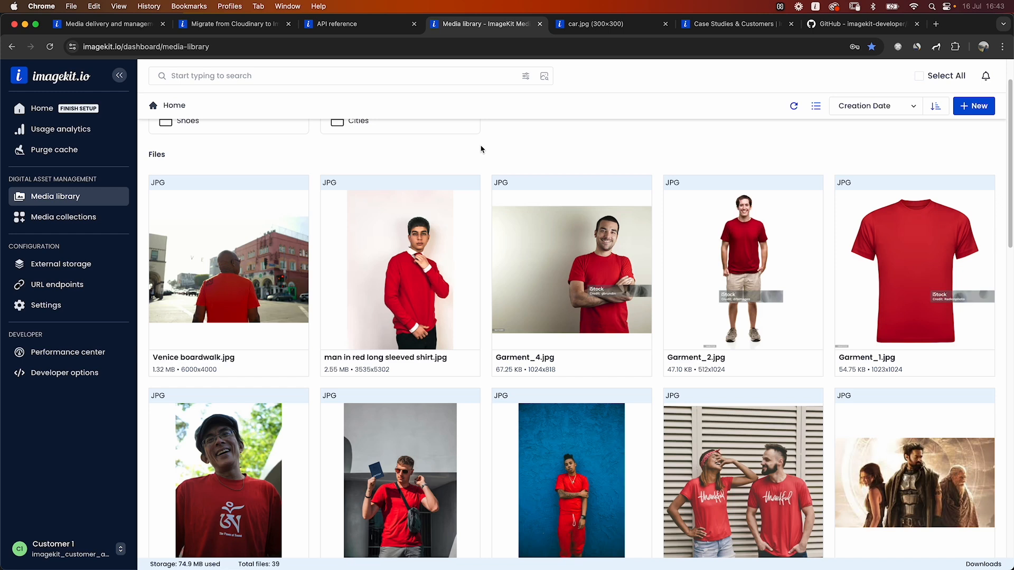
mouse_move(143, 242)
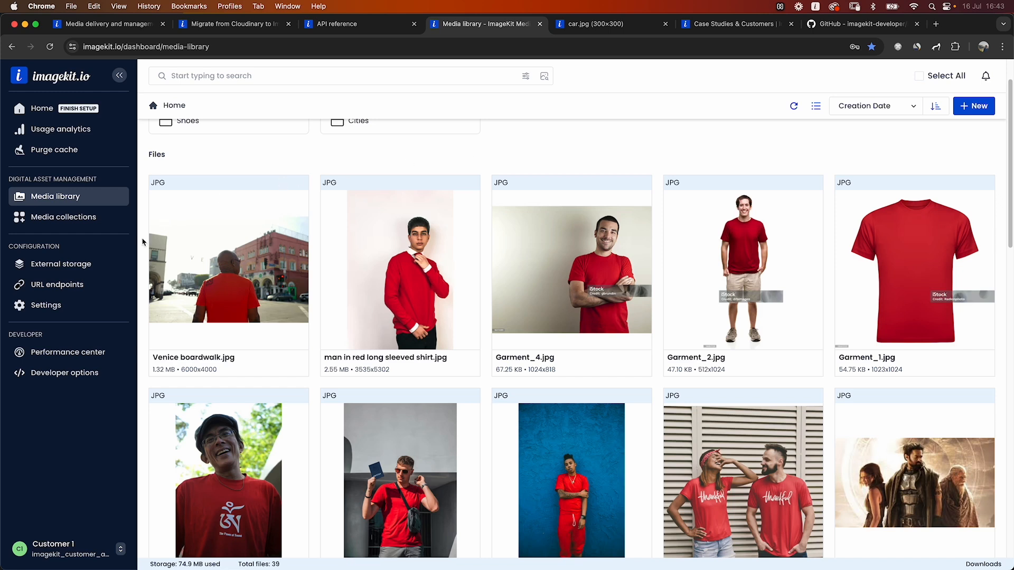
Start a new external storage origin and show the available origin types.
left_click(63, 264)
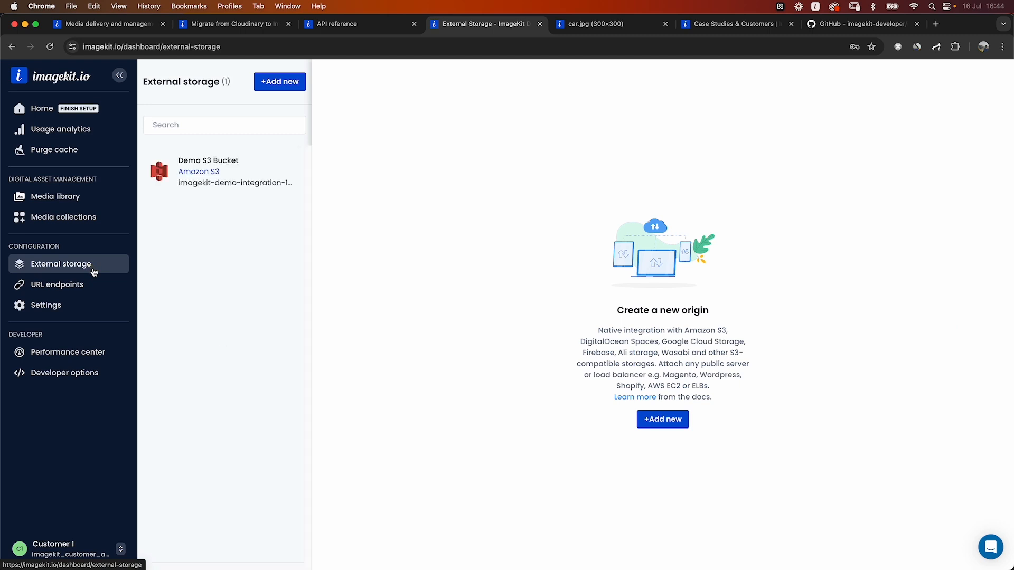
mouse_move(279, 81)
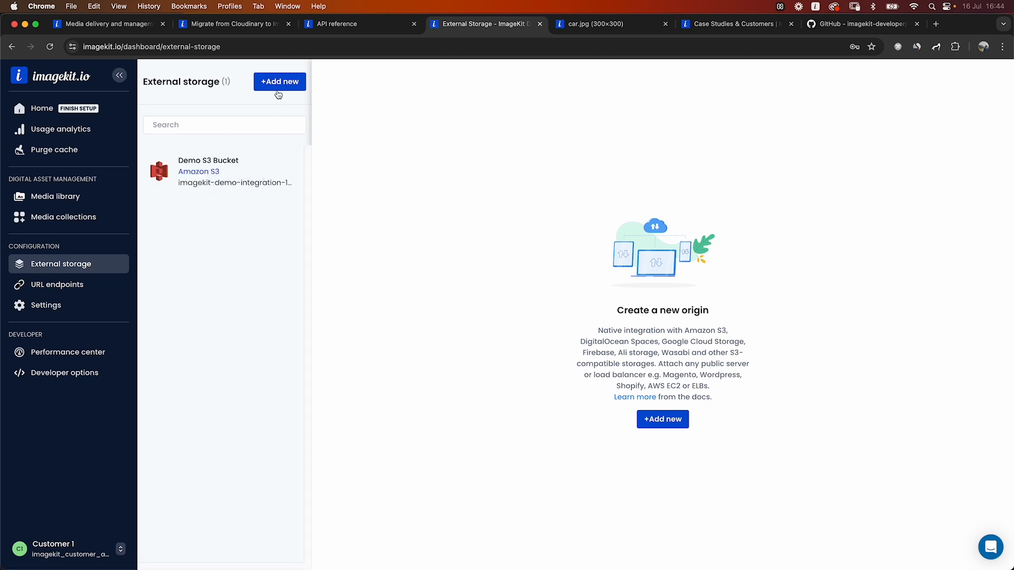
left_click(279, 81)
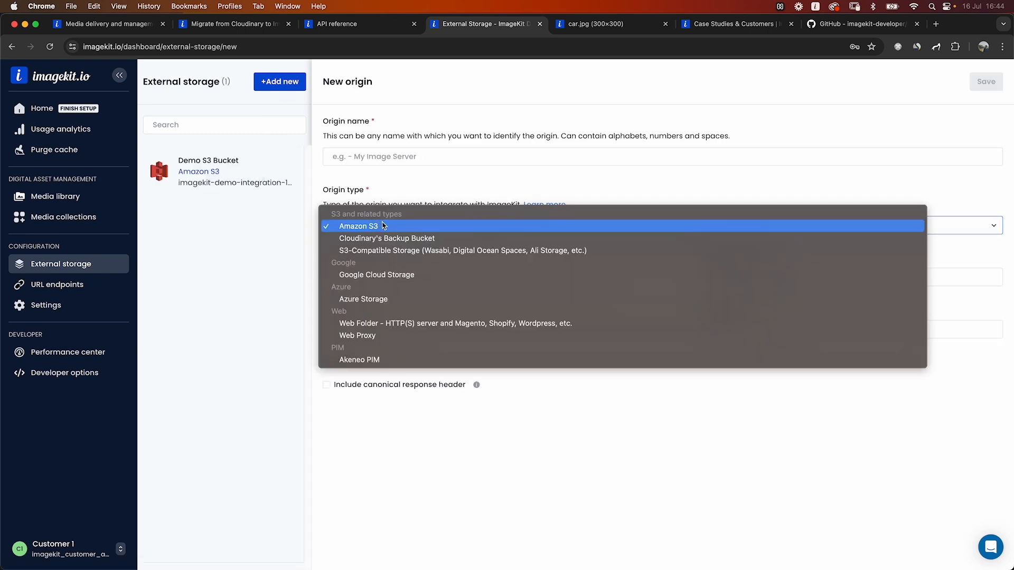
mouse_move(373, 237)
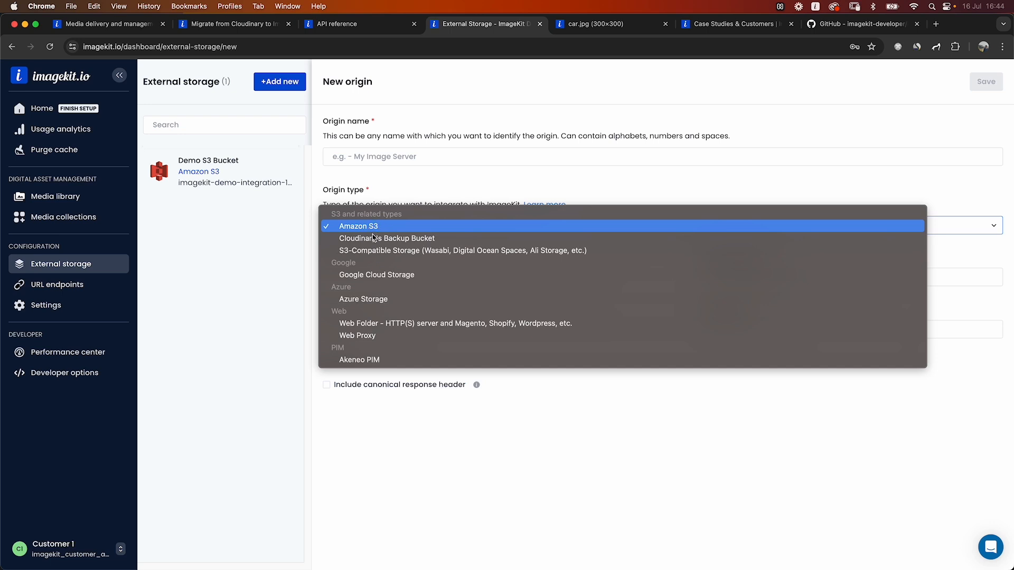
mouse_move(363, 299)
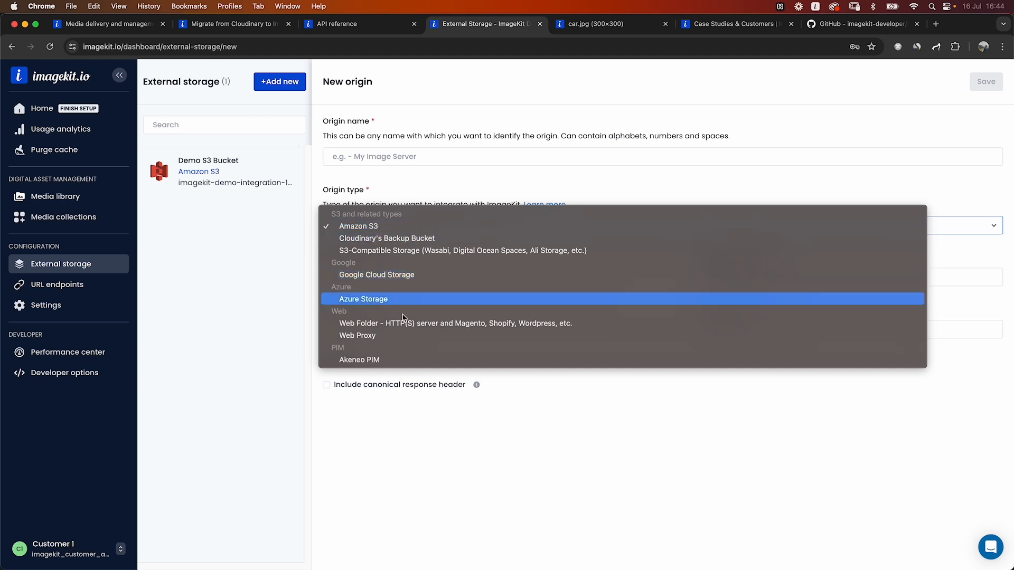
mouse_move(408, 324)
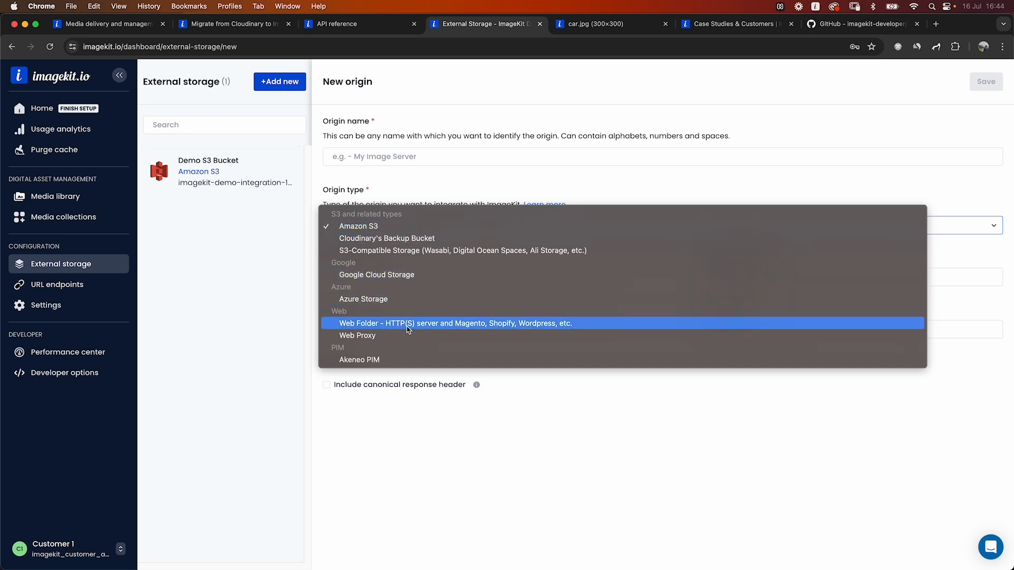
mouse_move(372, 336)
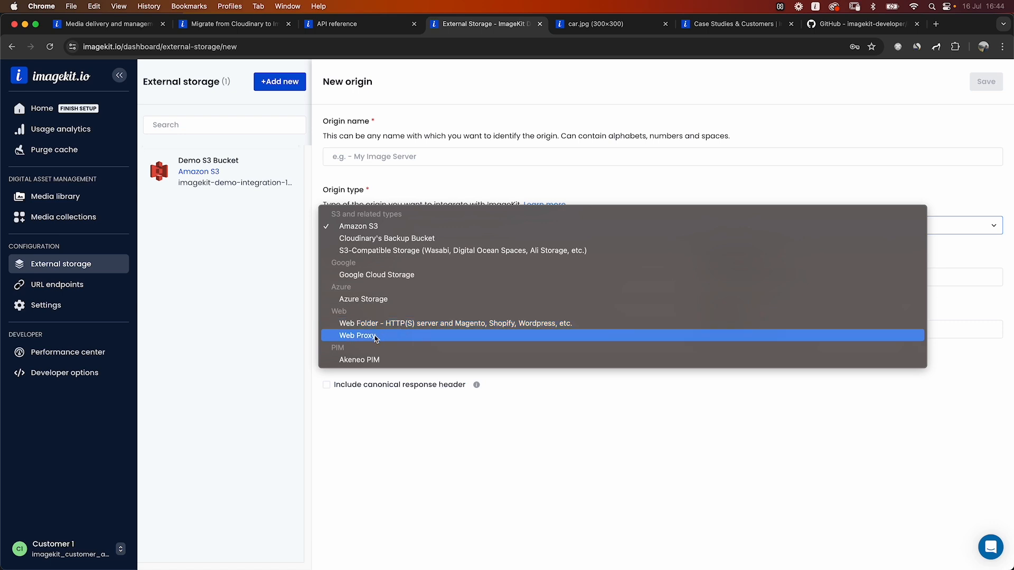
mouse_move(371, 341)
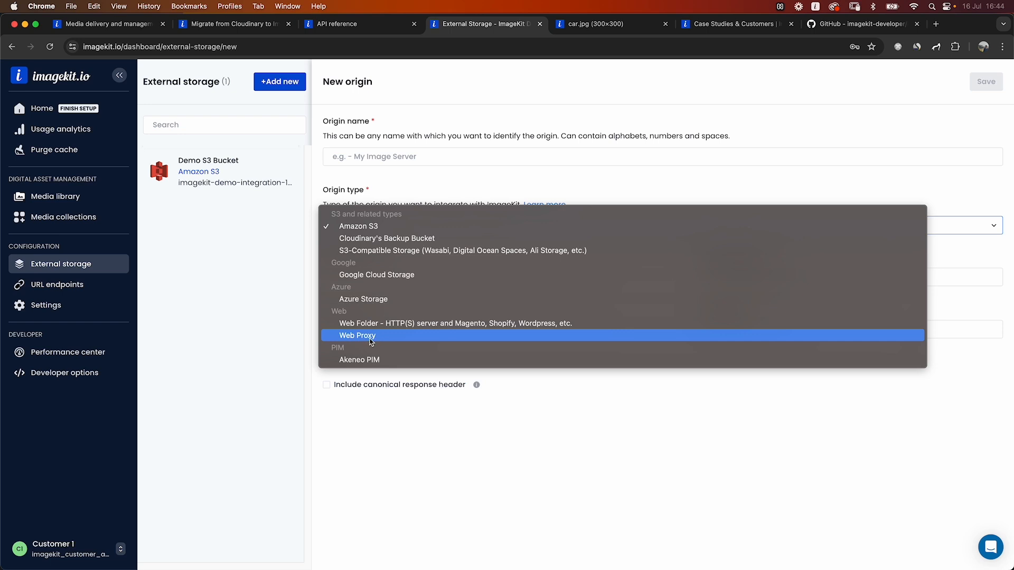
mouse_move(388, 426)
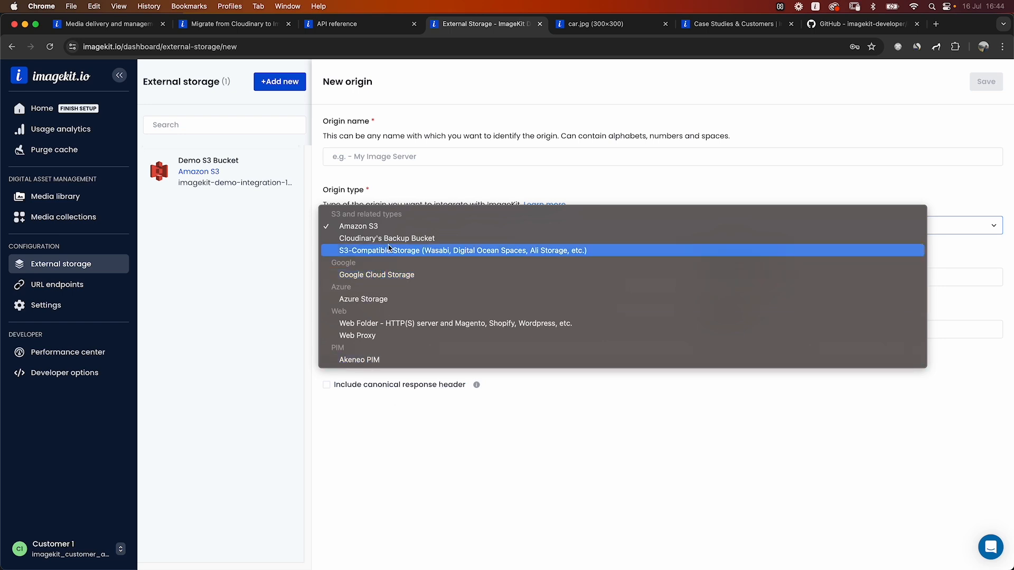
mouse_move(387, 238)
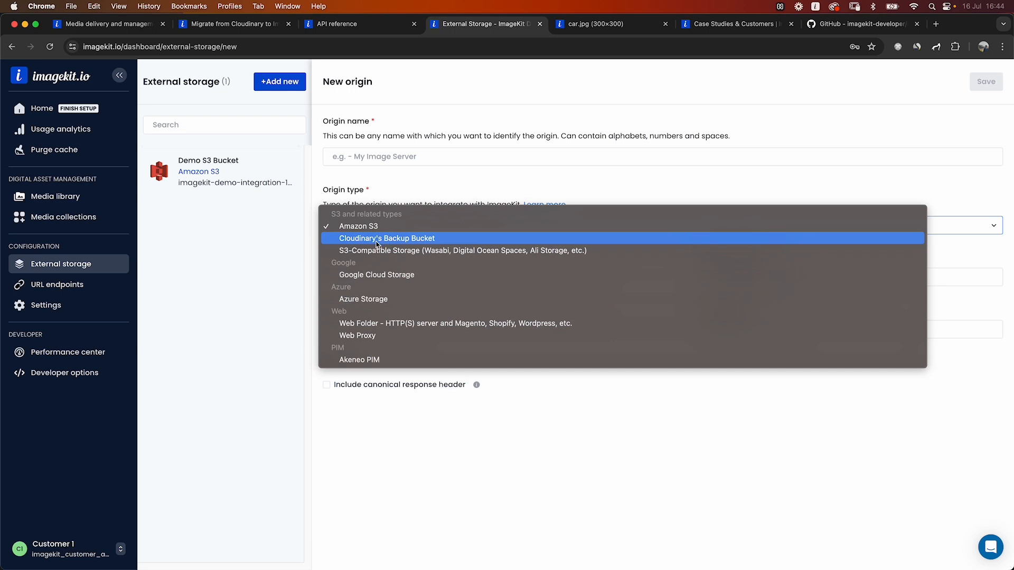
Set the new origin's type to Cloudinary's Backup Bucket, revealing bucket, folder and key fields.
left_click(386, 238)
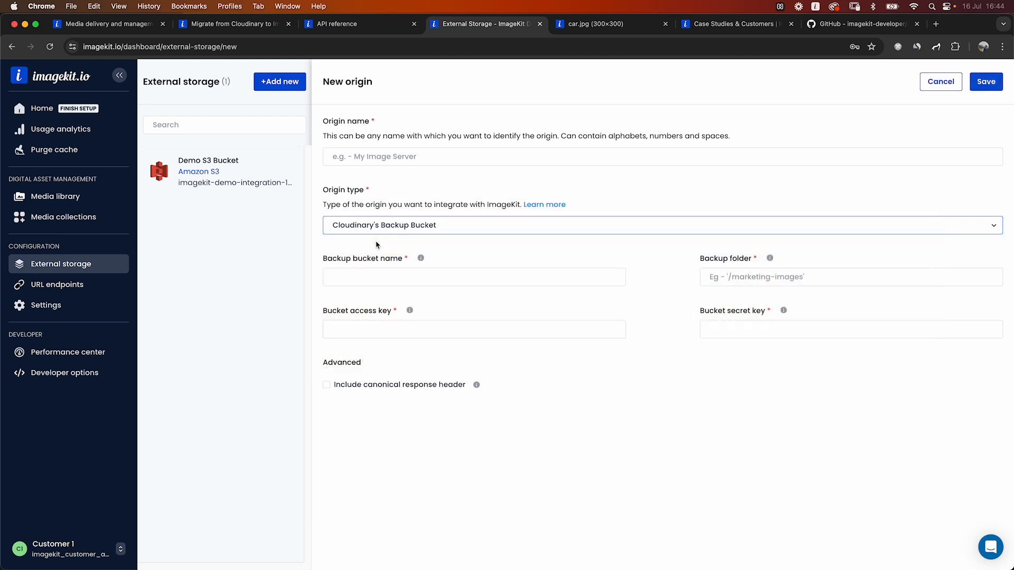
mouse_move(379, 258)
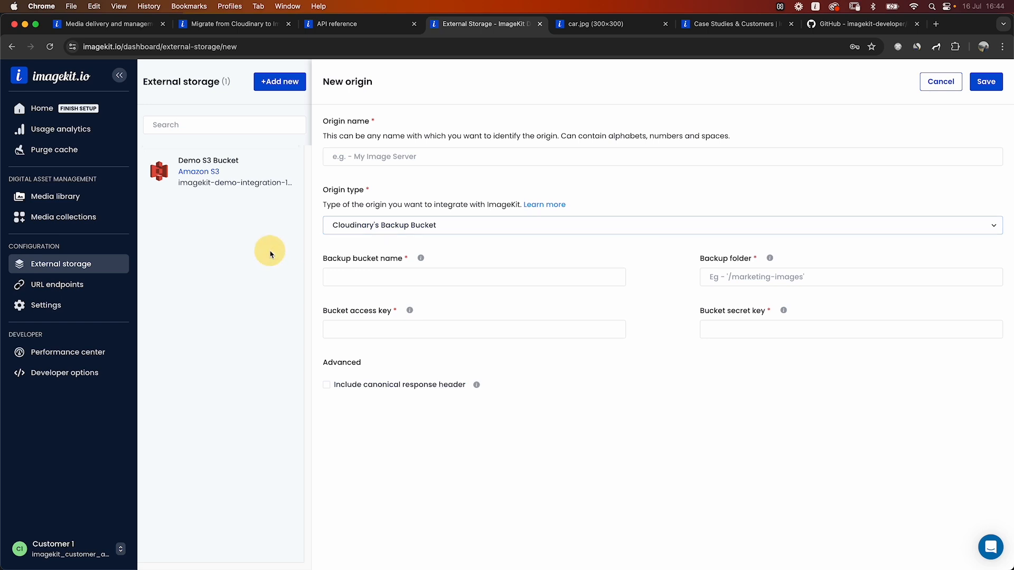
Discard the unsaved origin form and view the external storage list with the Demo S3 Bucket origin.
left_click(56, 196)
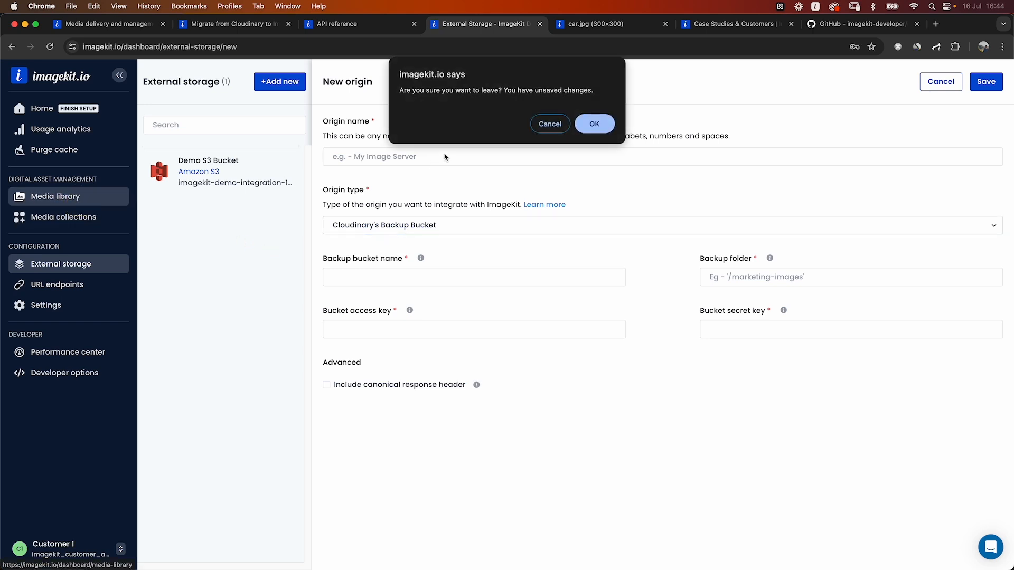
left_click(594, 124)
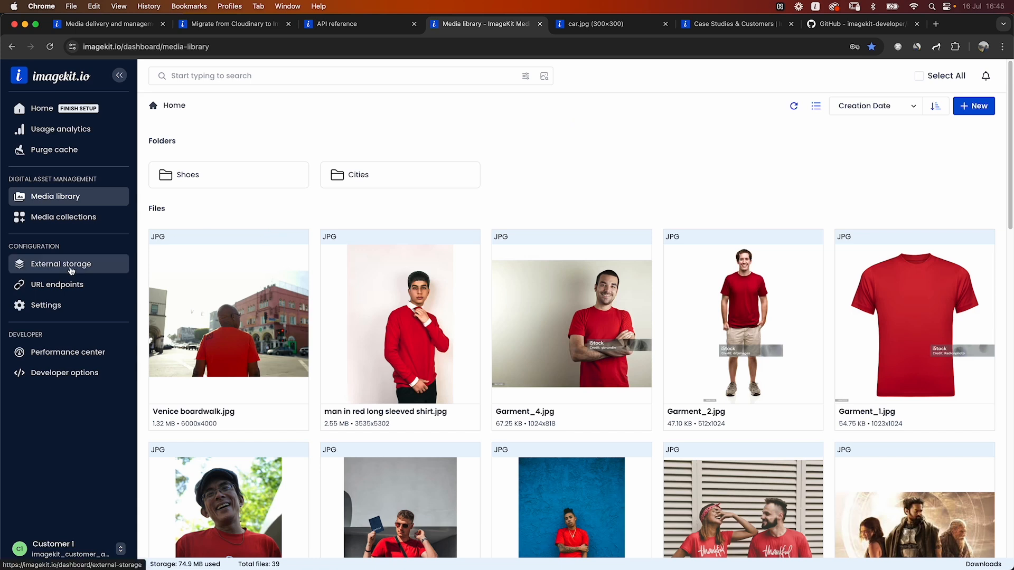
left_click(60, 264)
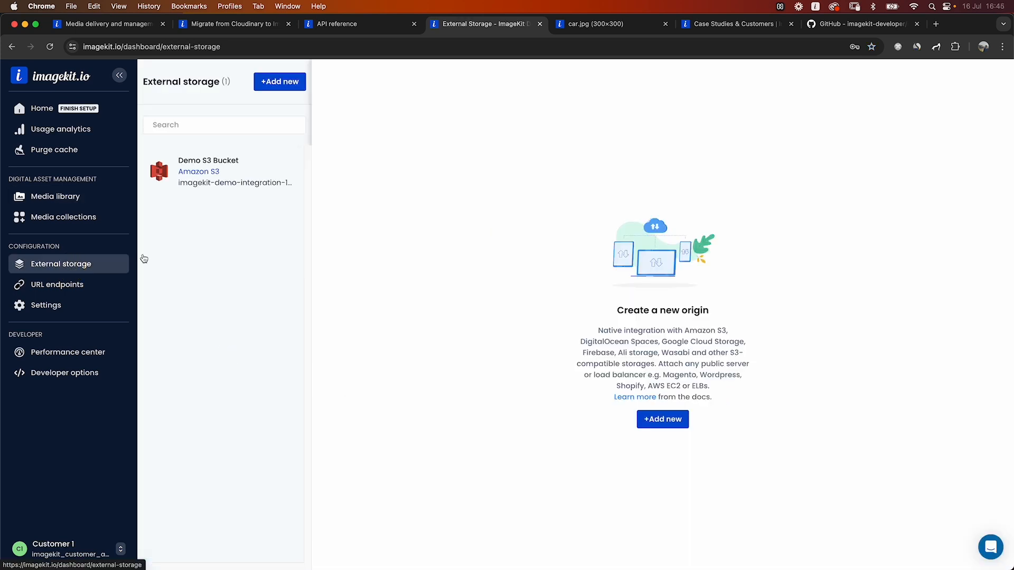
mouse_move(209, 244)
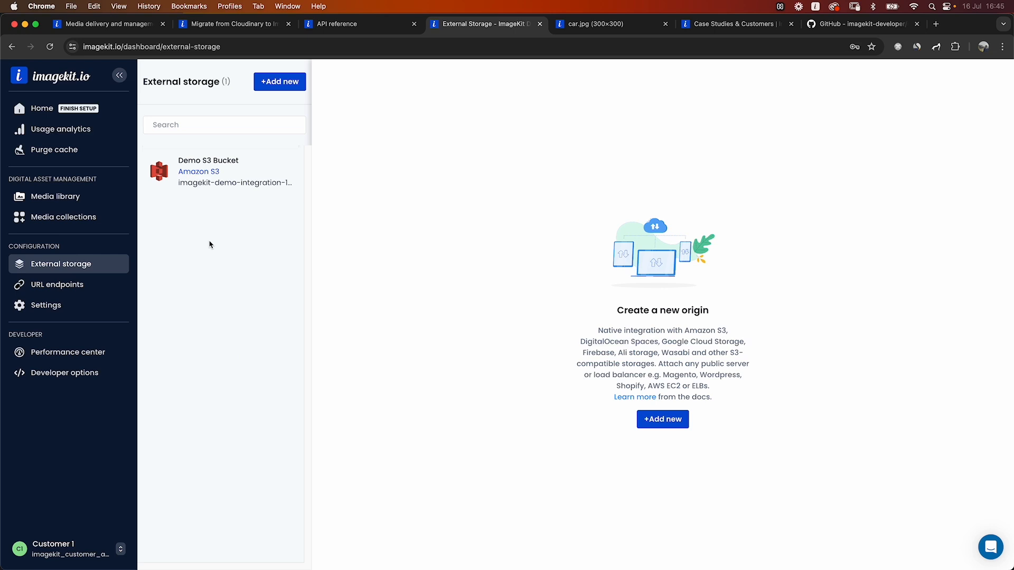
mouse_move(235, 182)
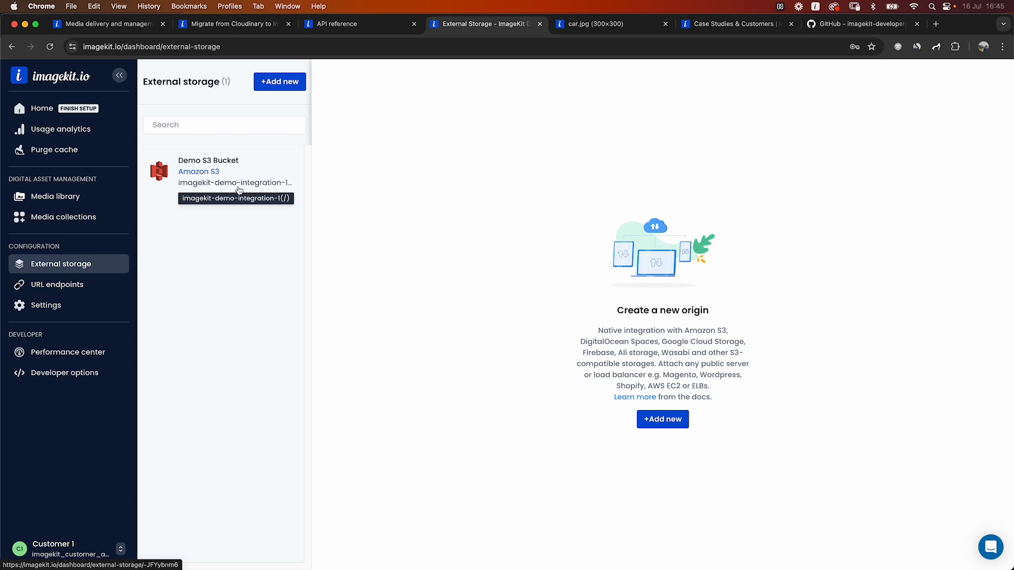
mouse_move(236, 207)
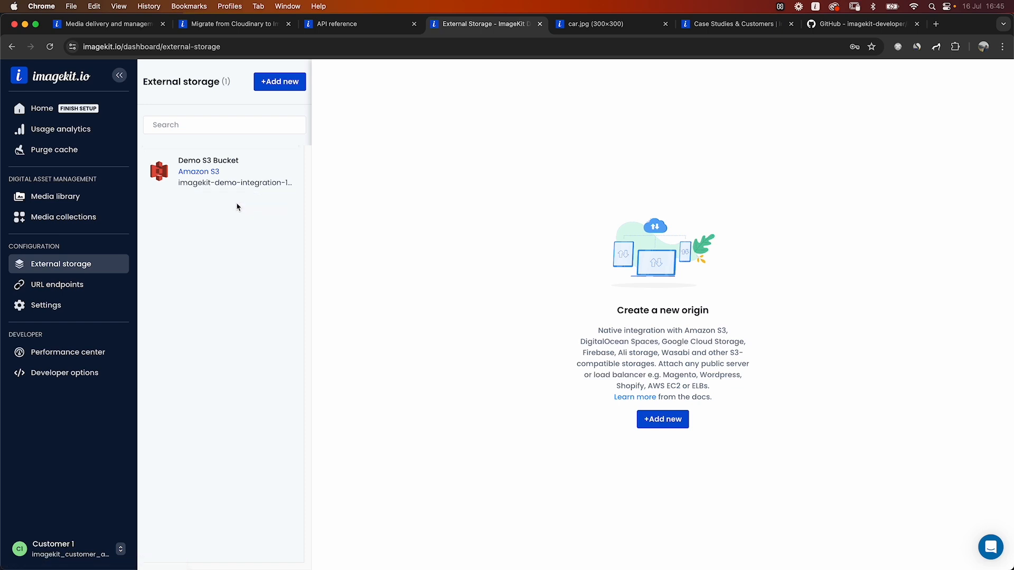
mouse_move(445, 212)
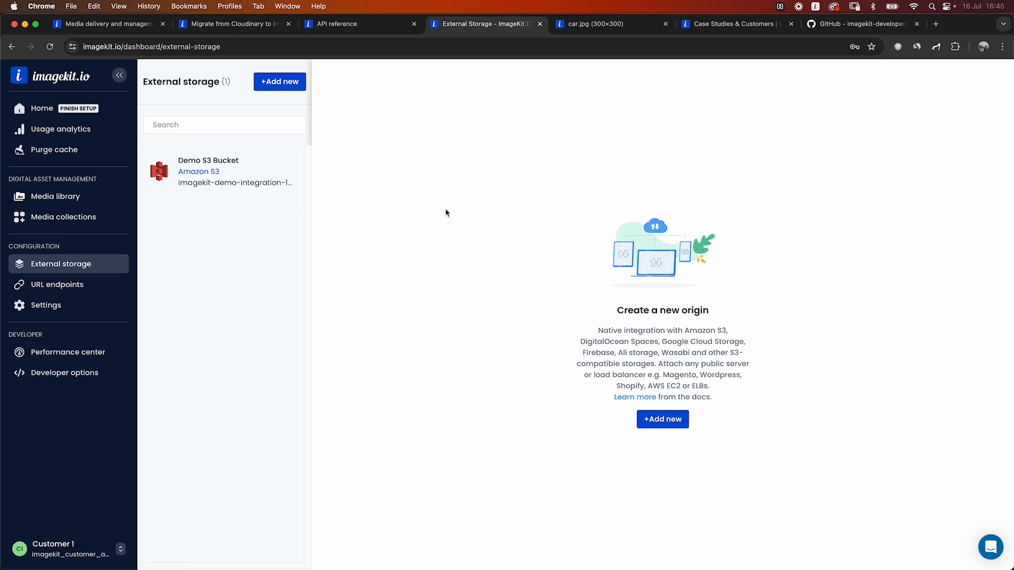
left_click(56, 196)
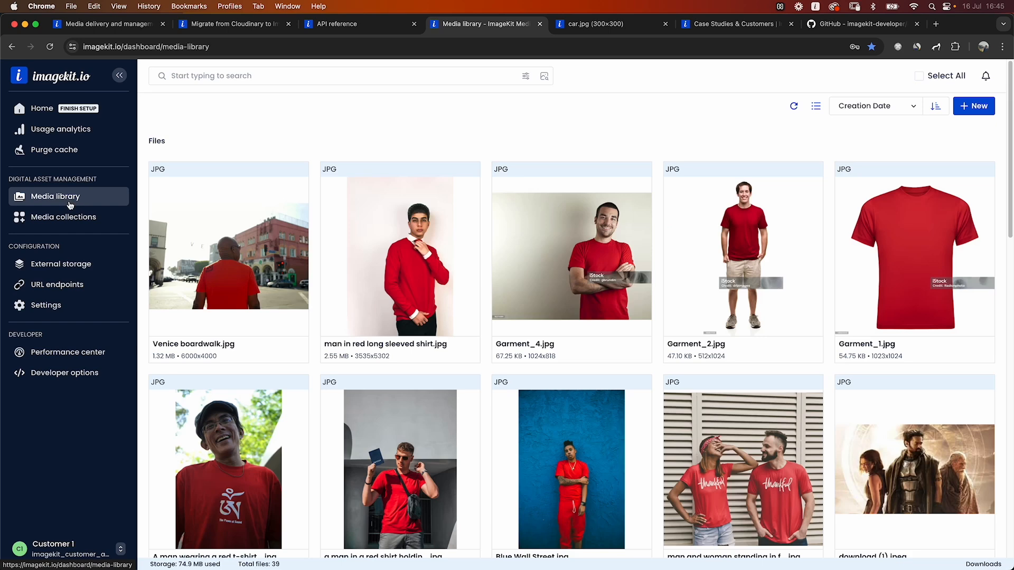
left_click(61, 264)
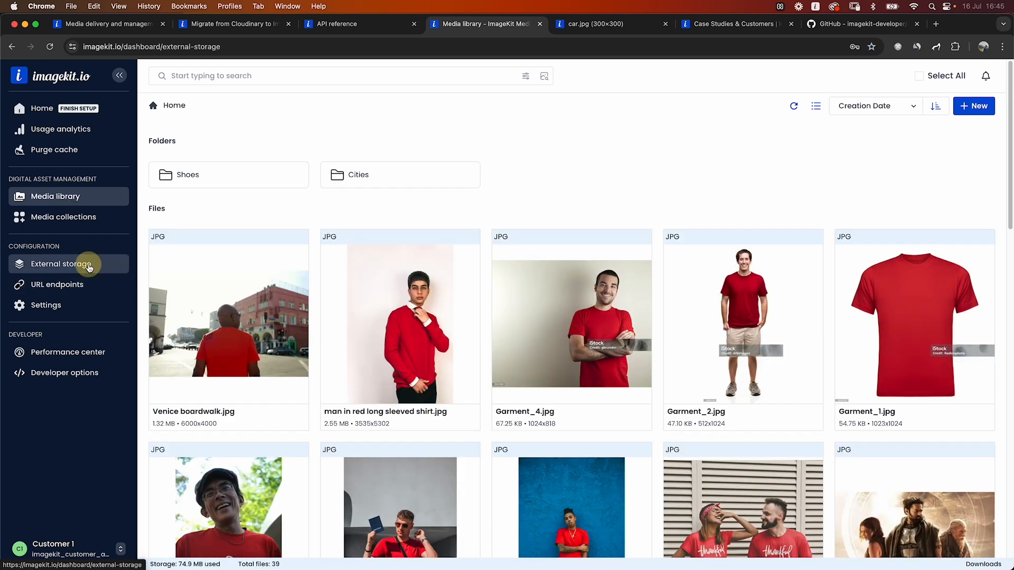
left_click(62, 264)
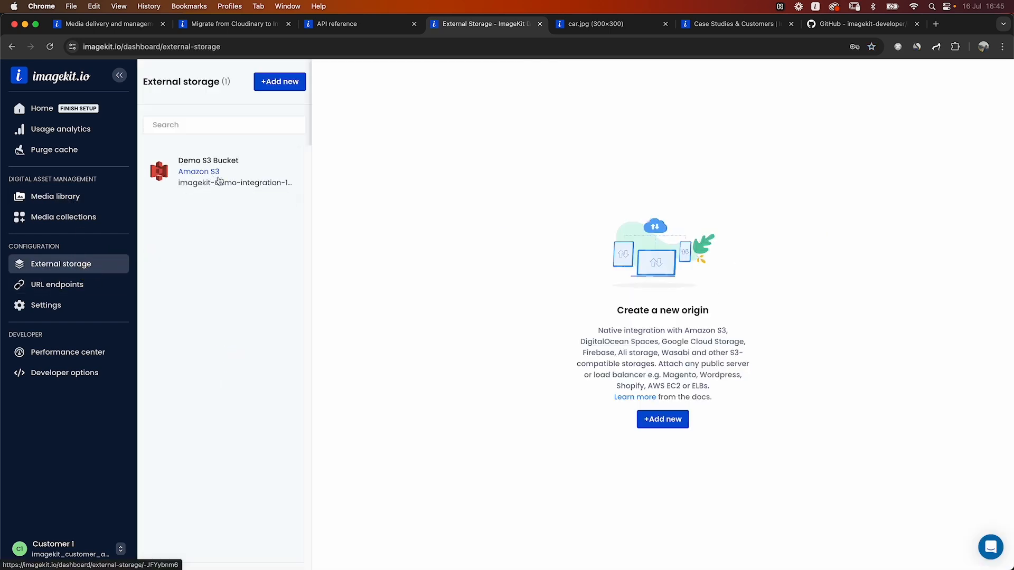
mouse_move(172, 260)
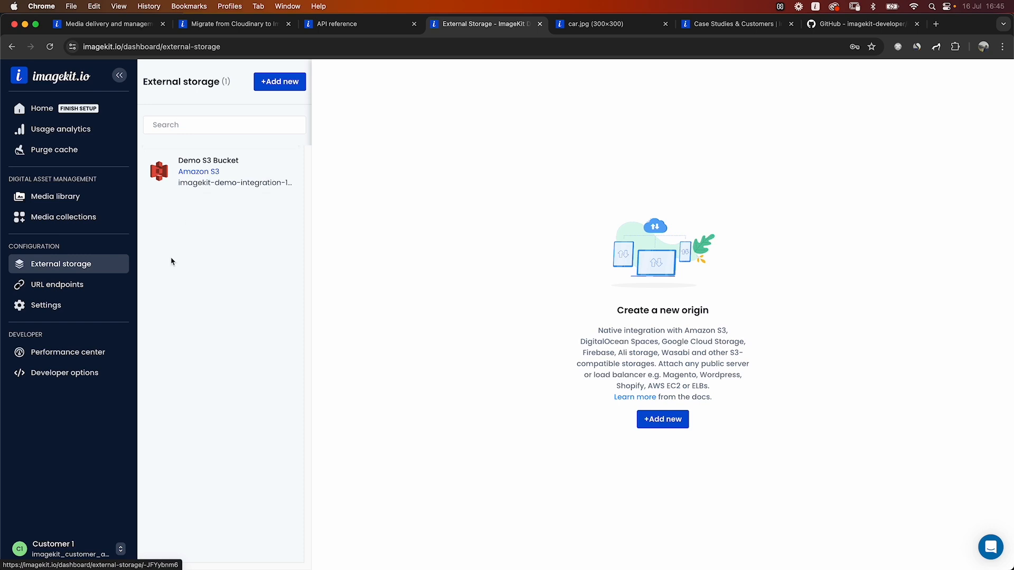
Review the default URL endpoint's origin preference and copy its endpoint URL.
left_click(57, 284)
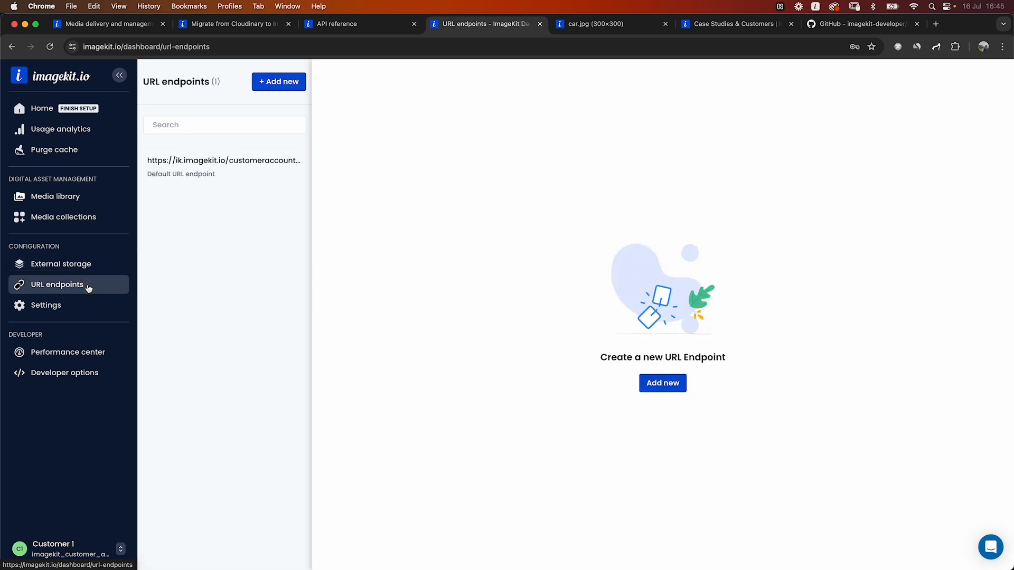
left_click(223, 159)
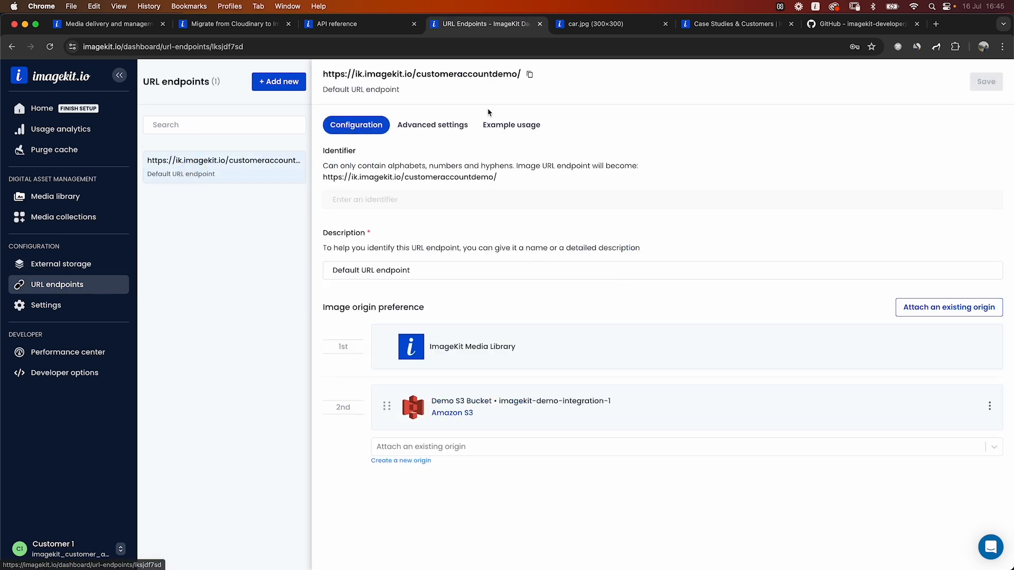
mouse_move(433, 74)
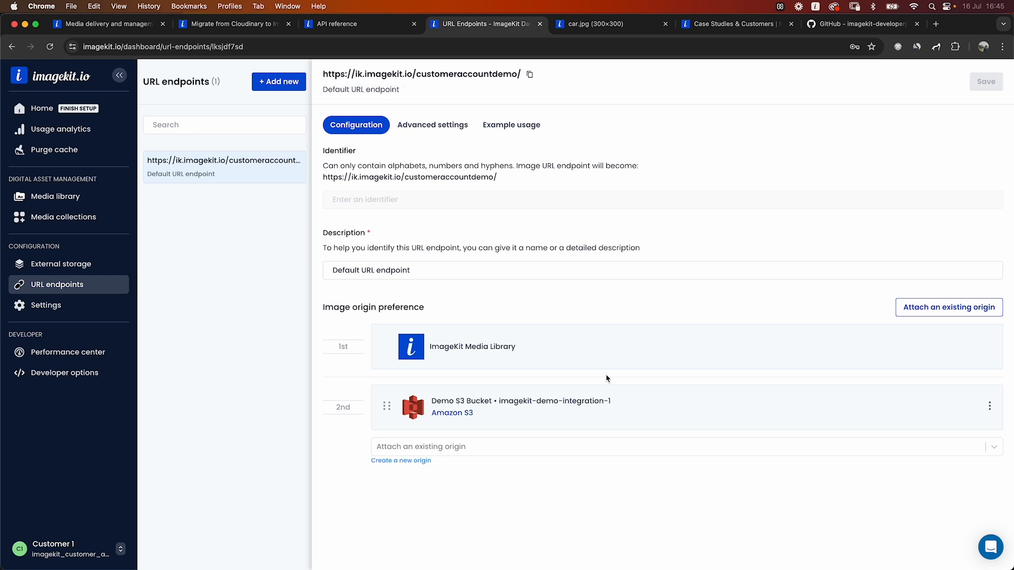
mouse_move(469, 403)
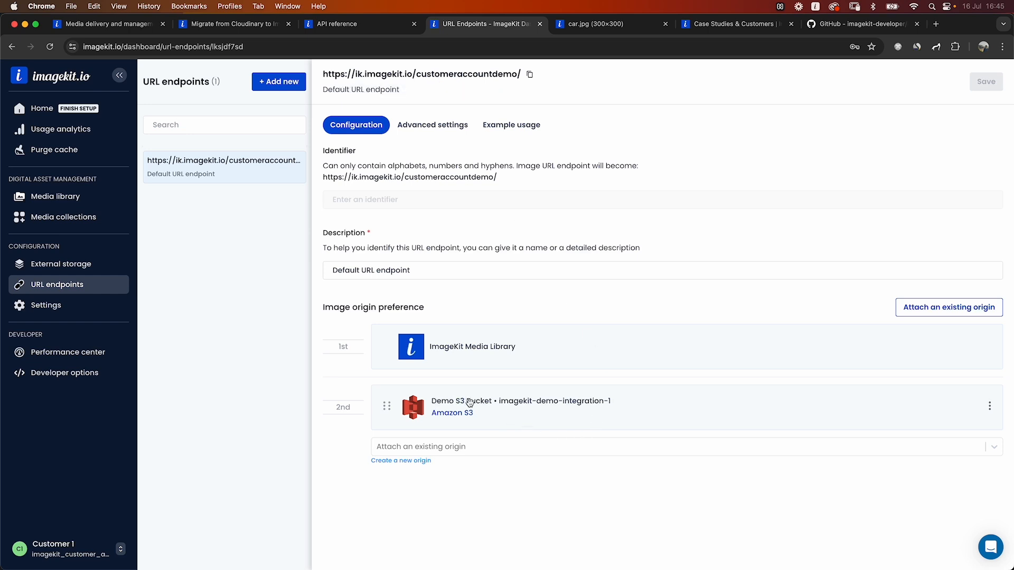
mouse_move(420, 74)
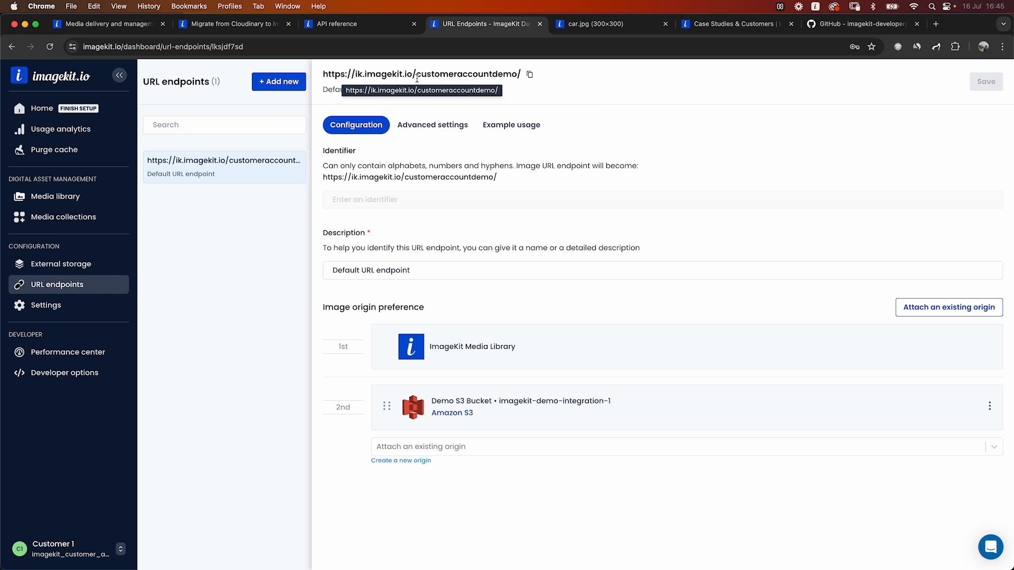
mouse_move(380, 88)
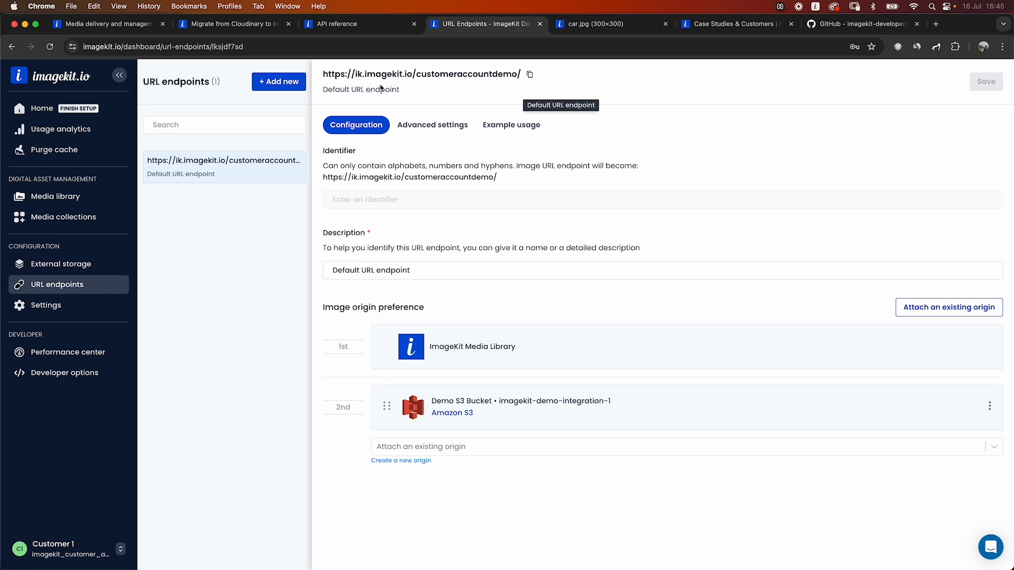
mouse_move(421, 74)
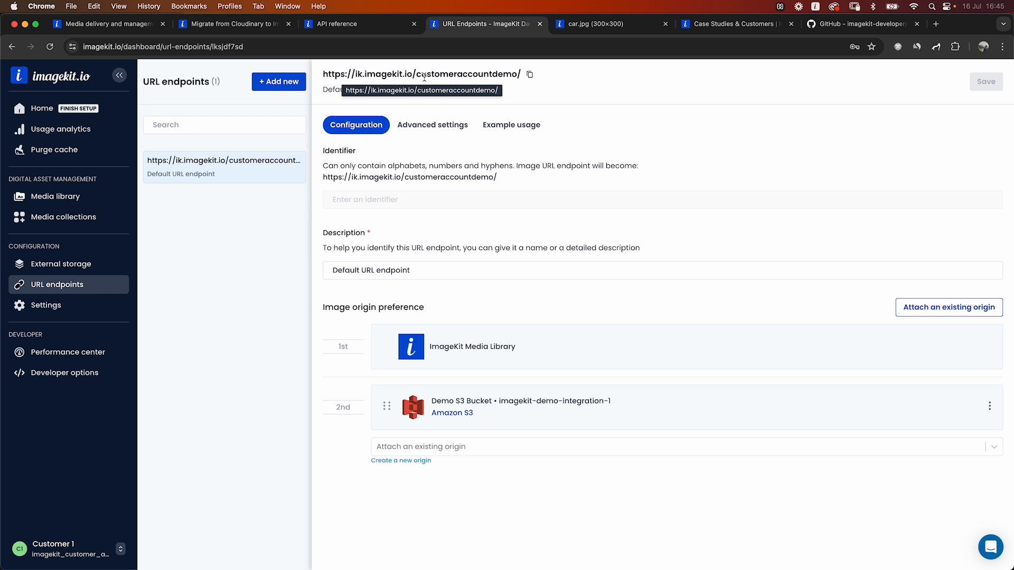
mouse_move(508, 74)
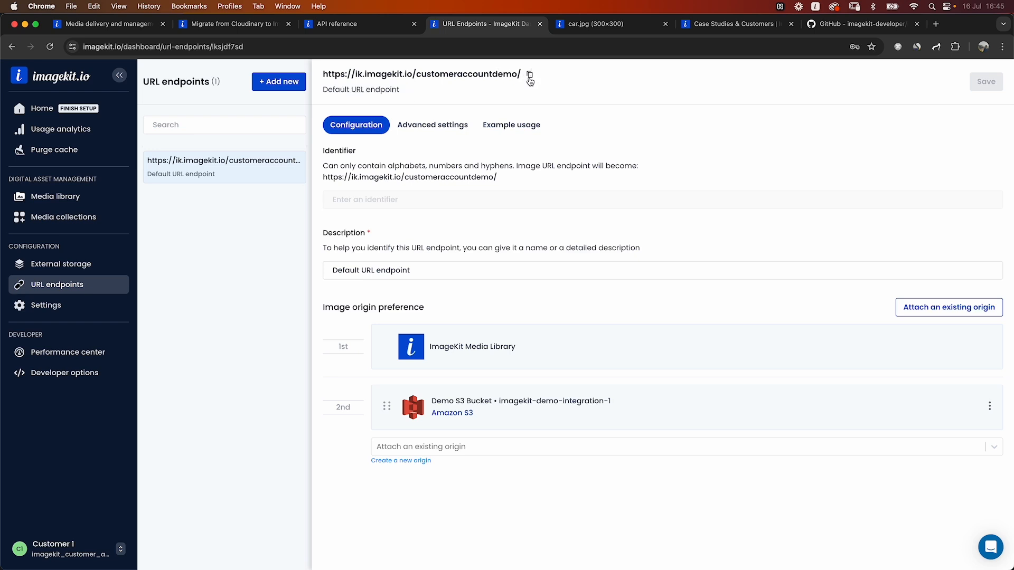
left_click(529, 76)
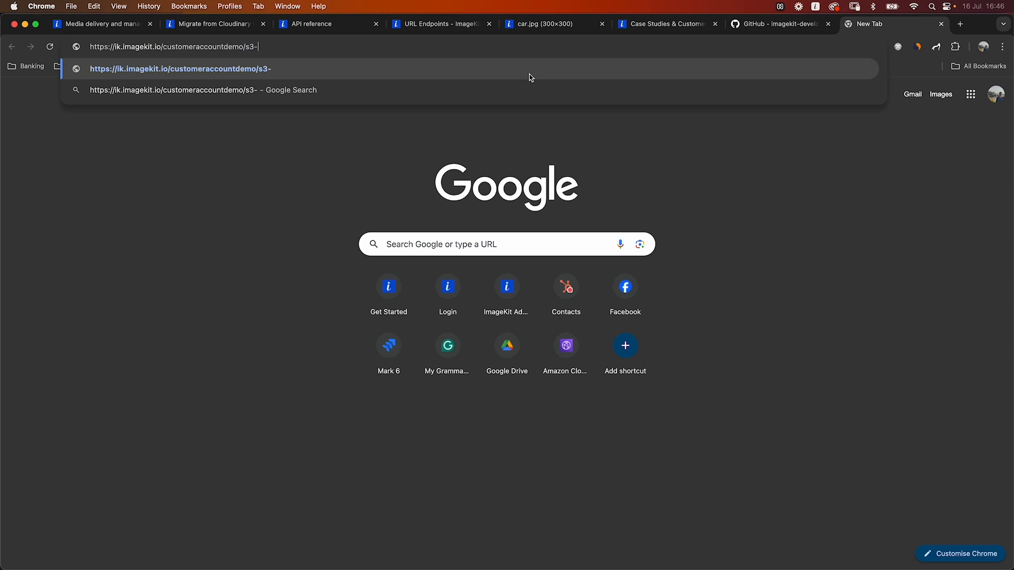
Load s3-image.jpg through the customeraccountdemo endpoint, showing the coffee-cup photo.
type("image.jpg")
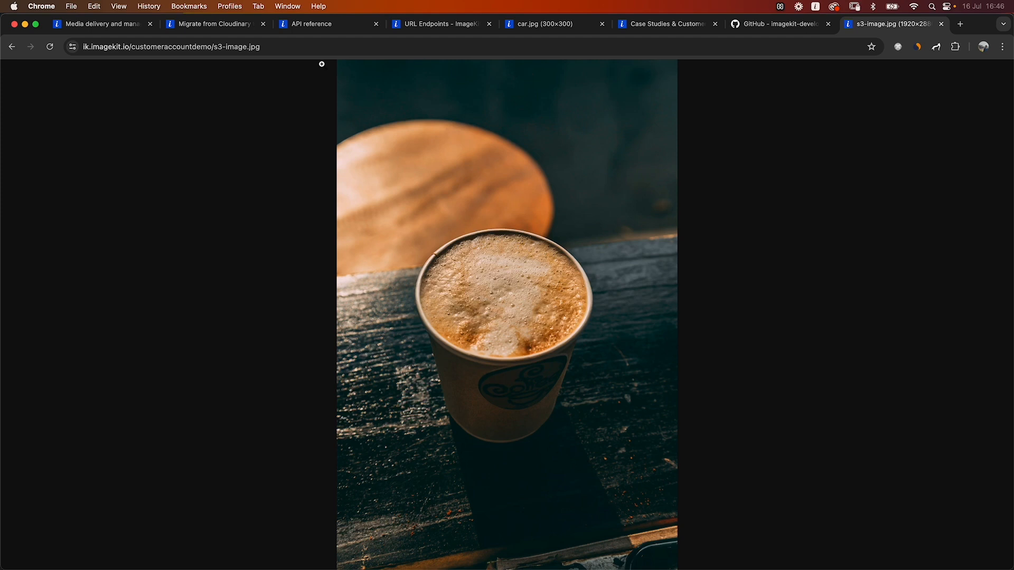
mouse_move(443, 25)
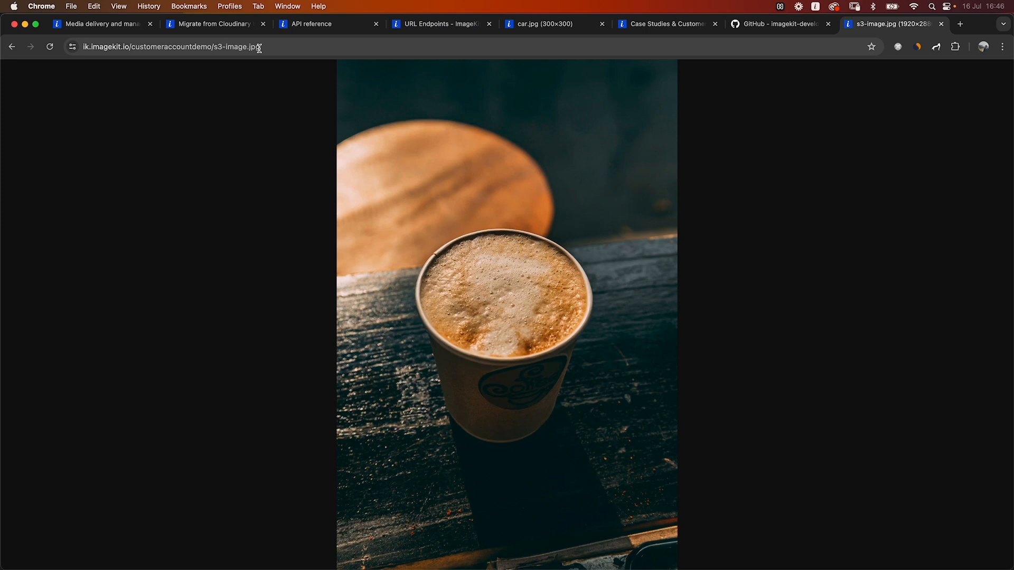
mouse_move(275, 200)
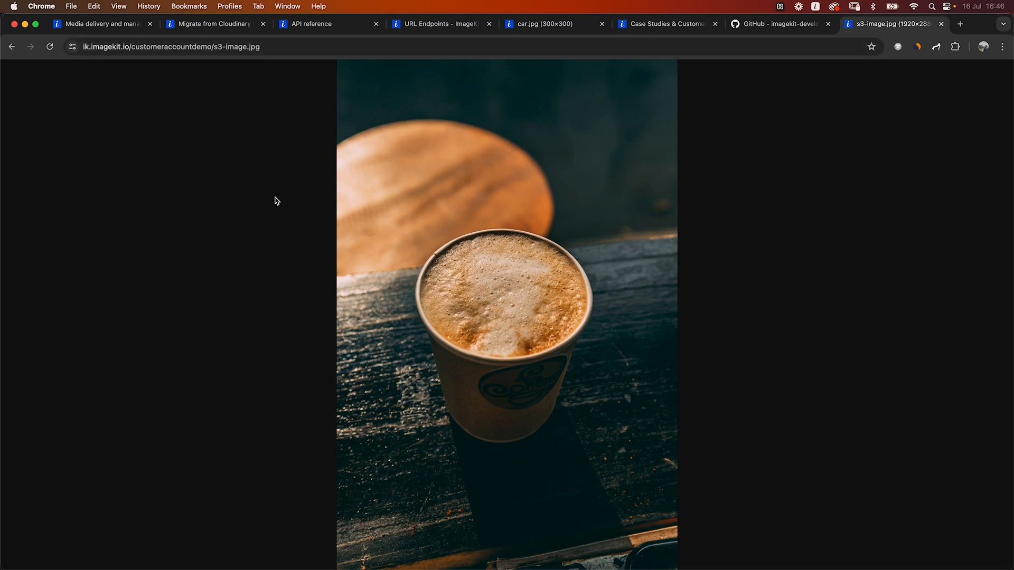
mouse_move(280, 188)
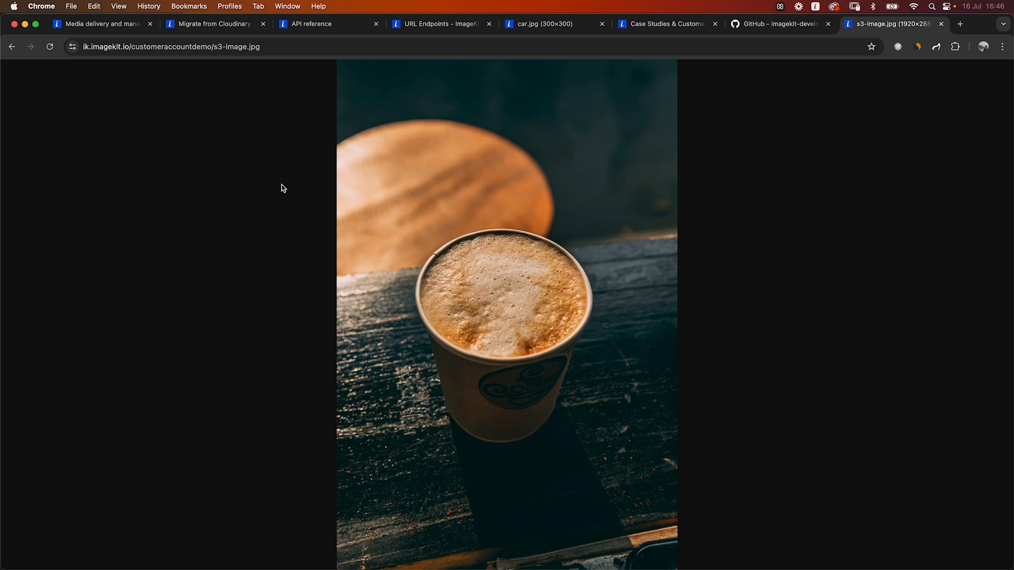
mouse_move(286, 172)
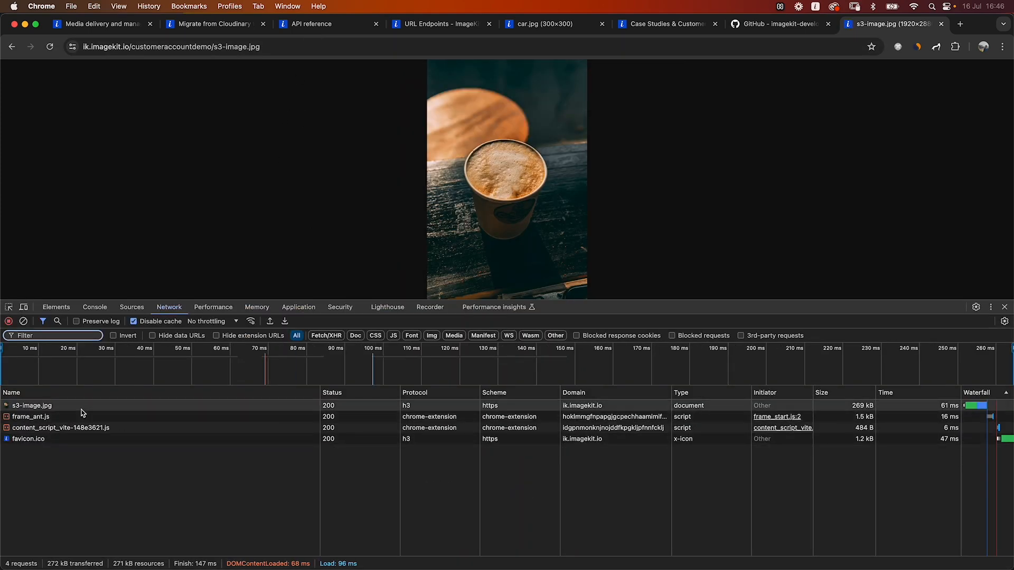
Confirm s3-image.jpg is served as image/avif, try a ?tr= transform, and return to the URL endpoint settings.
left_click(32, 406)
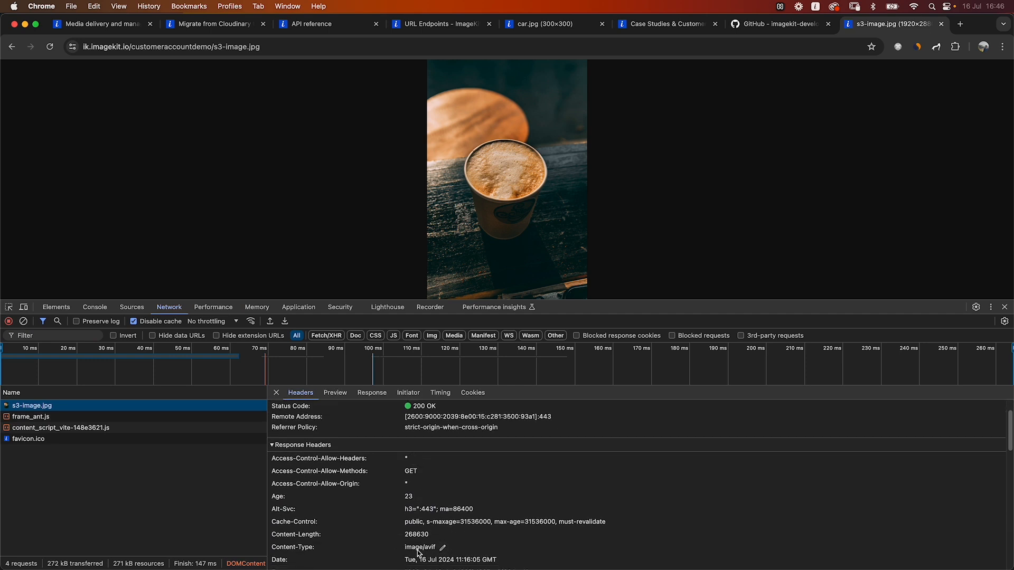
mouse_move(414, 538)
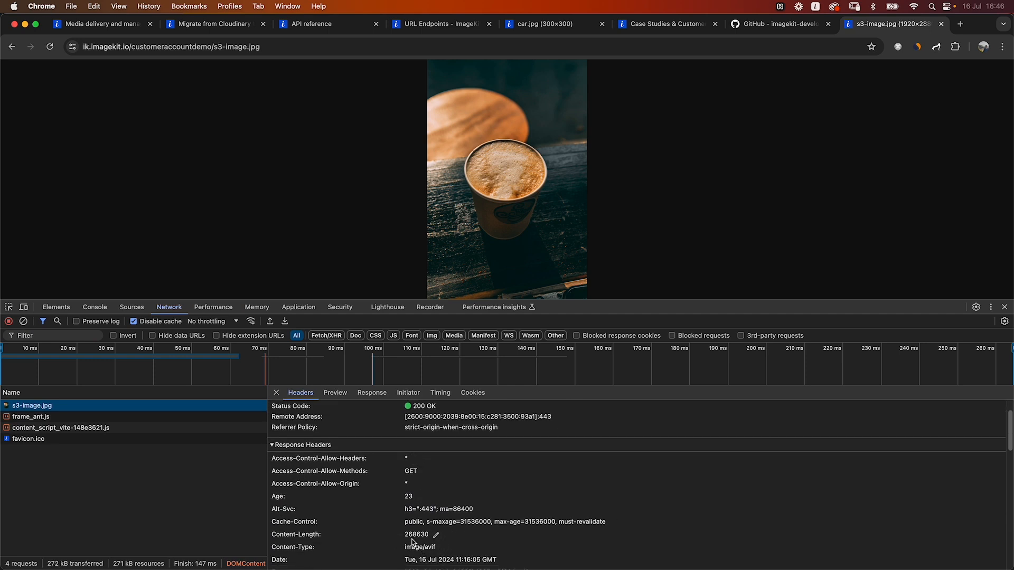
left_click(276, 393)
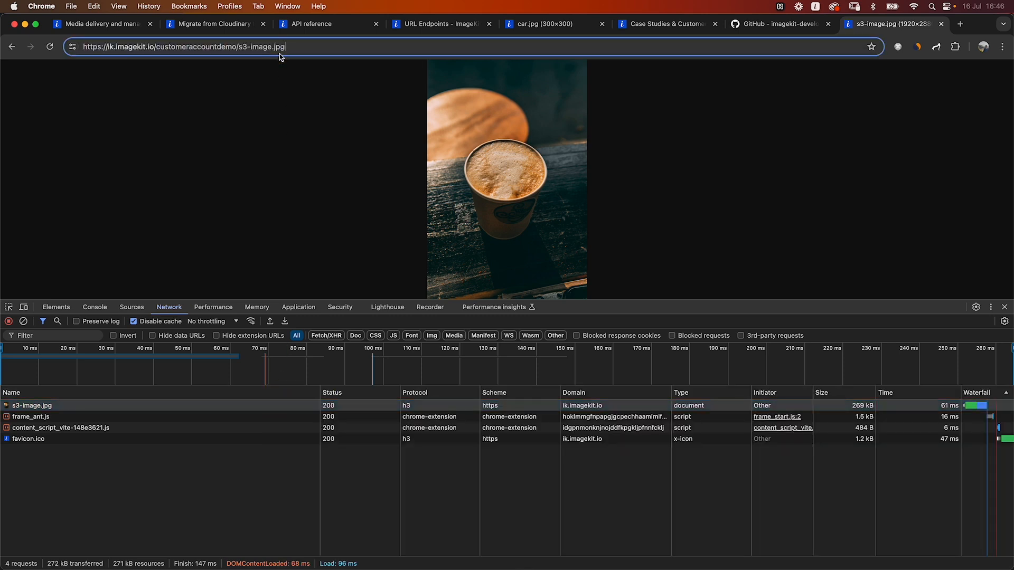
type("?tr=or")
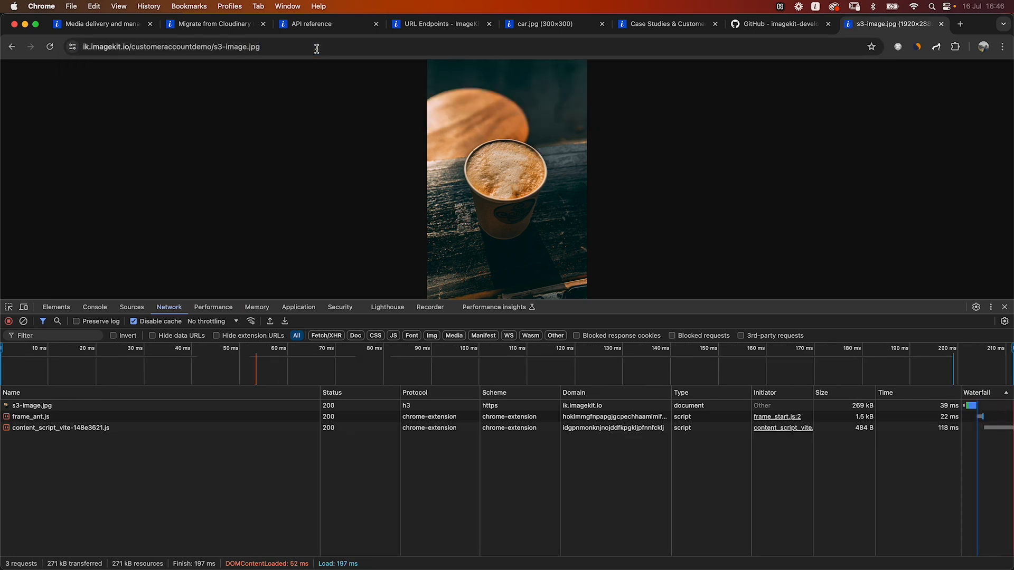
left_click(439, 24)
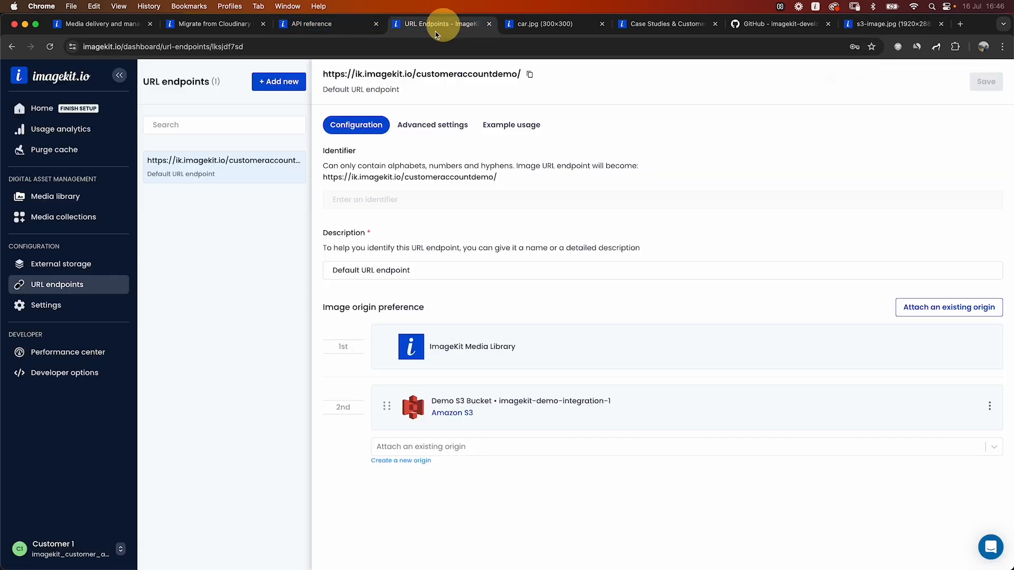
Review image and video optimization settings, glance at the delivered s3-image.jpg, then show the Demo S3 Bucket external storage list.
left_click(46, 304)
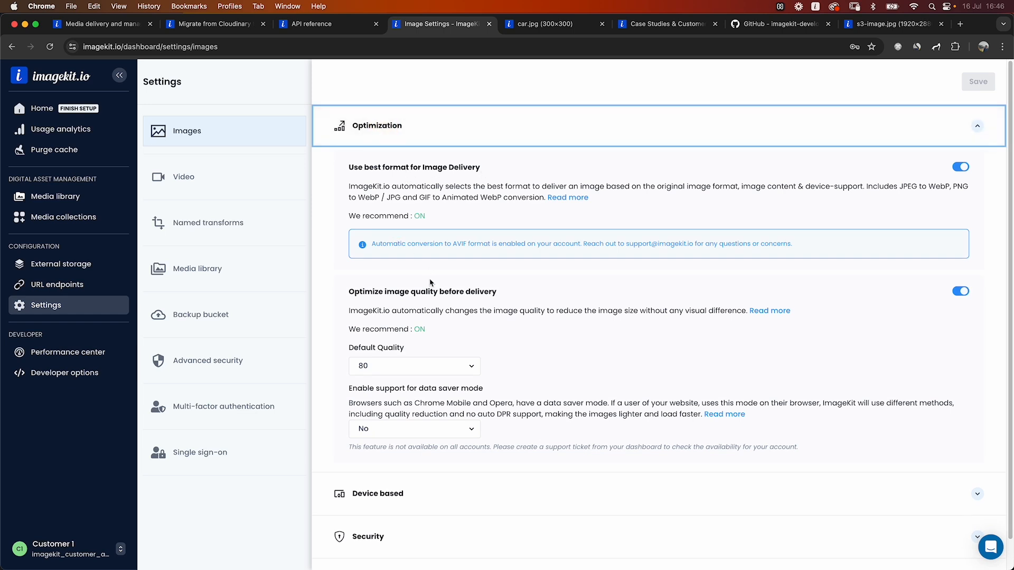
mouse_move(418, 169)
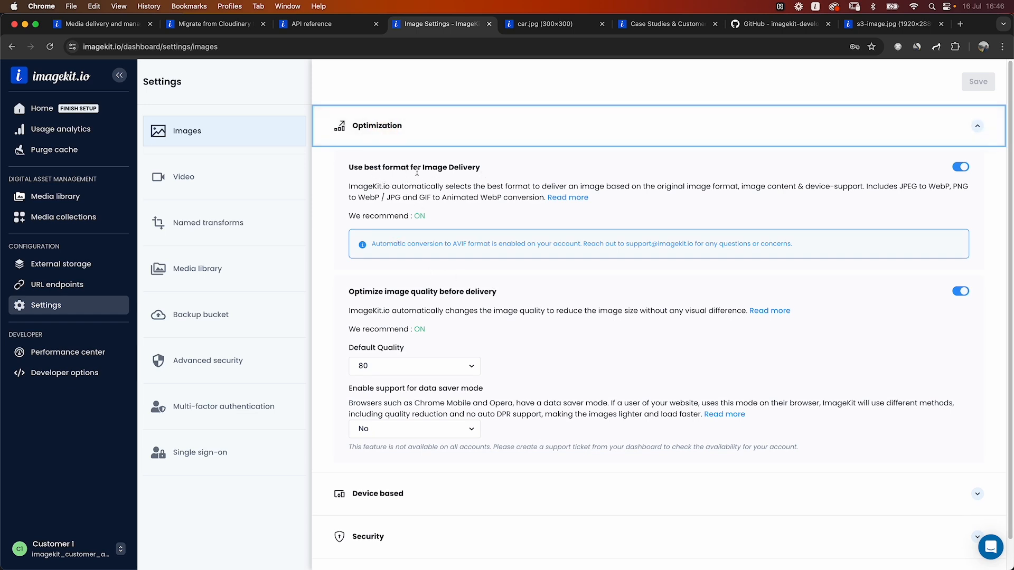
mouse_move(326, 208)
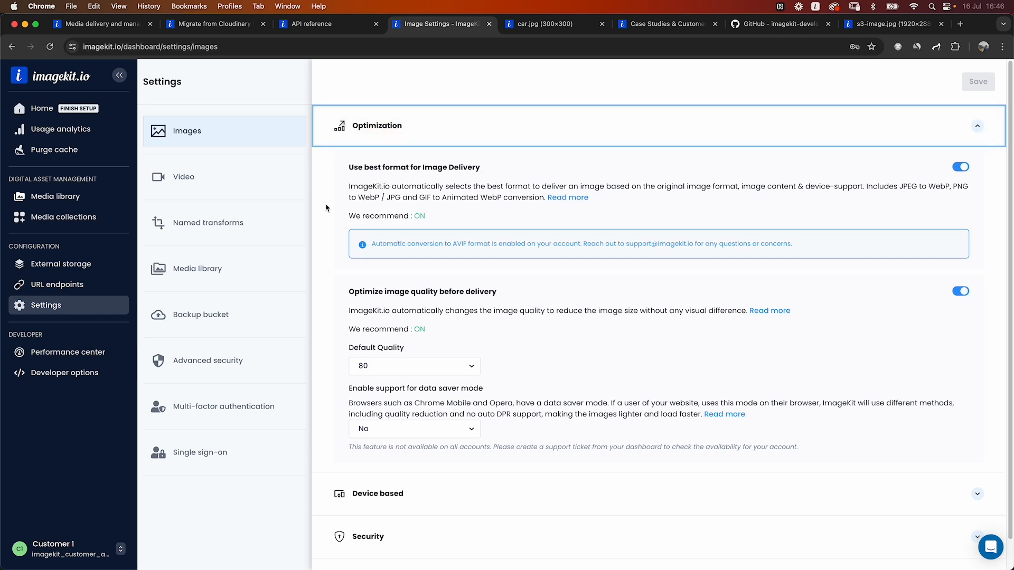
left_click(183, 176)
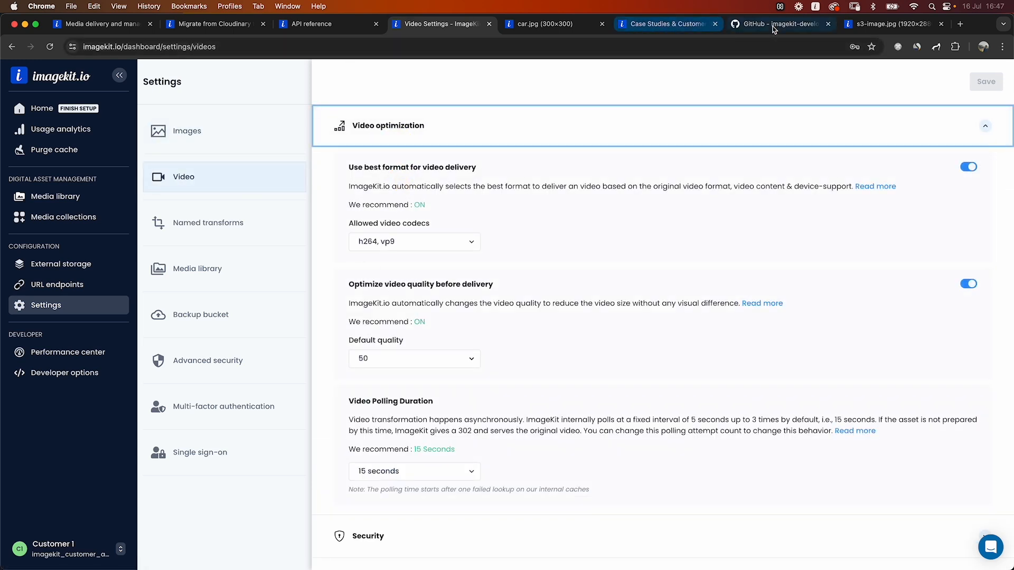
left_click(892, 24)
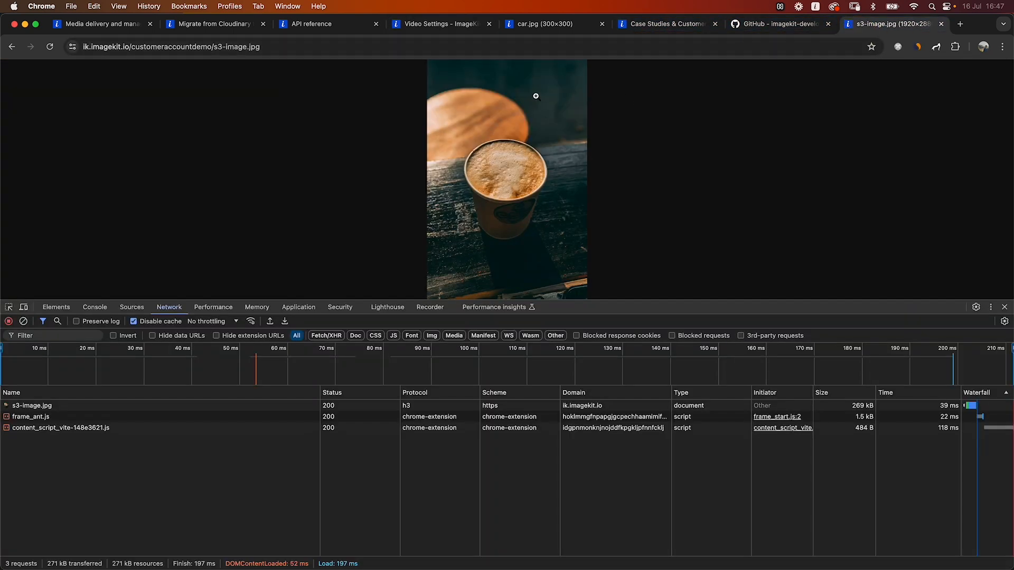
mouse_move(149, 228)
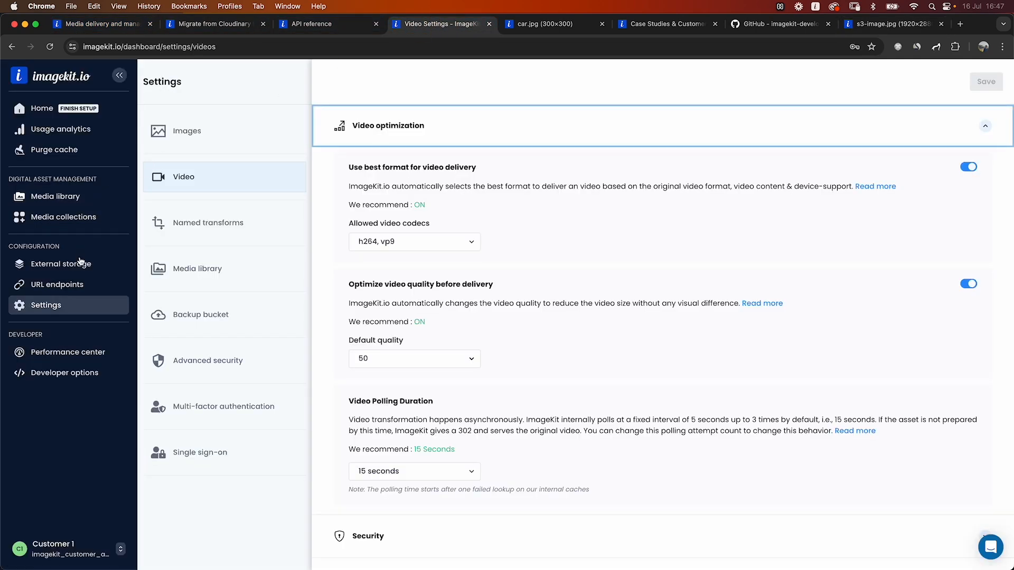
left_click(60, 264)
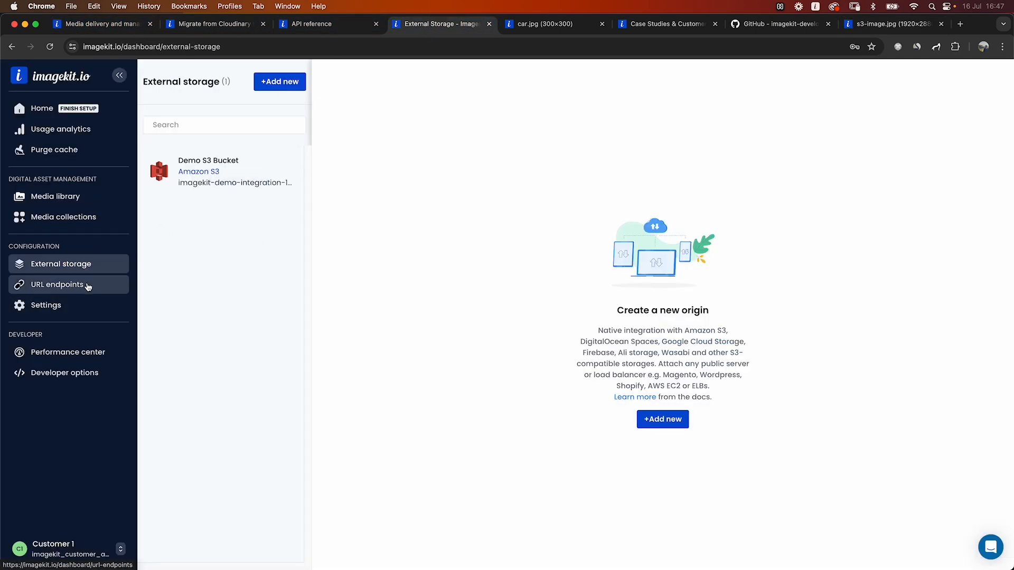
Check the default URL endpoint's Cloudinary URL rewriter is enabled, then return to the Migrate from Cloudinary guide.
left_click(57, 284)
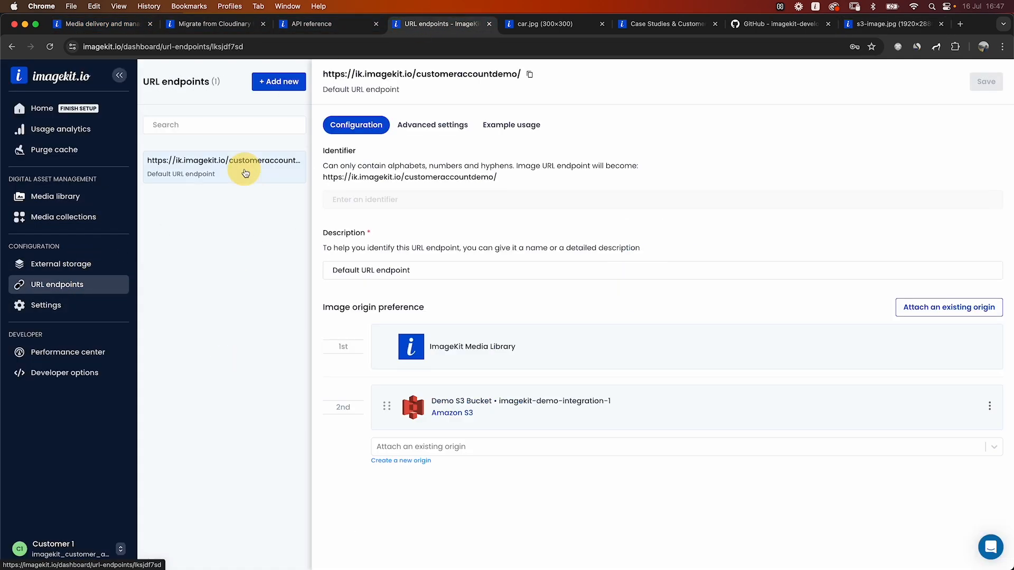
left_click(432, 125)
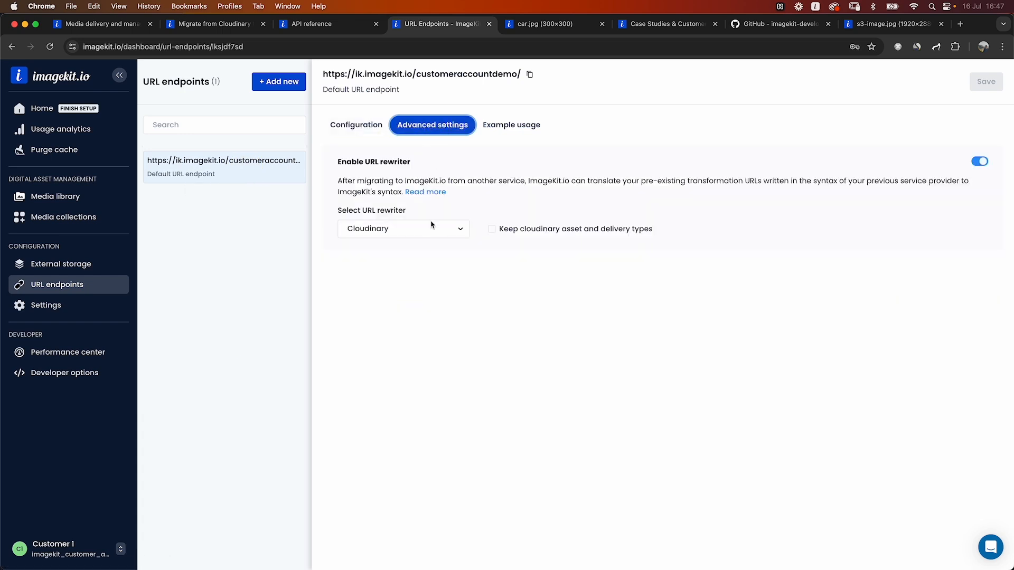
mouse_move(566, 170)
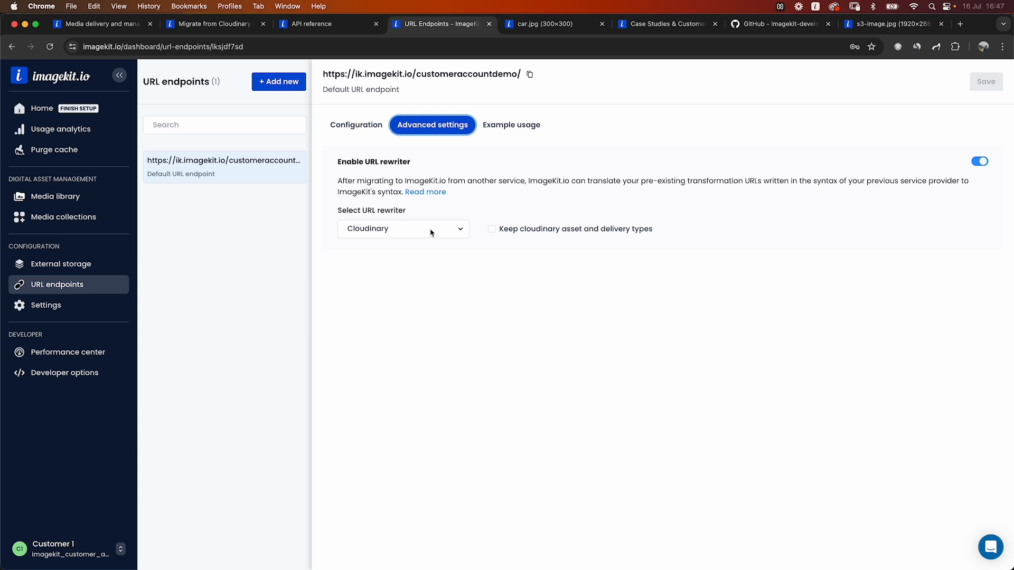
mouse_move(438, 231)
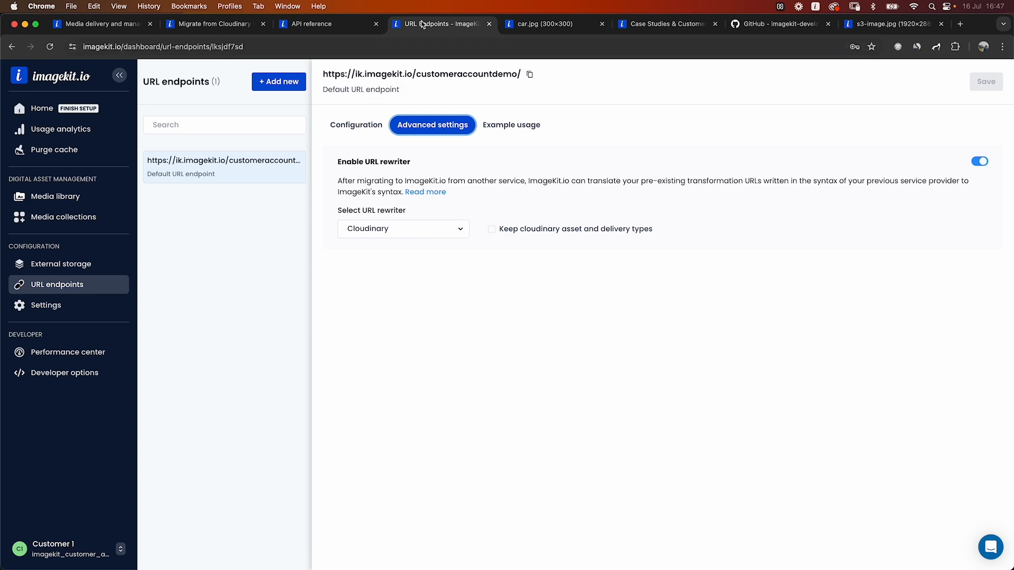
left_click(215, 24)
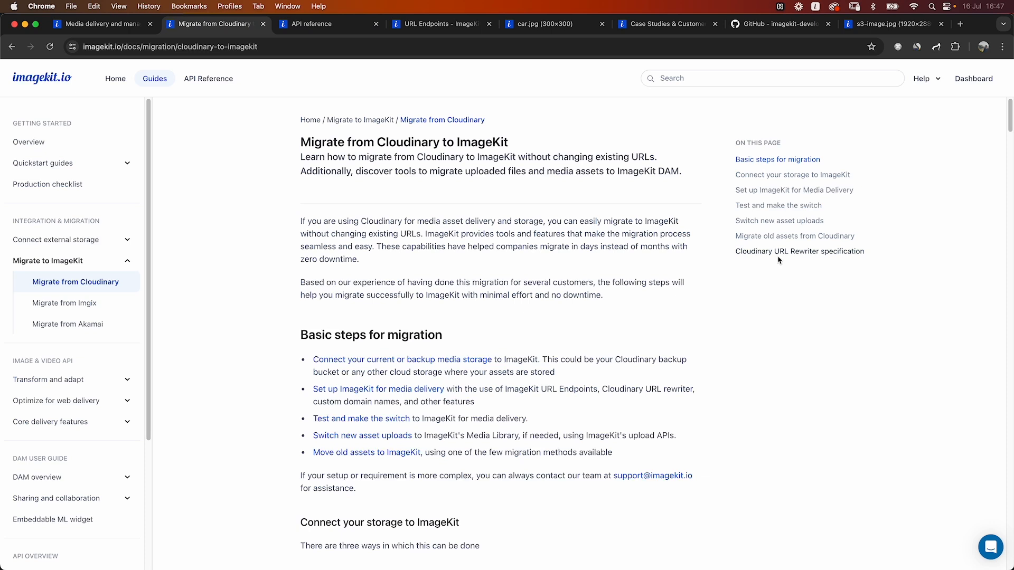
Jump to the Cloudinary URL Rewriter specification and highlight the w_100 width example.
left_click(800, 251)
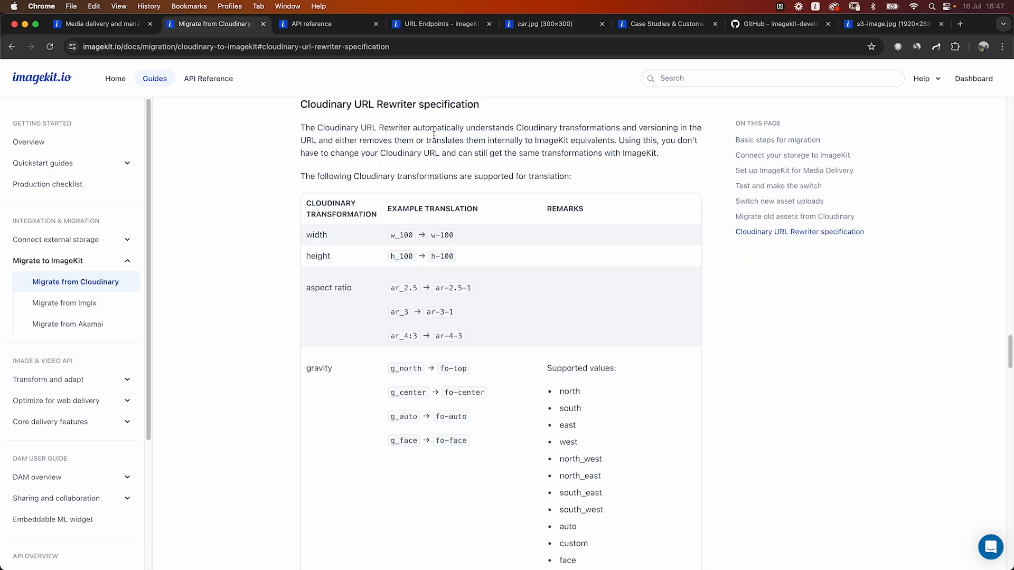
scroll("down", 3)
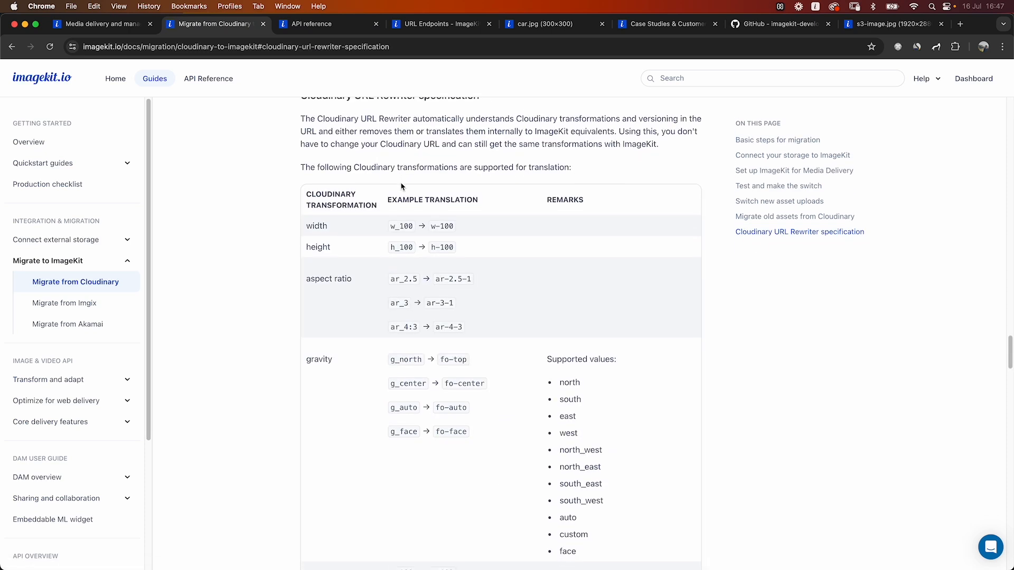
scroll("down", 3)
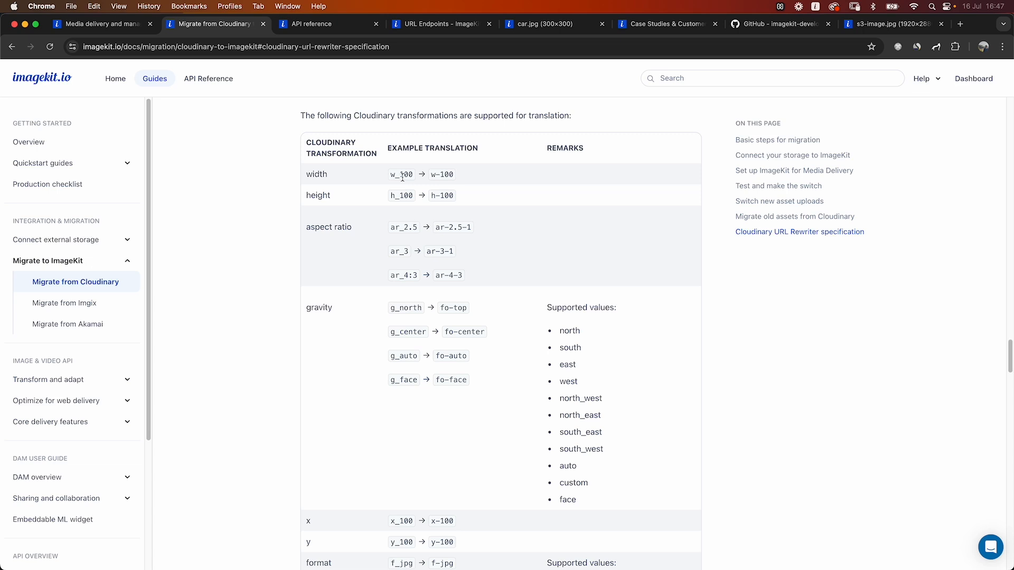
double_click(401, 174)
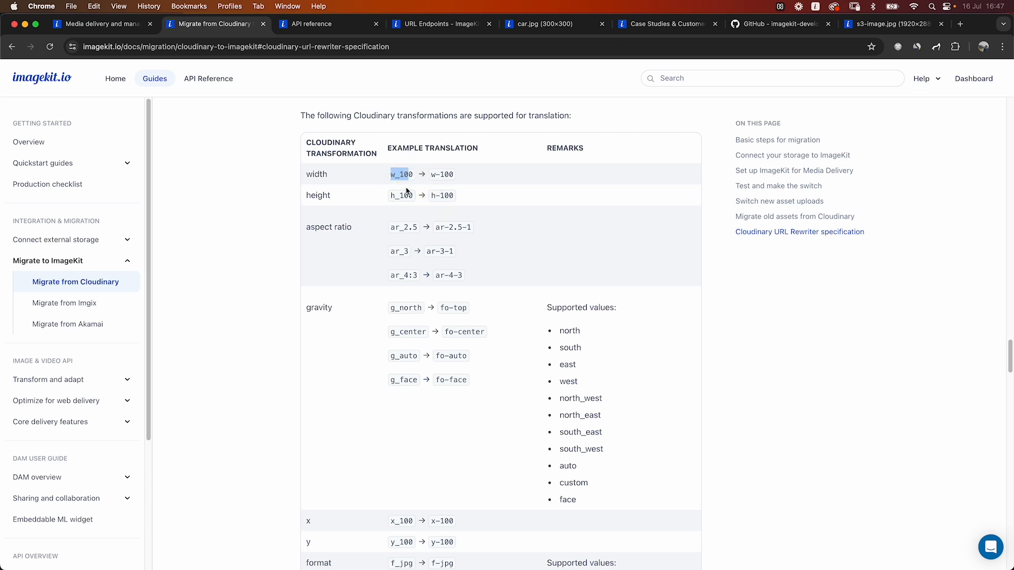
mouse_move(450, 174)
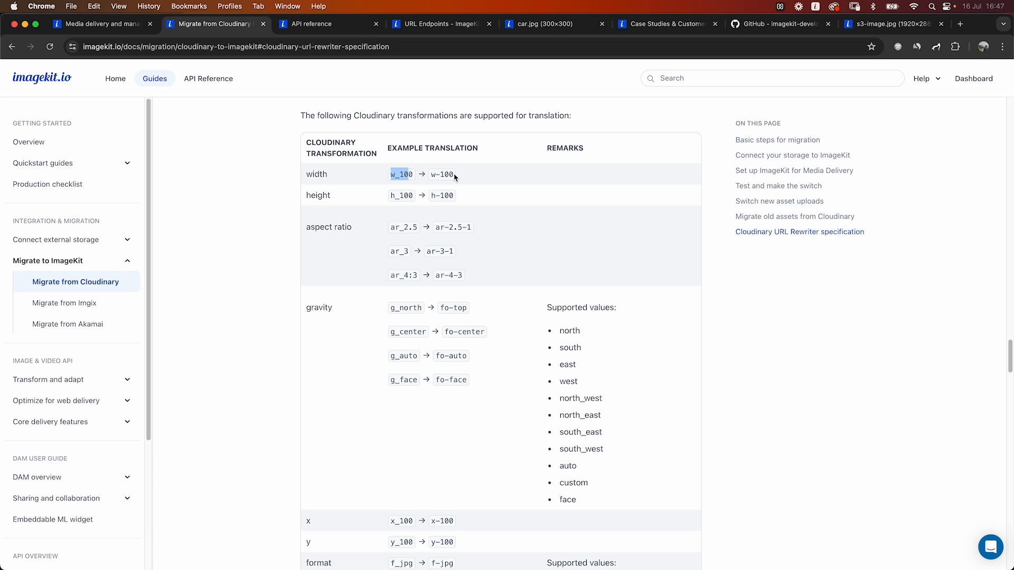
mouse_move(392, 317)
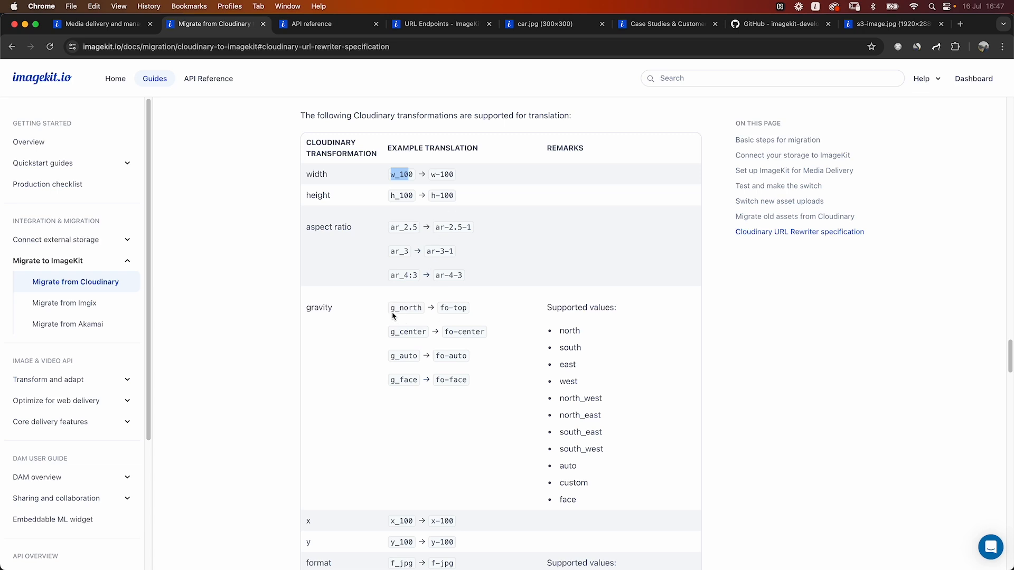
mouse_move(443, 304)
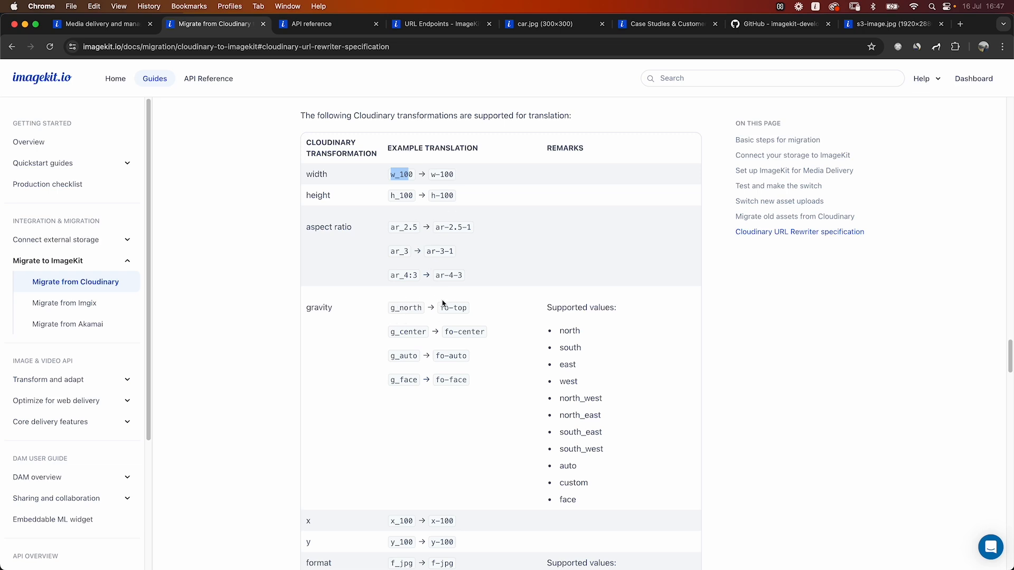
mouse_move(397, 182)
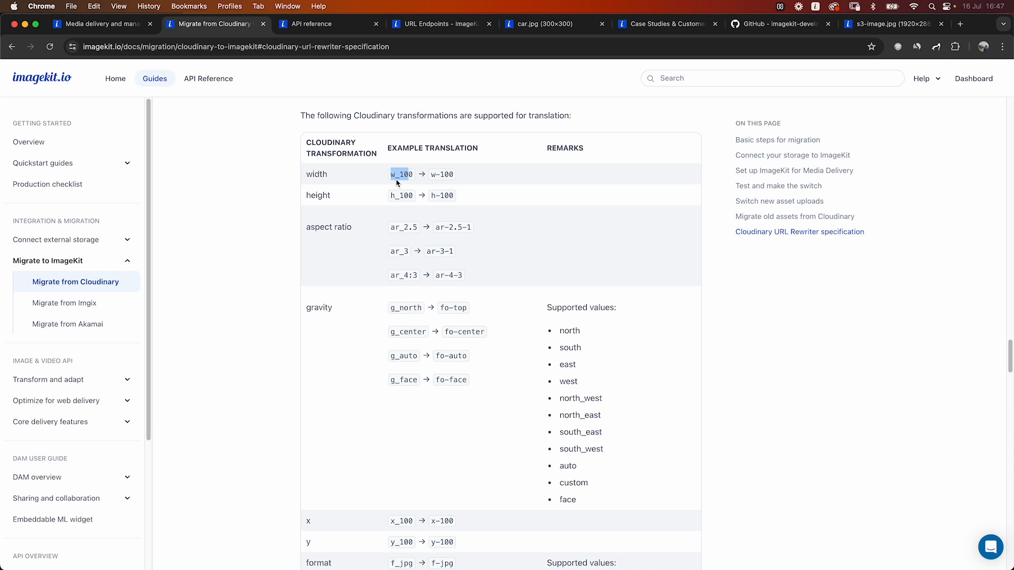
mouse_move(466, 175)
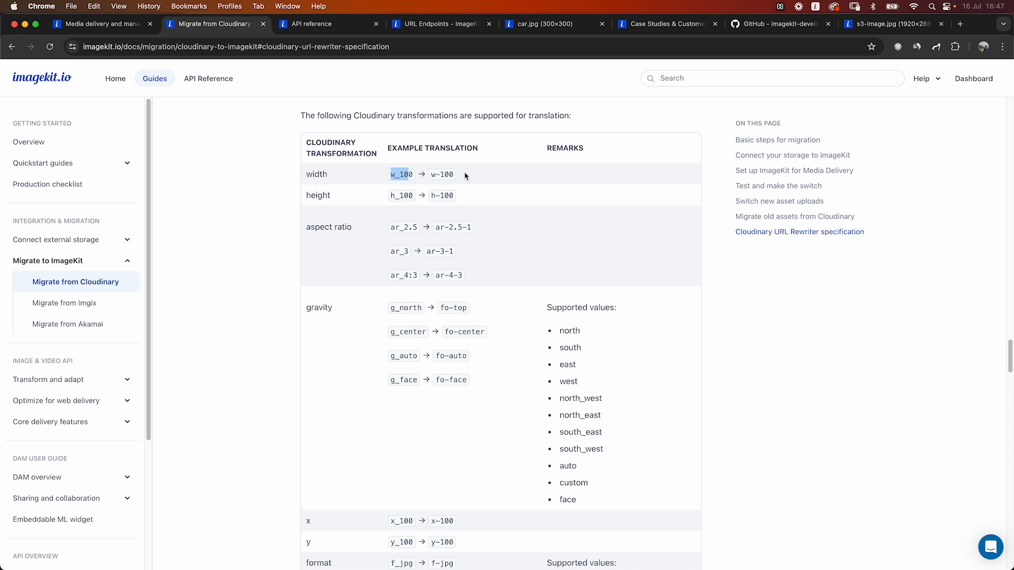
mouse_move(473, 198)
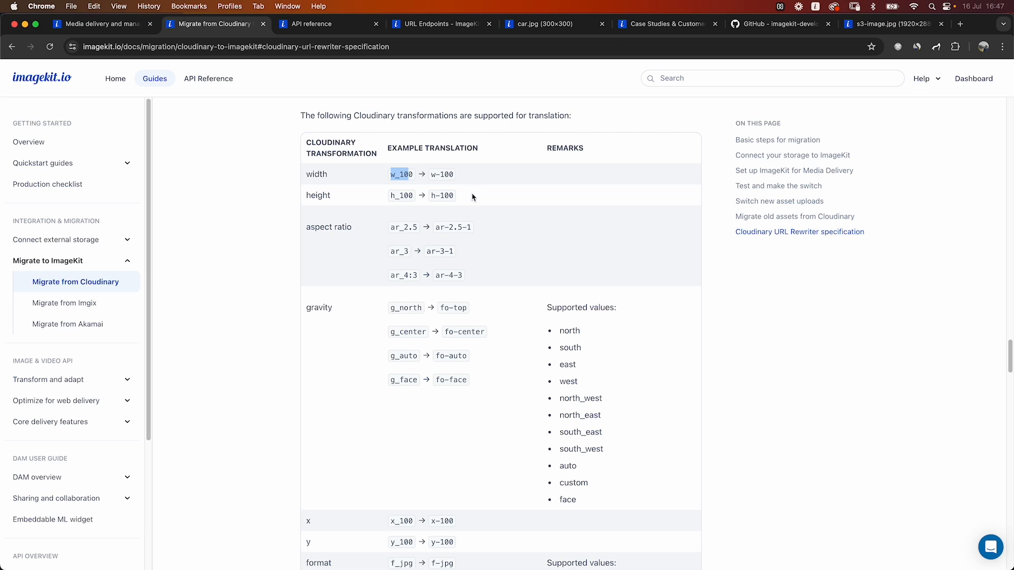
mouse_move(475, 200)
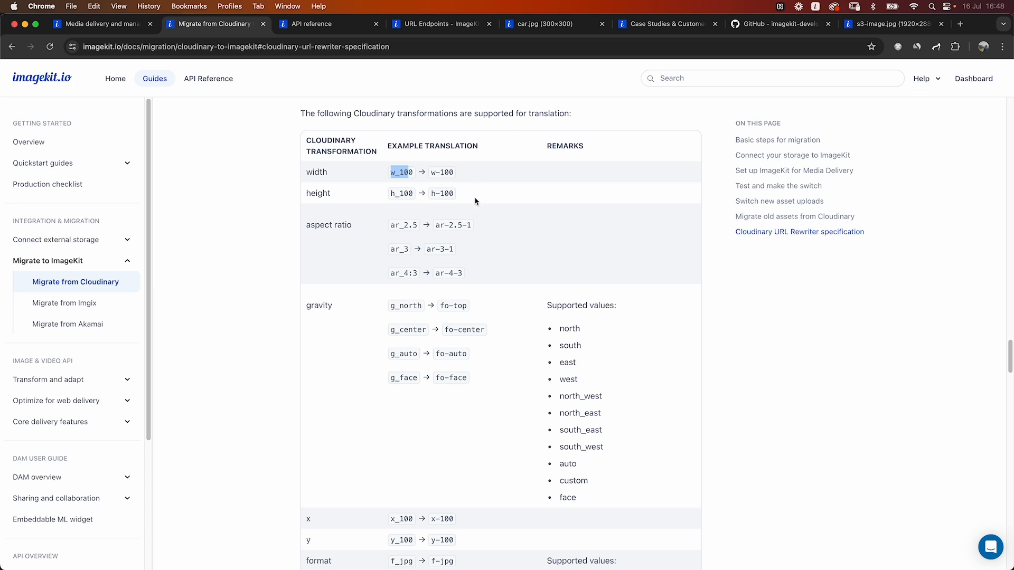
Browse the rest of the translation table (gravity, quality, effects), then head to the Transform and adapt docs.
scroll("down", 3)
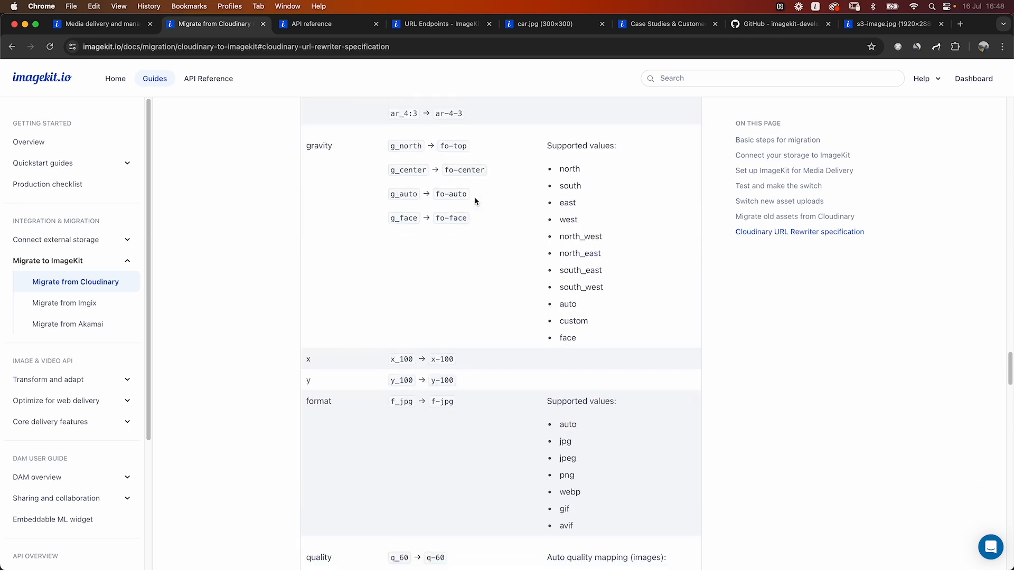
scroll("down", 3)
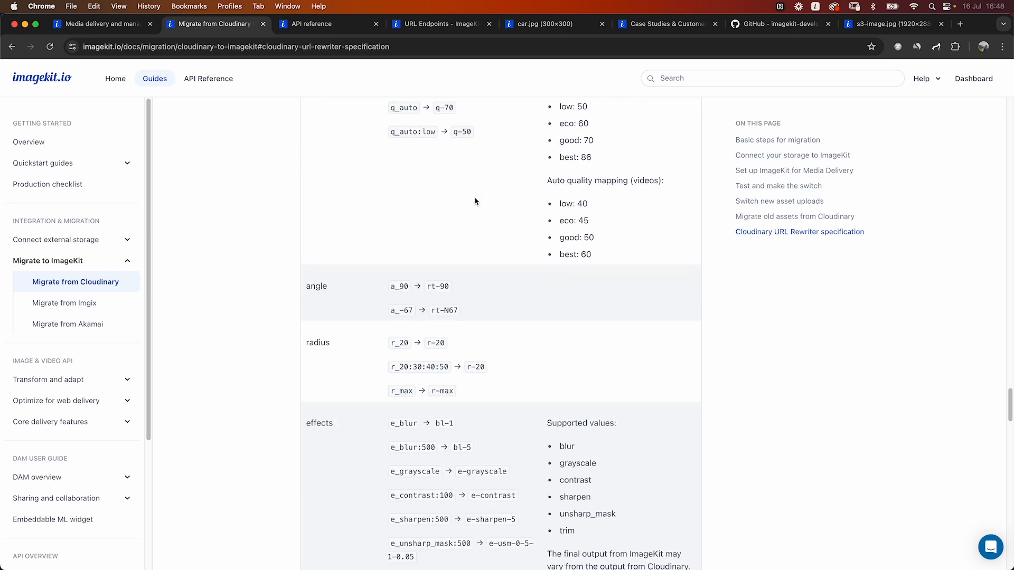
scroll("down", 3)
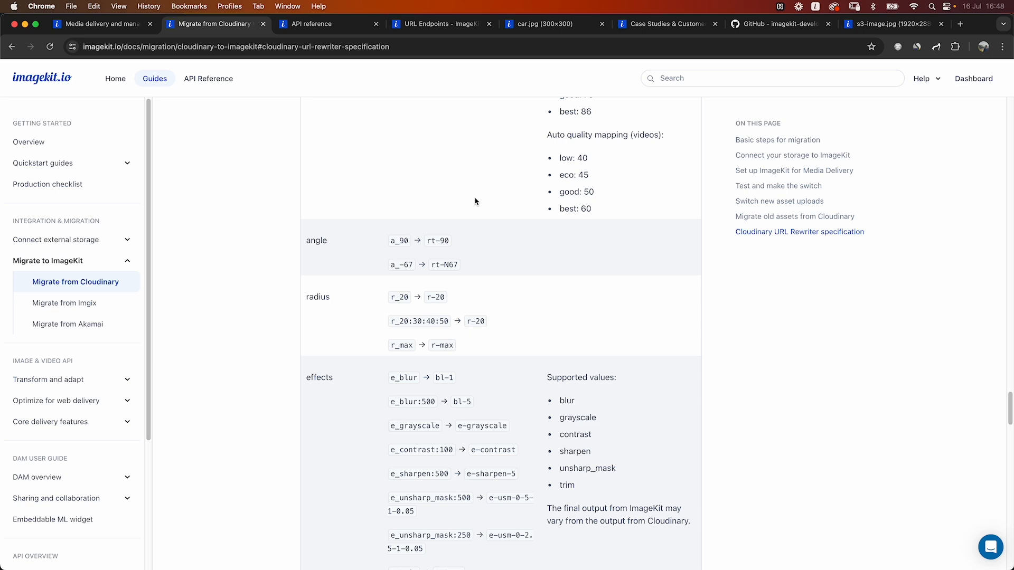
left_click(49, 379)
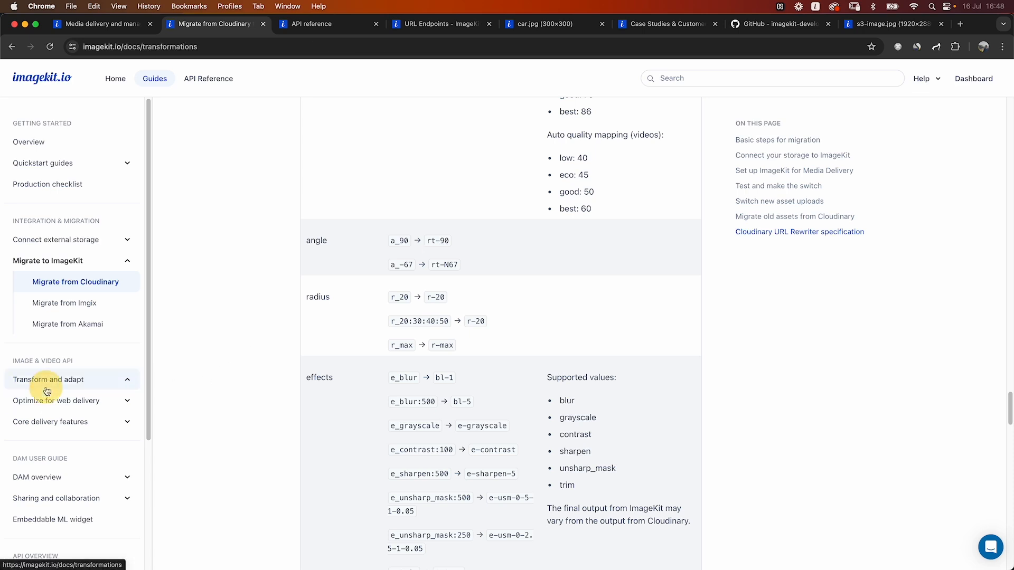
Visit the resize and crop and Migrate from Cloudinary guides, then return to the URL endpoint's rewriter settings.
left_click(50, 379)
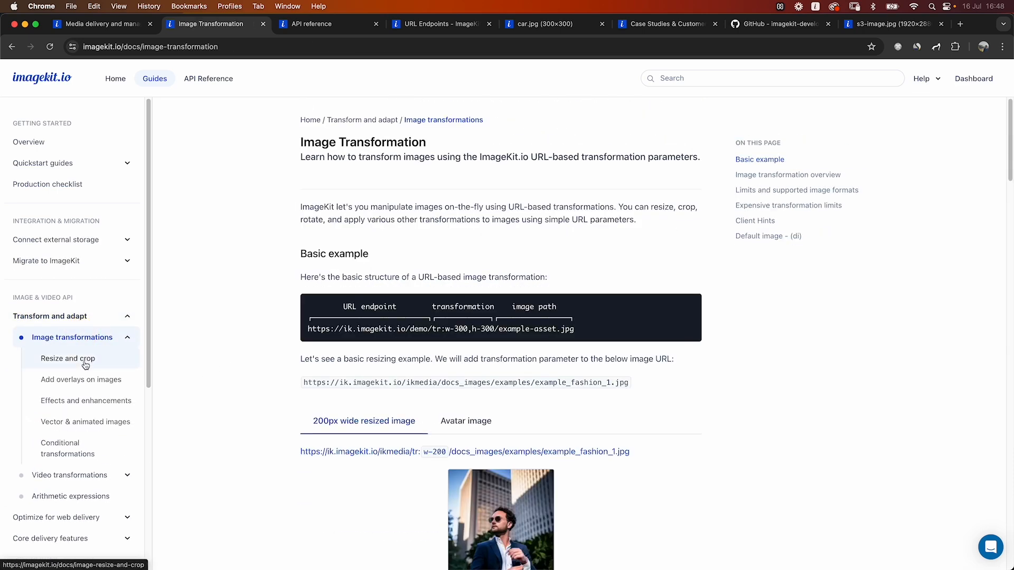
left_click(67, 358)
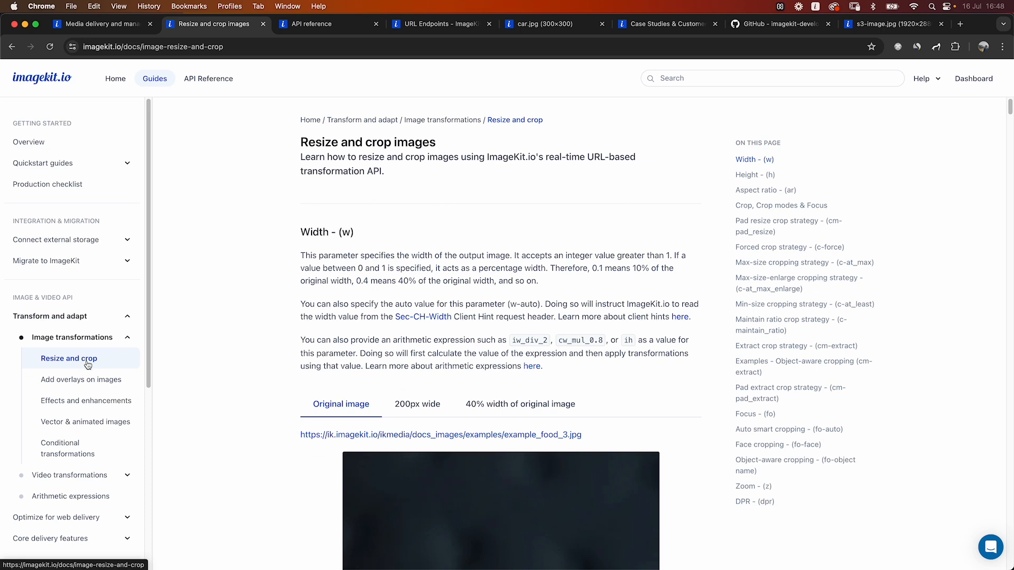
mouse_move(110, 306)
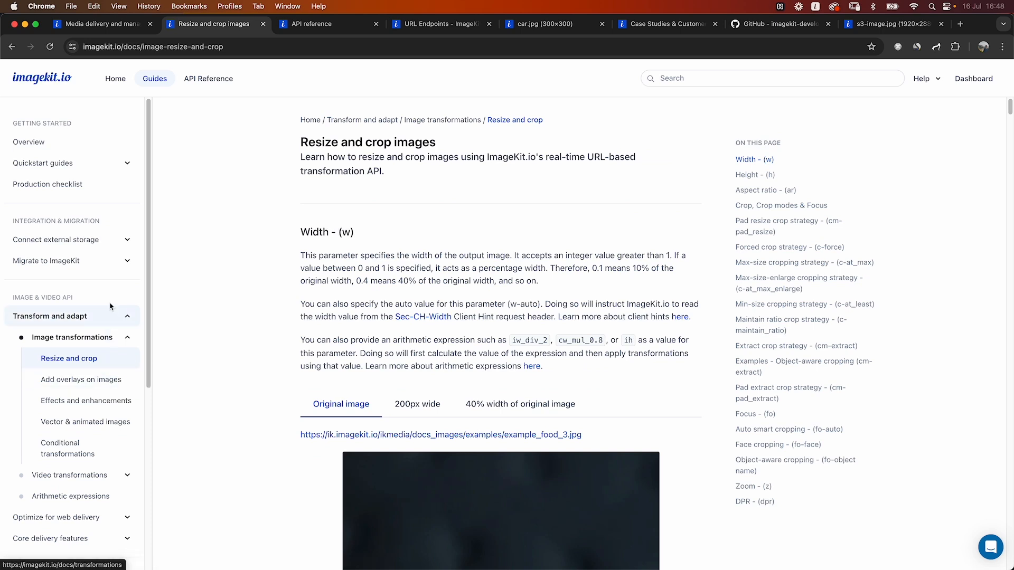
left_click(48, 261)
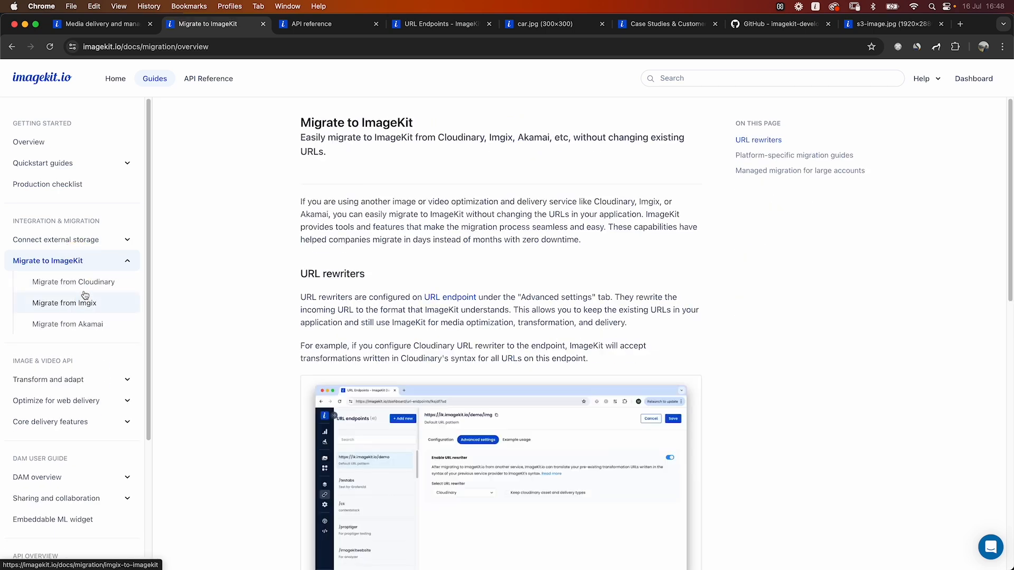
left_click(72, 281)
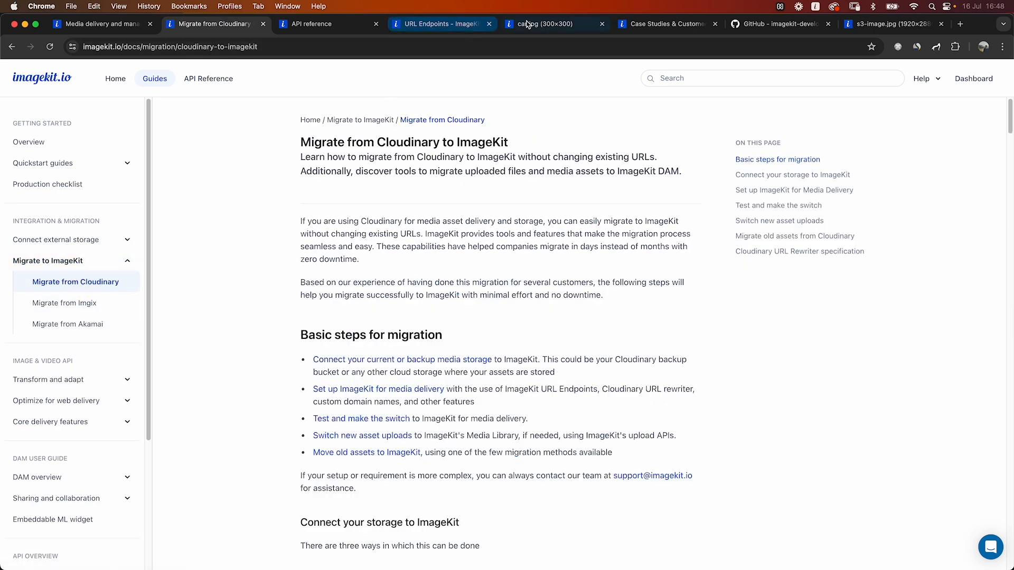
left_click(442, 24)
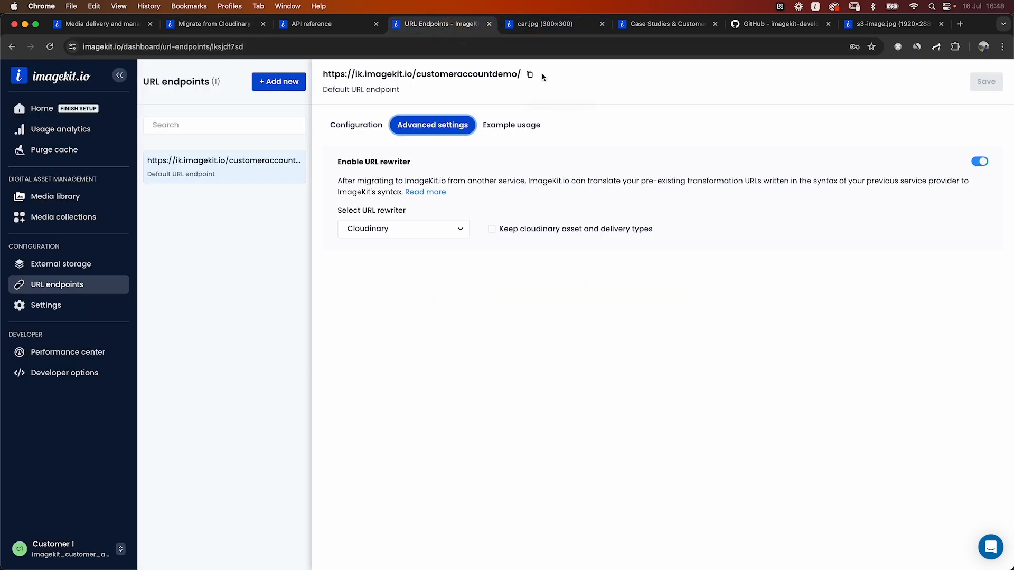
View car.jpg served at 300×300 via a Cloudinary-style w_300,h_300,c_fill URL, then return to the dashboard.
left_click(550, 24)
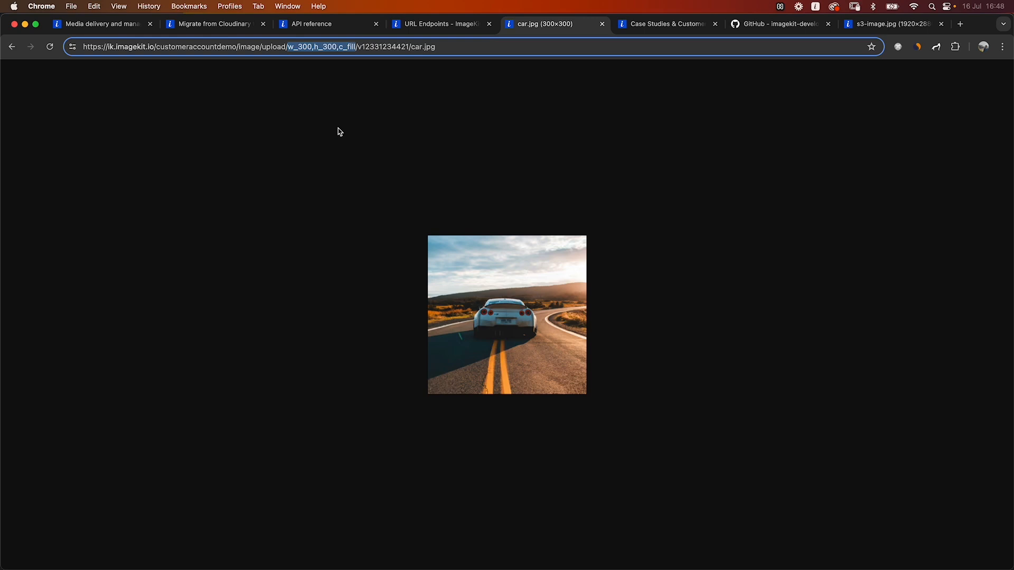
mouse_move(370, 59)
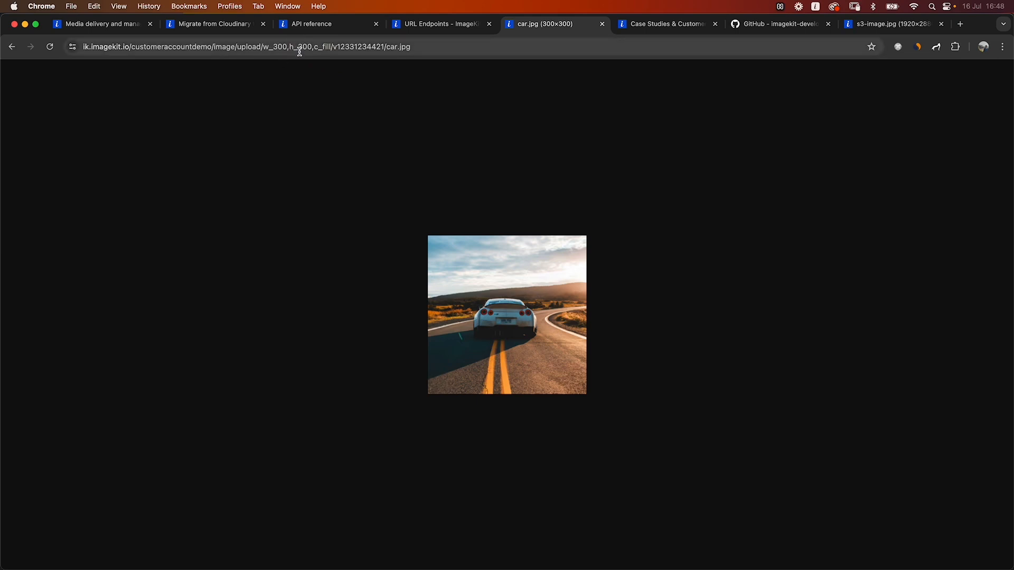
mouse_move(551, 24)
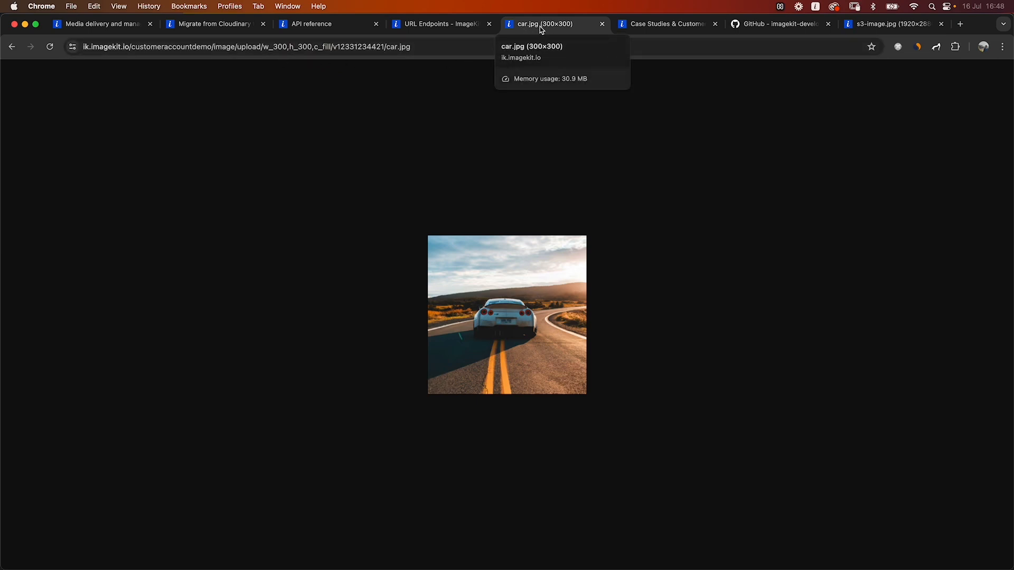
mouse_move(349, 61)
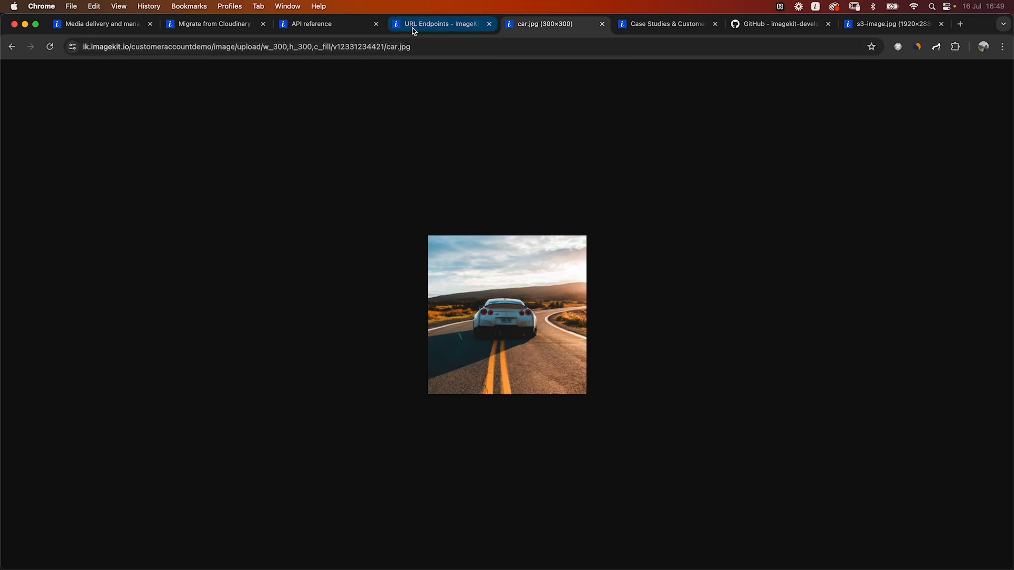
left_click(442, 25)
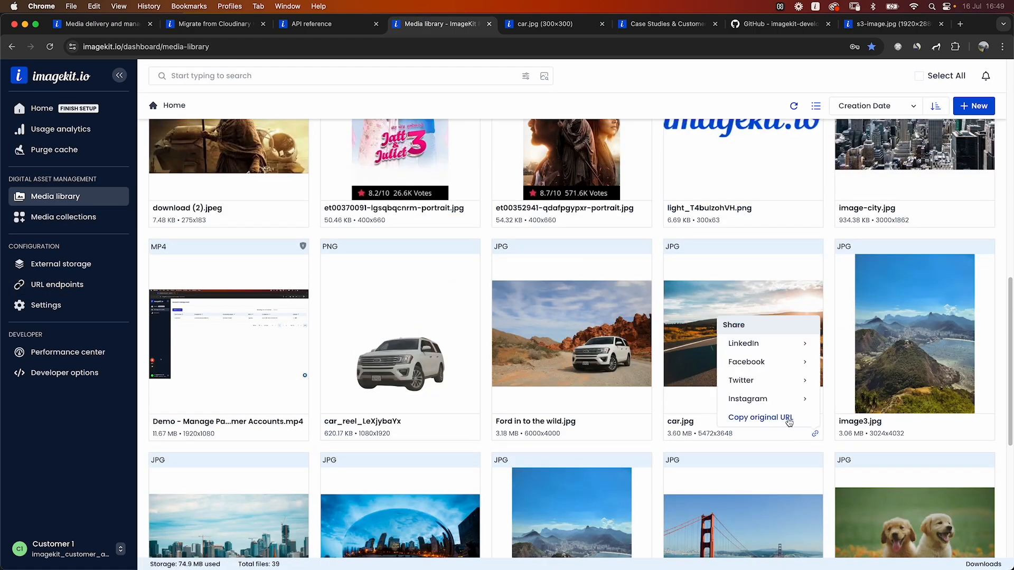
Load car.jpg's original ImageKit URL with &tr=w-300,h-300 appended, delivering a 300×300 image.
left_click(760, 417)
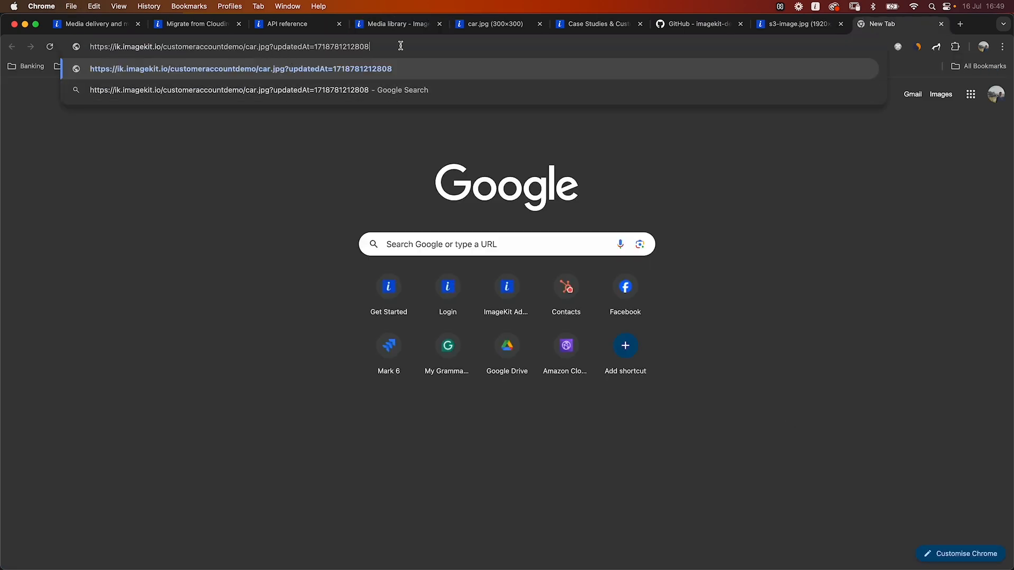
mouse_move(353, 62)
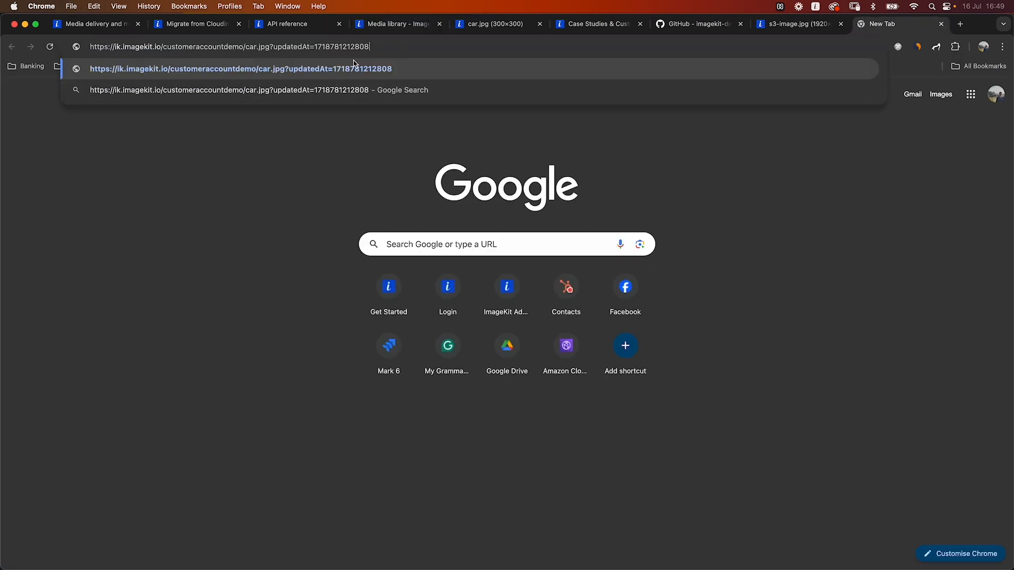
type("&tr=w")
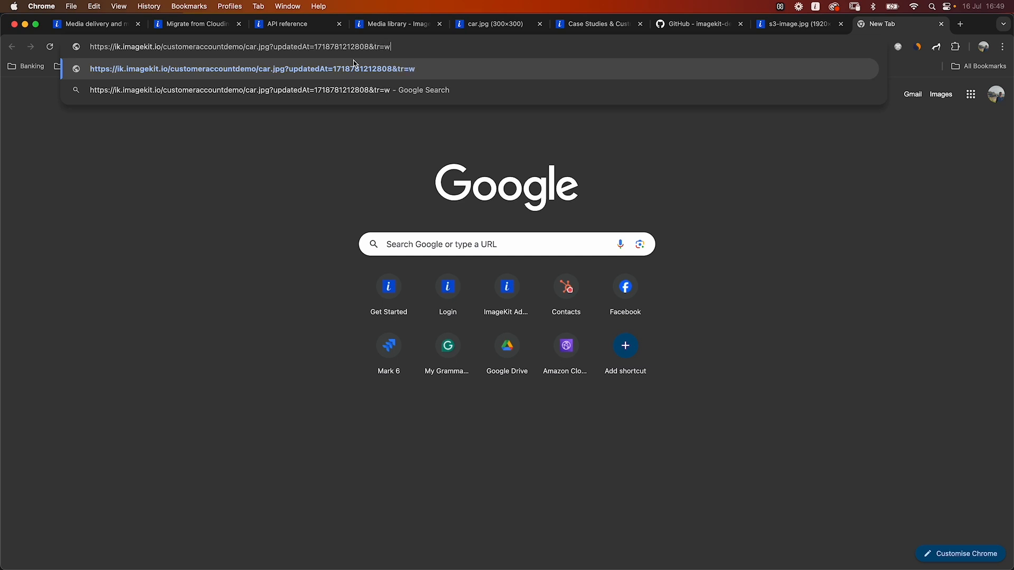
type("-300,h-")
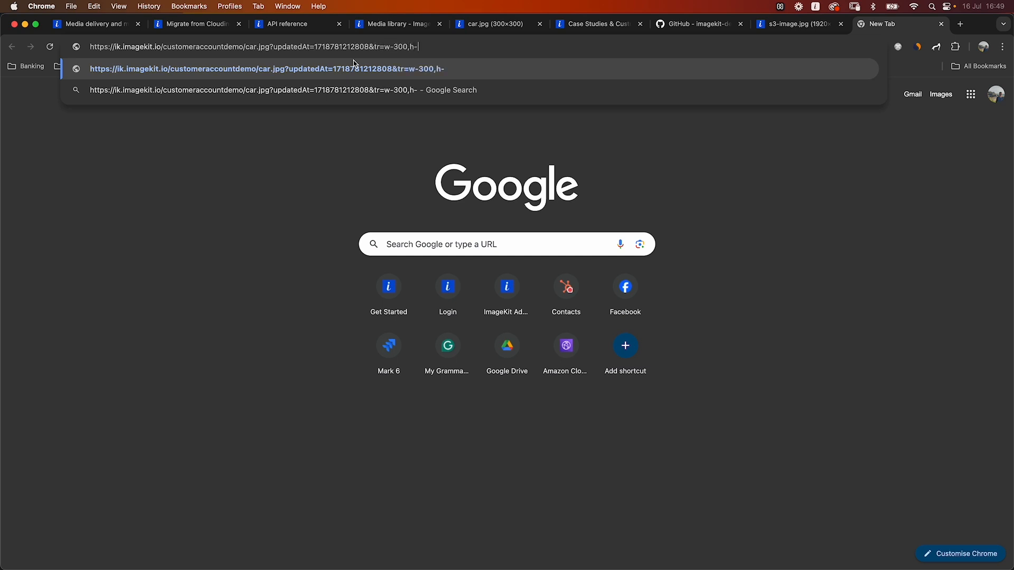
key("Return")
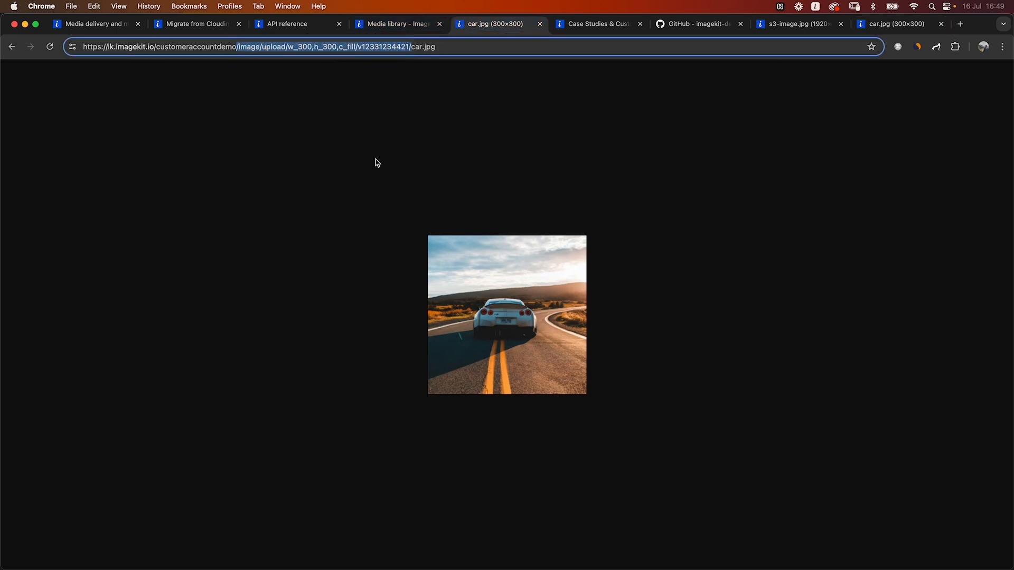
mouse_move(246, 79)
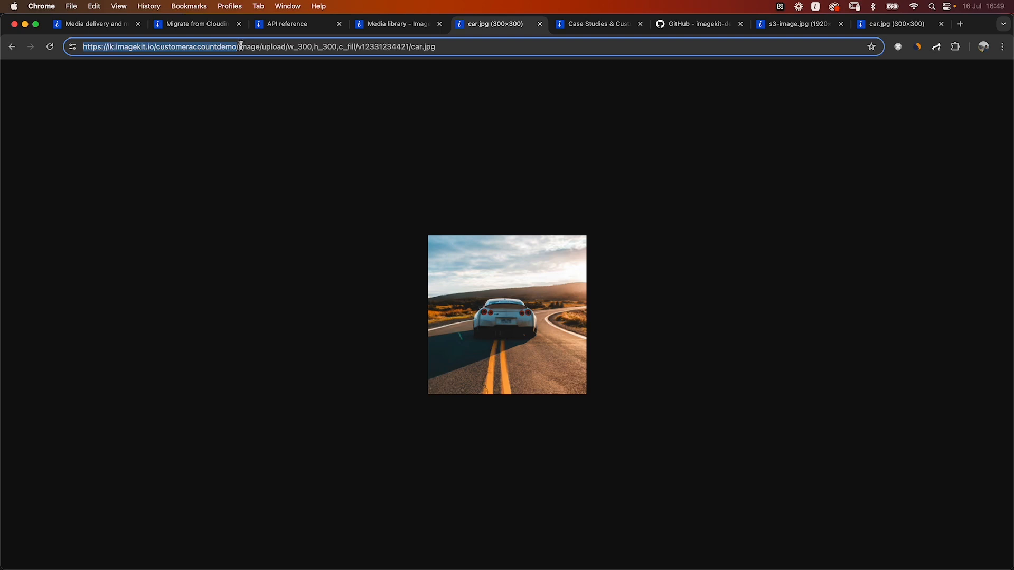
mouse_move(289, 75)
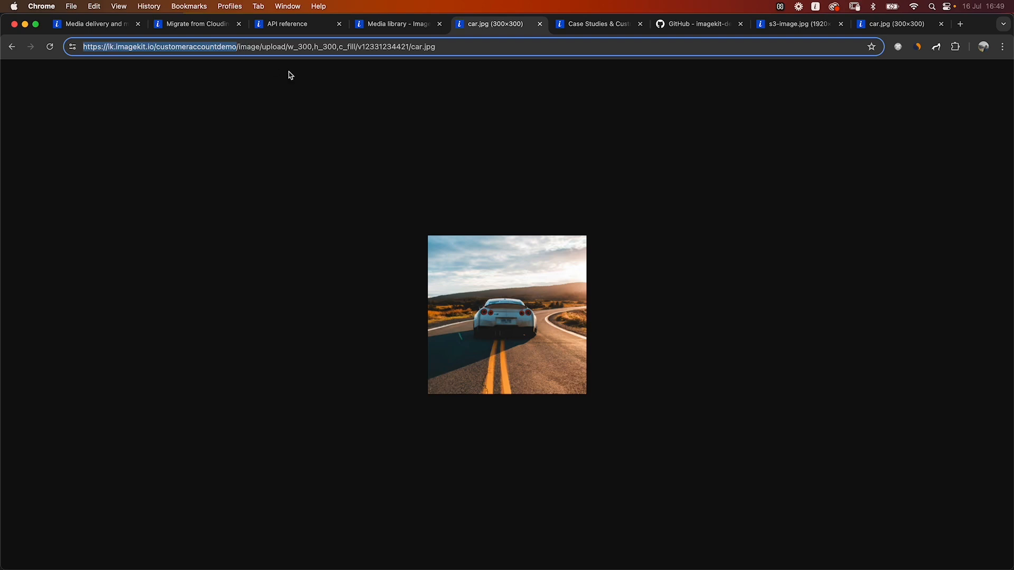
Draft the Cloudinary-style car.jpg URL on media.yourwebsite.com, then return to the Cloudinary migration guide.
type("media.yourwebsite.com/image/upload/w_300,h_300,c_fill/v12331234421/car.jpg")
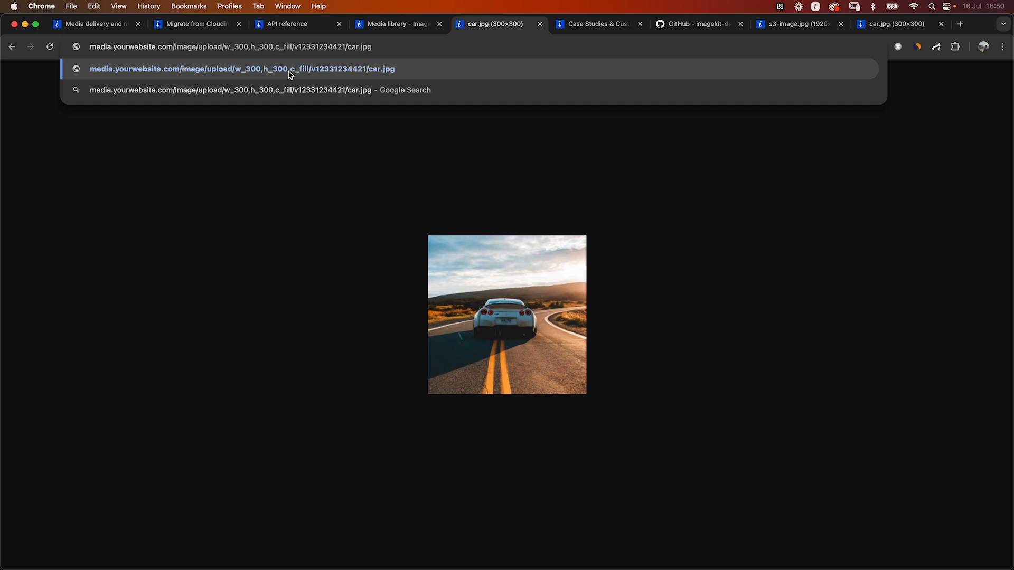
mouse_move(287, 24)
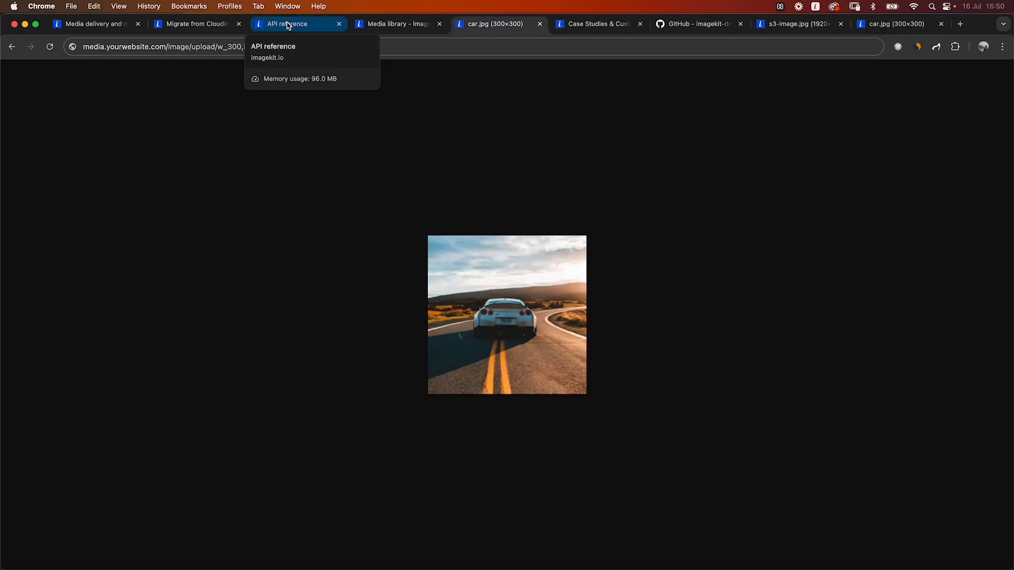
left_click(195, 24)
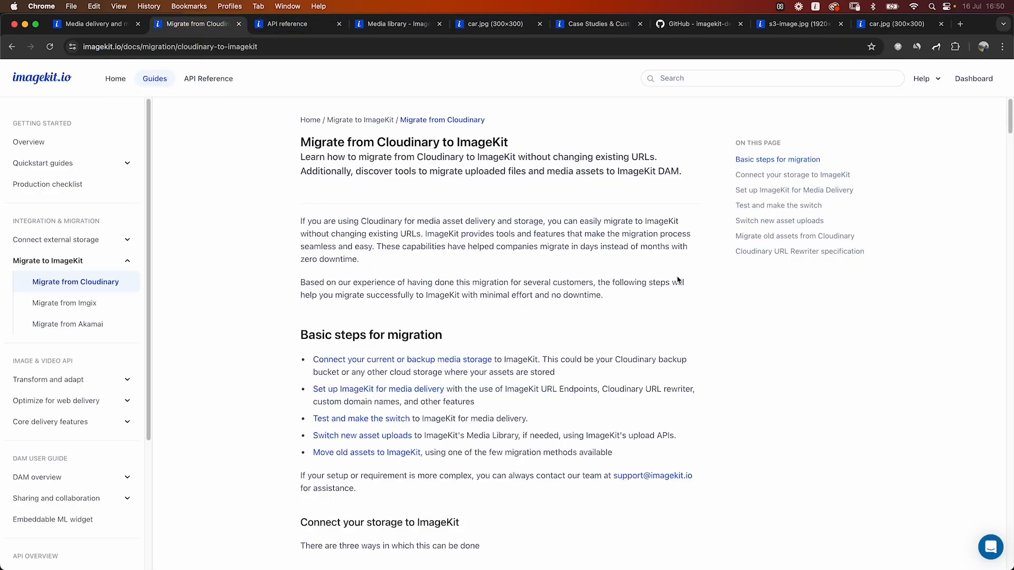
Revisit the URL Rewriter specification and the Optimize for web delivery guide, then show the pricing plans page.
left_click(800, 251)
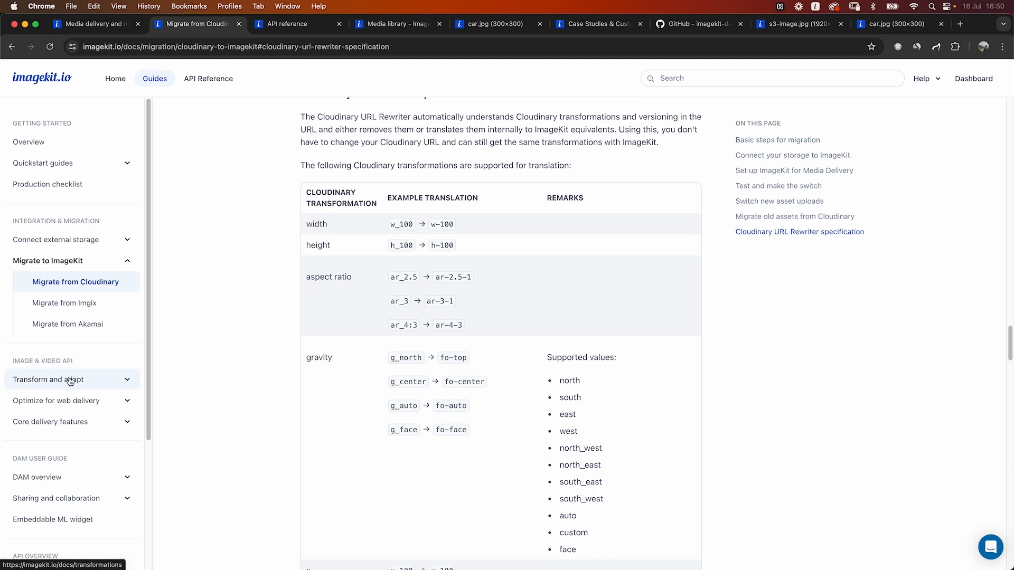
left_click(57, 400)
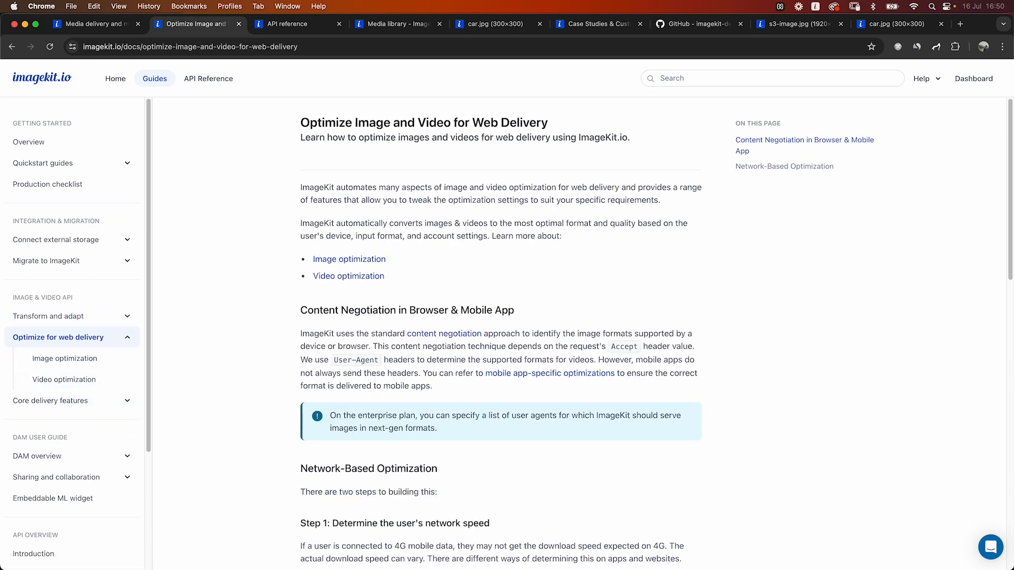
left_click(903, 24)
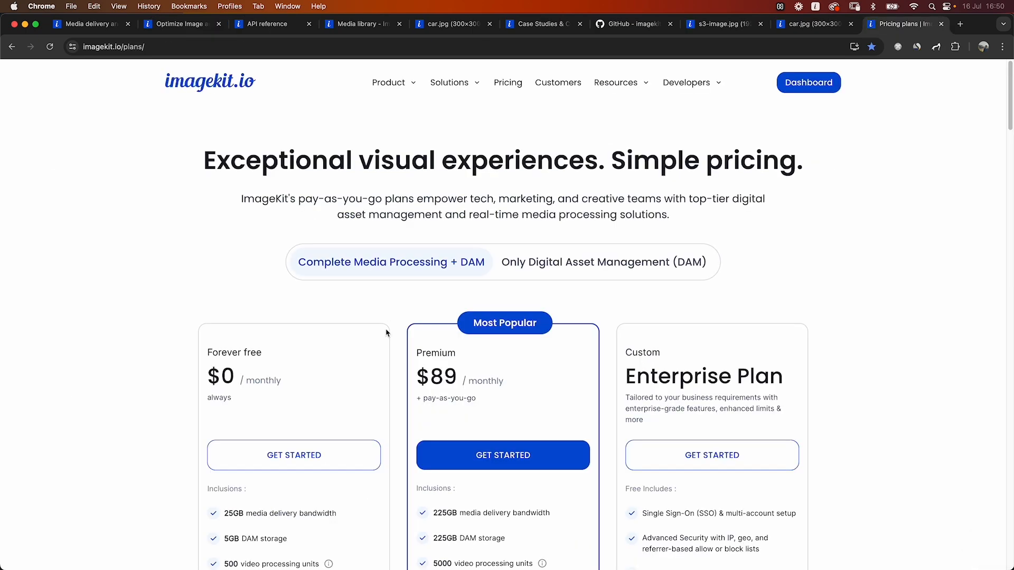
scroll("down", 3)
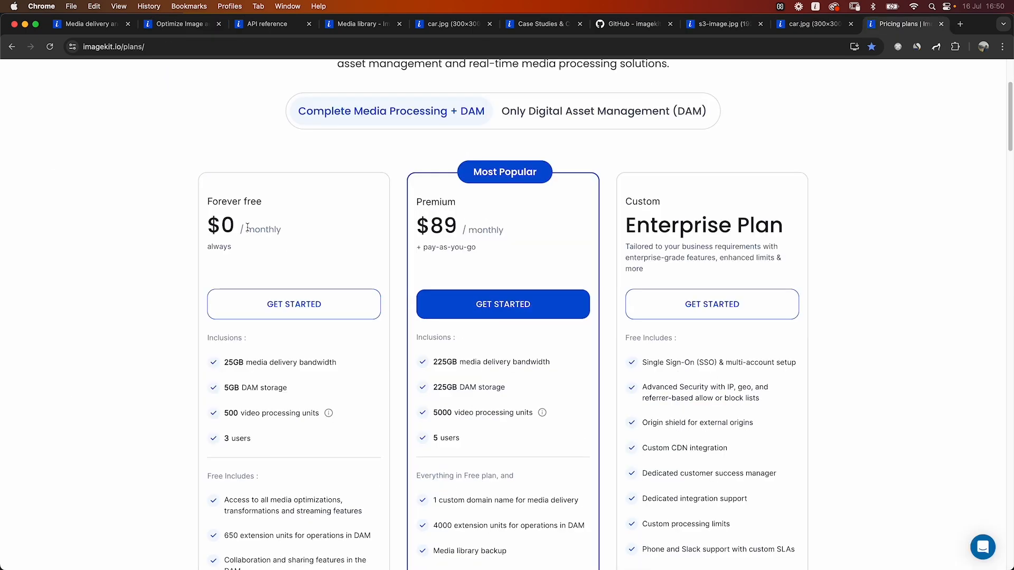
mouse_move(503, 214)
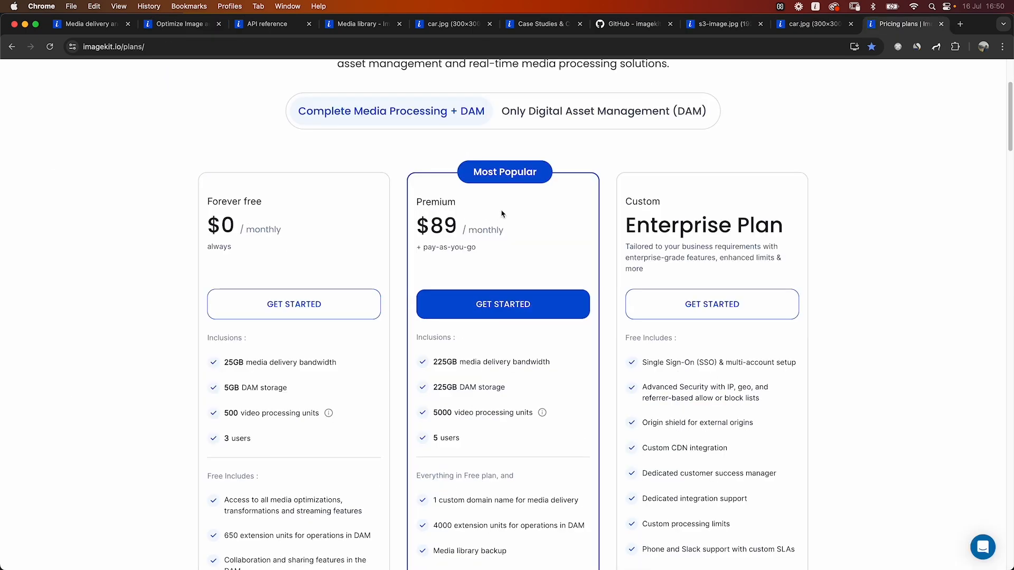
mouse_move(468, 224)
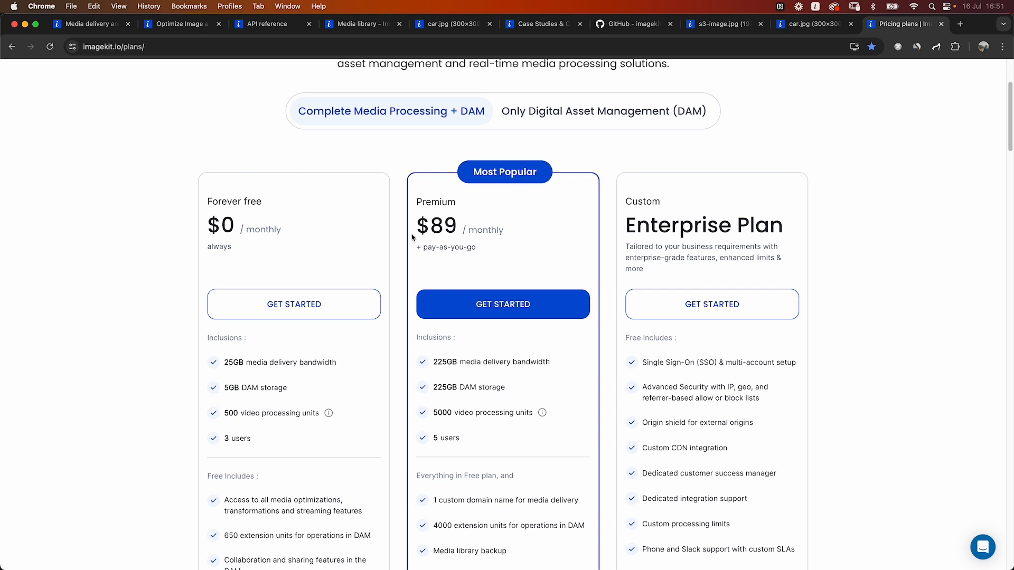
mouse_move(436, 228)
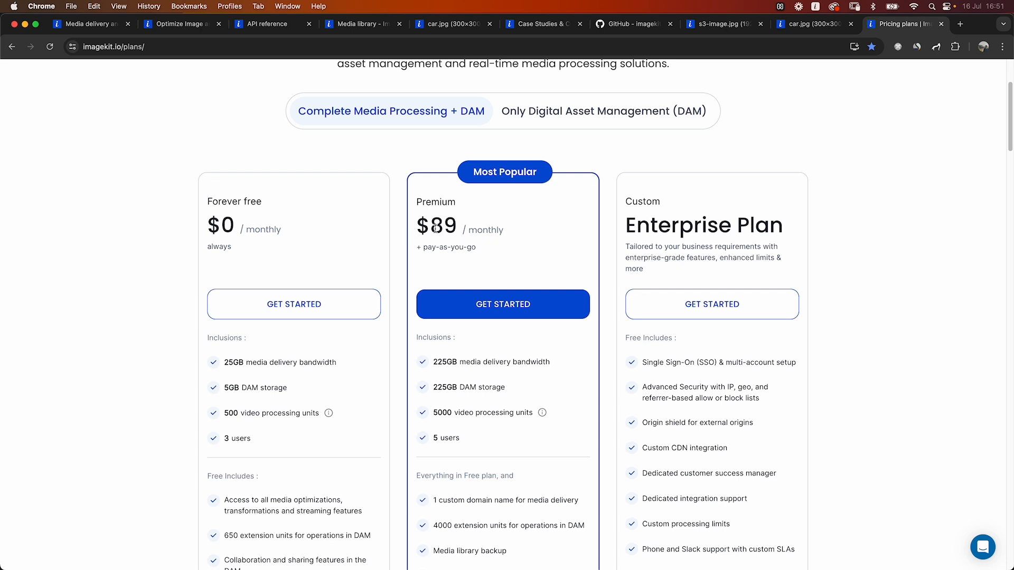
mouse_move(426, 247)
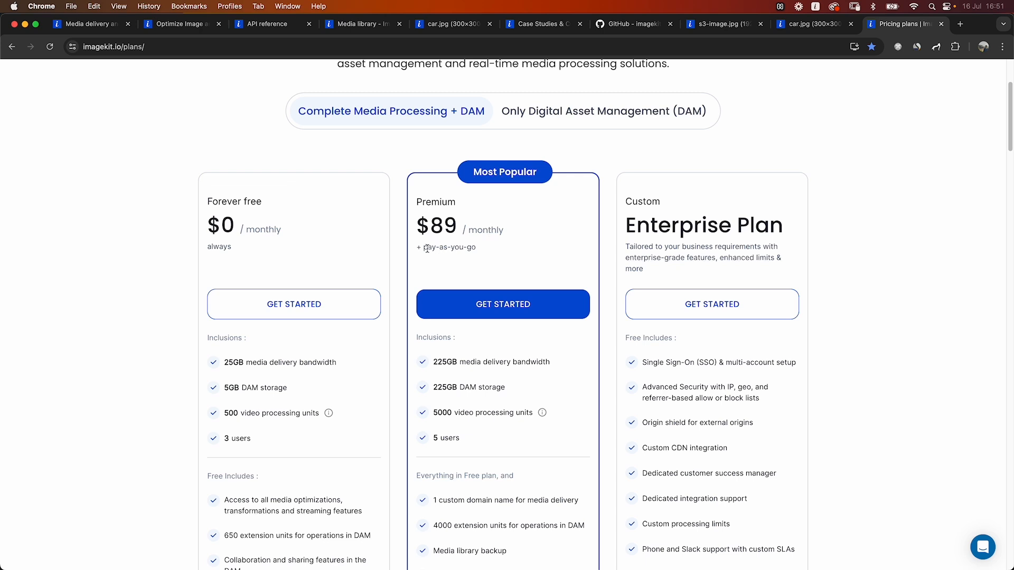
mouse_move(483, 253)
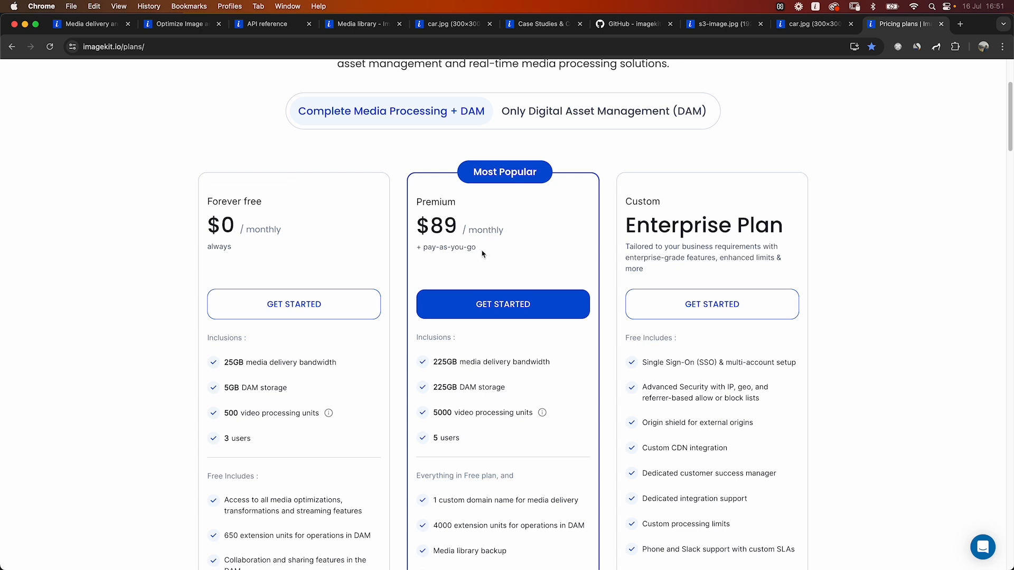
mouse_move(455, 242)
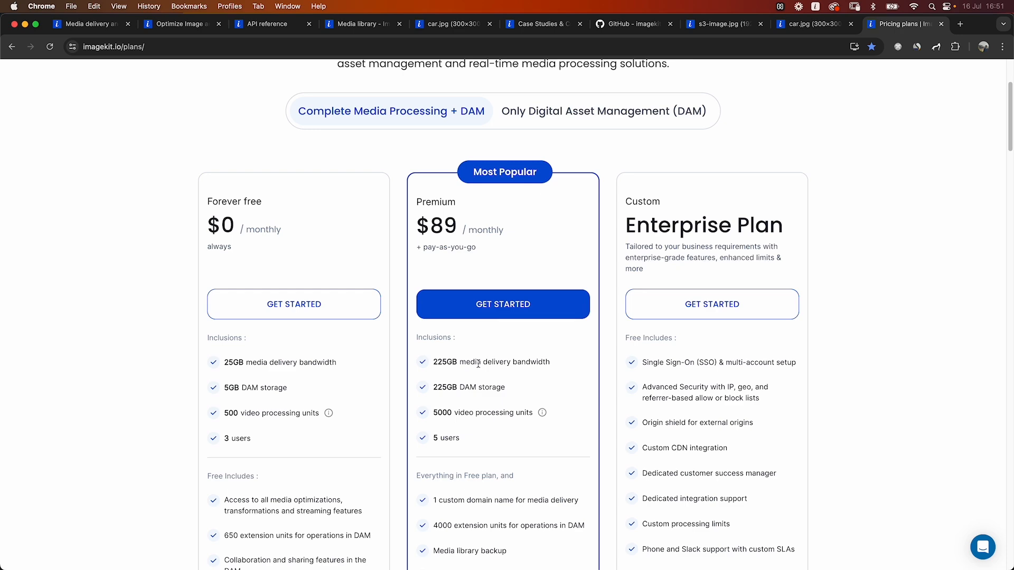
scroll("down", 3)
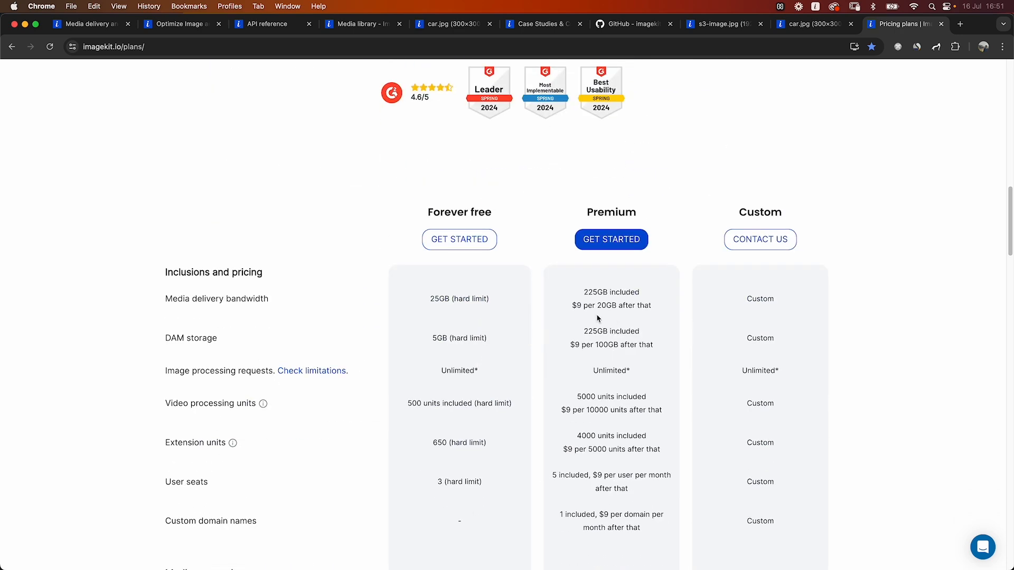
mouse_move(579, 309)
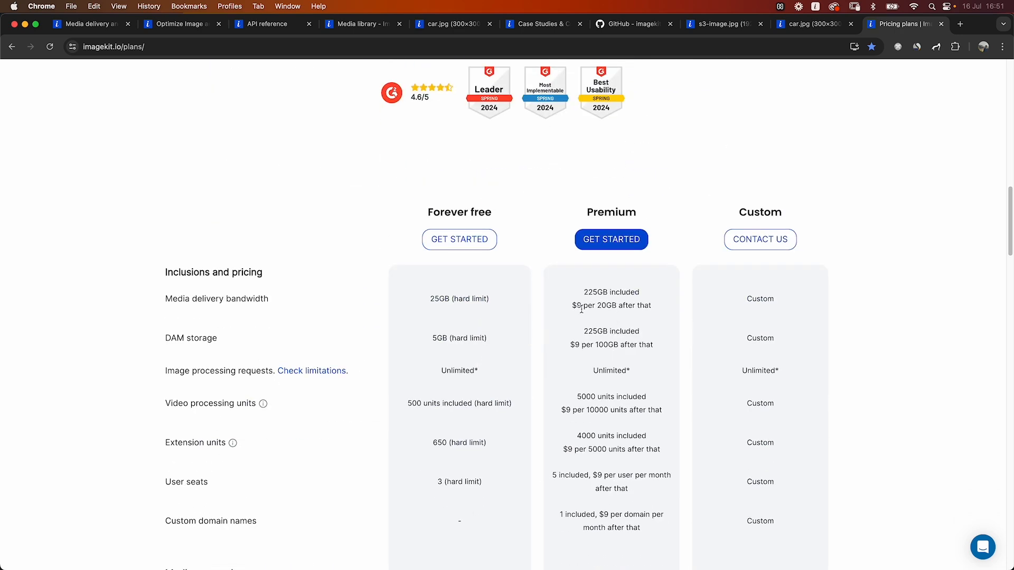
mouse_move(587, 339)
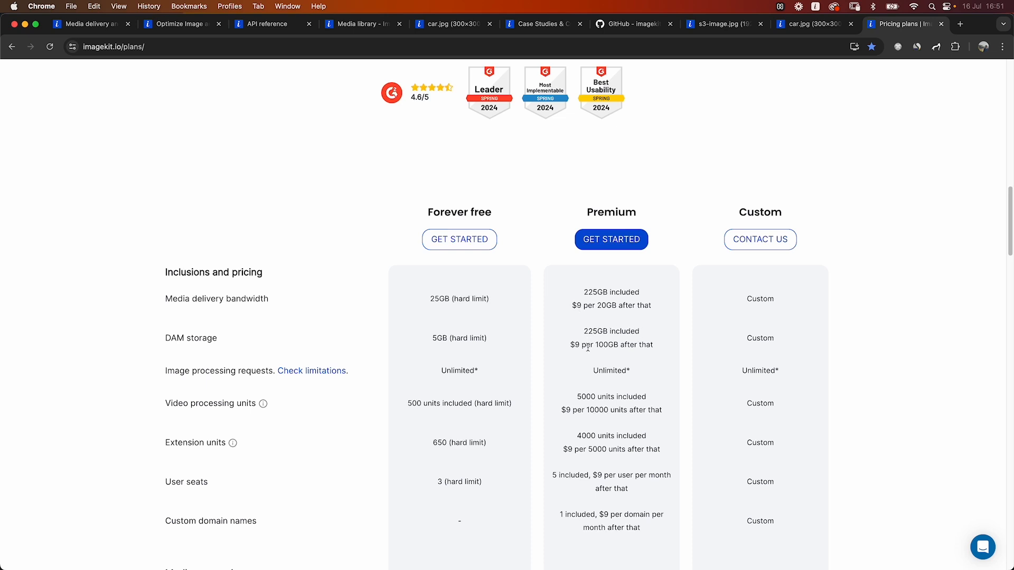
mouse_move(618, 498)
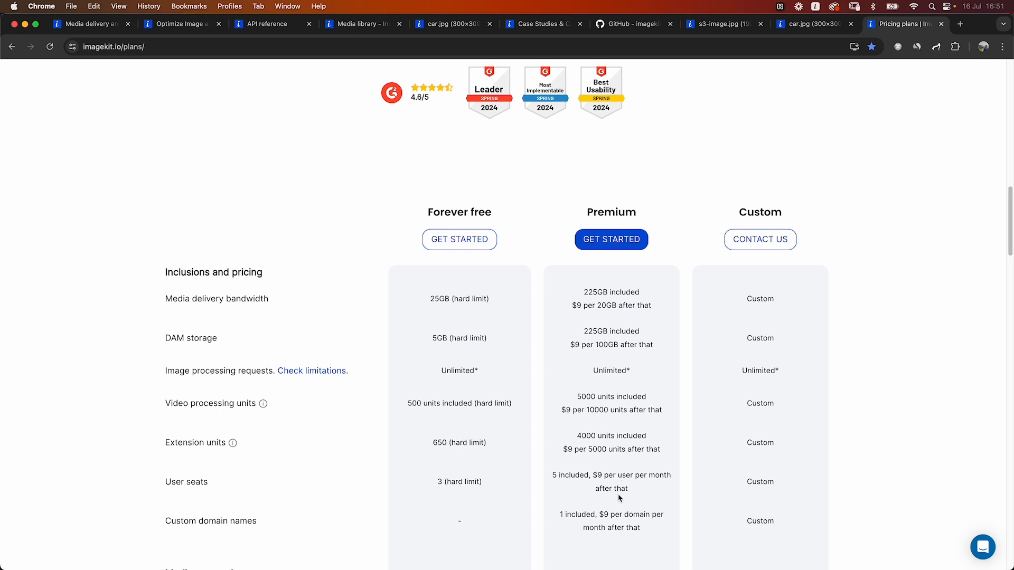
mouse_move(588, 485)
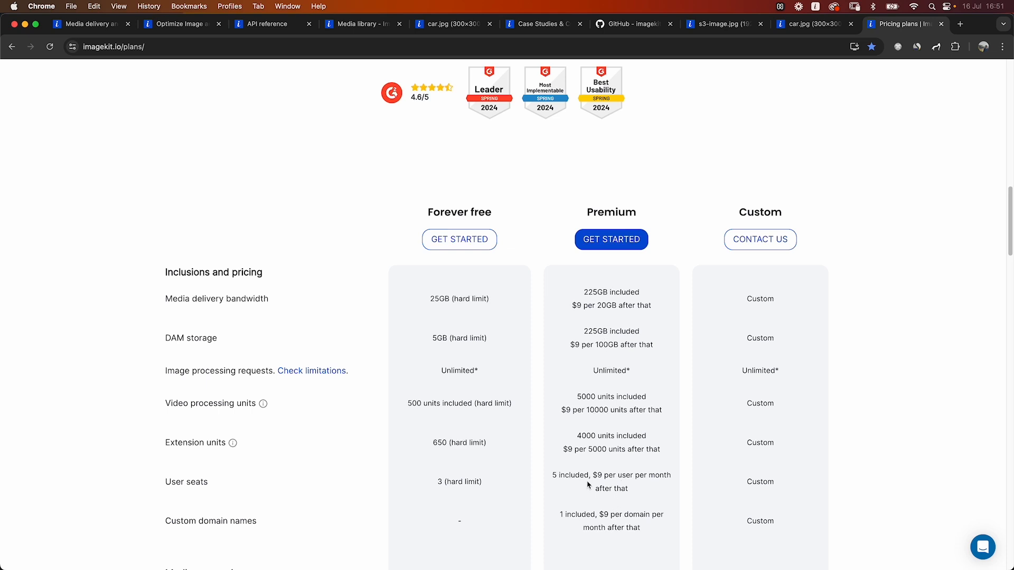
scroll("down", 3)
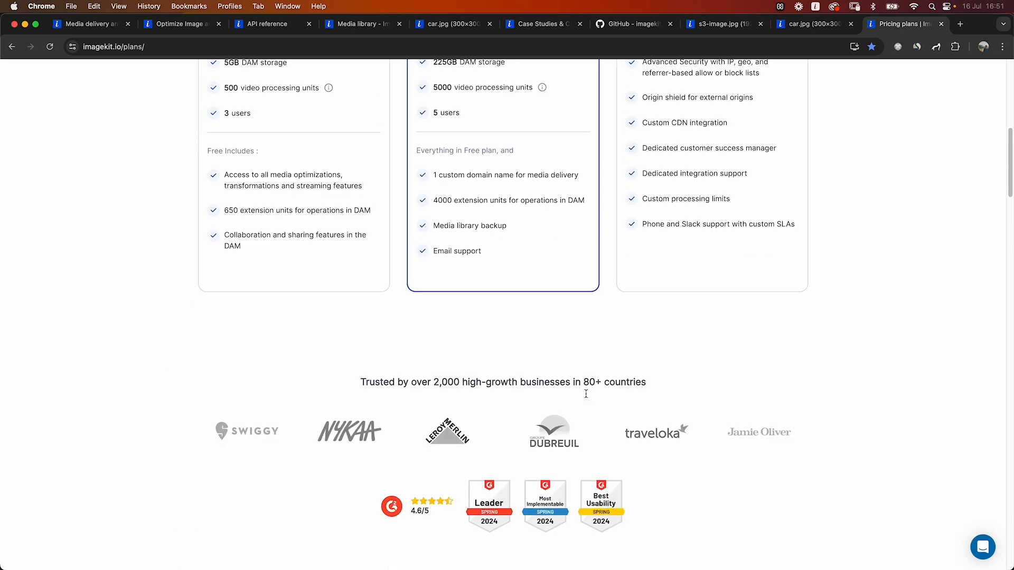
scroll("up", 3)
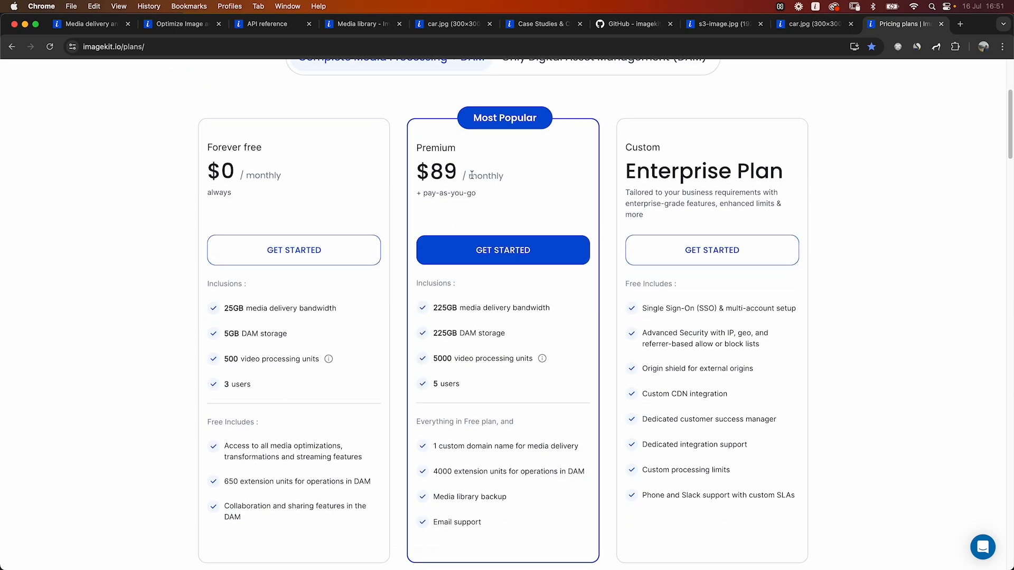
mouse_move(453, 317)
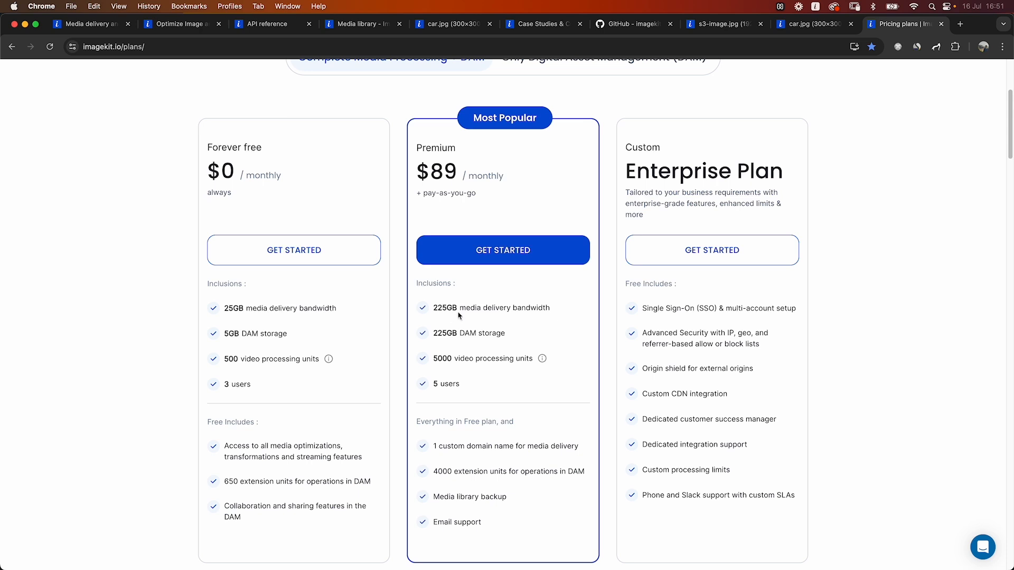
mouse_move(471, 309)
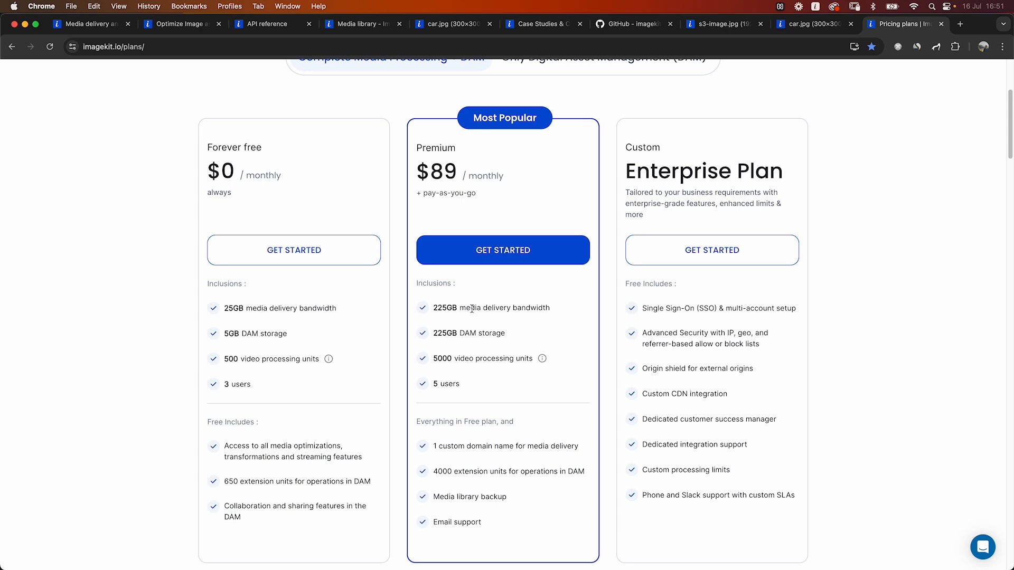
mouse_move(459, 180)
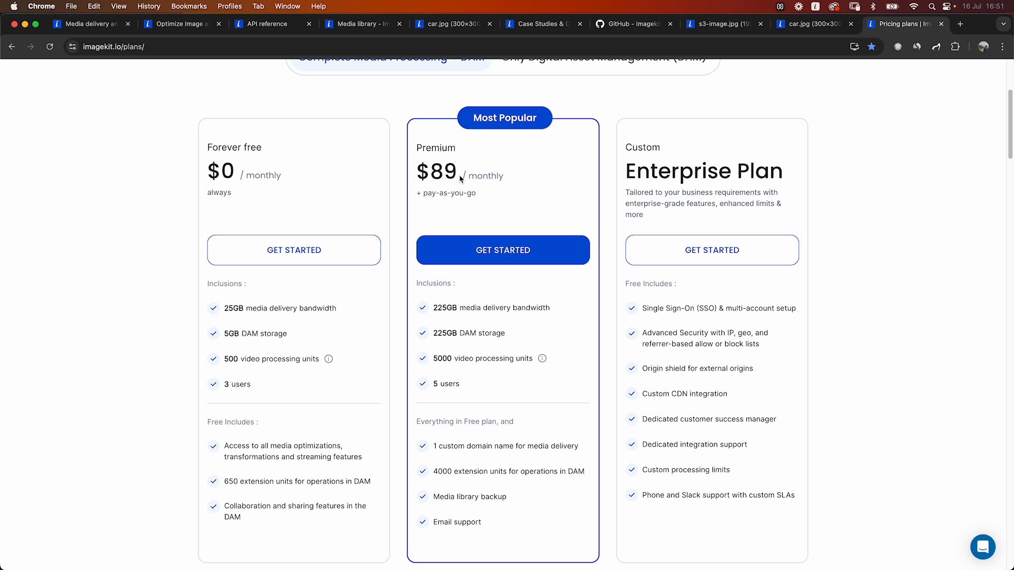
mouse_move(491, 331)
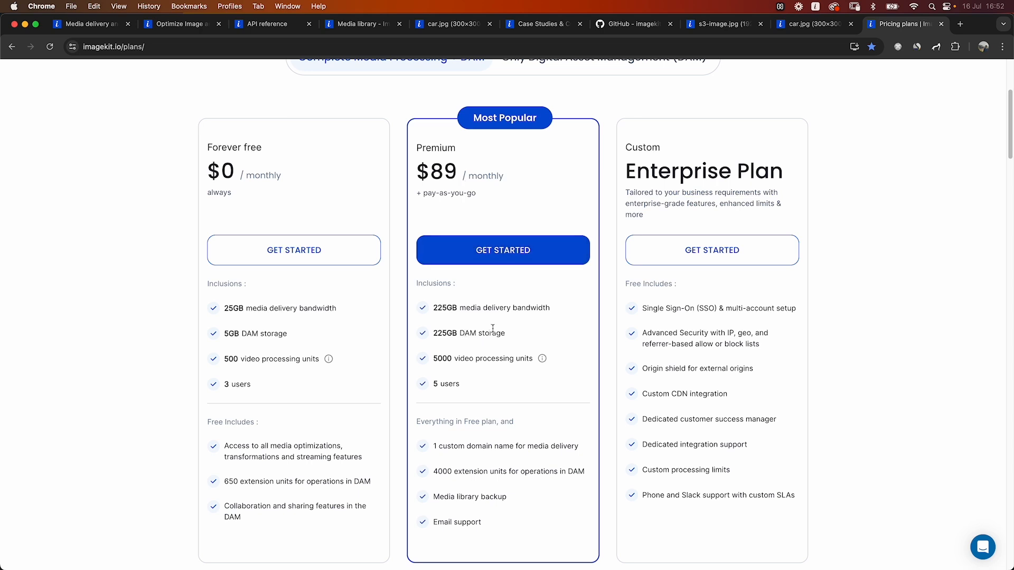
mouse_move(405, 91)
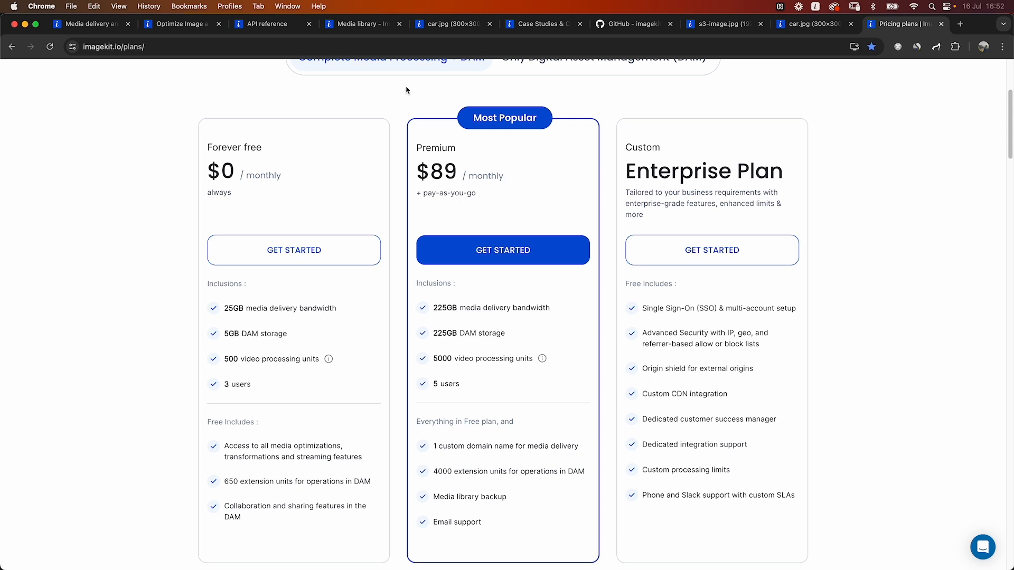
mouse_move(448, 331)
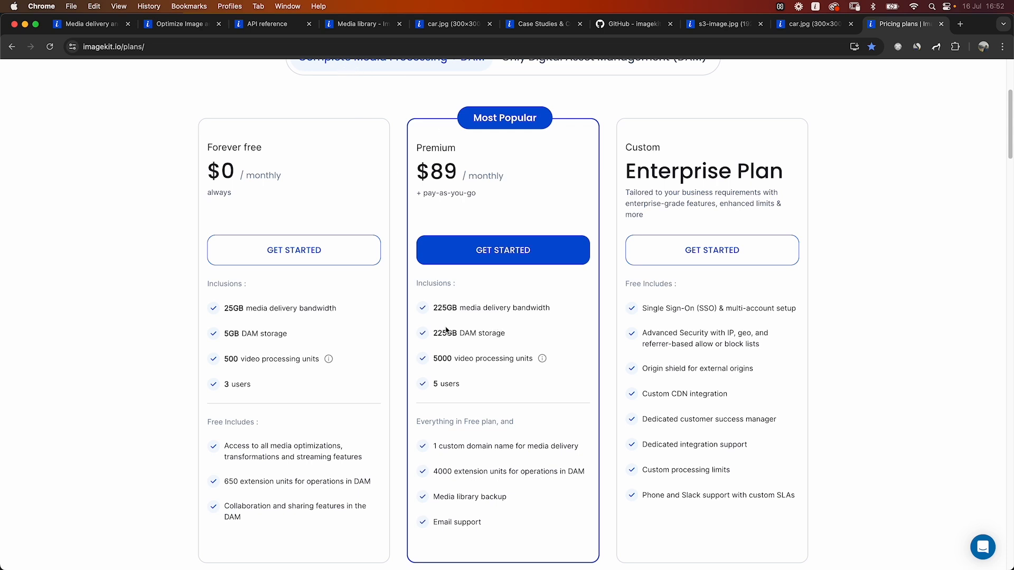
mouse_move(498, 331)
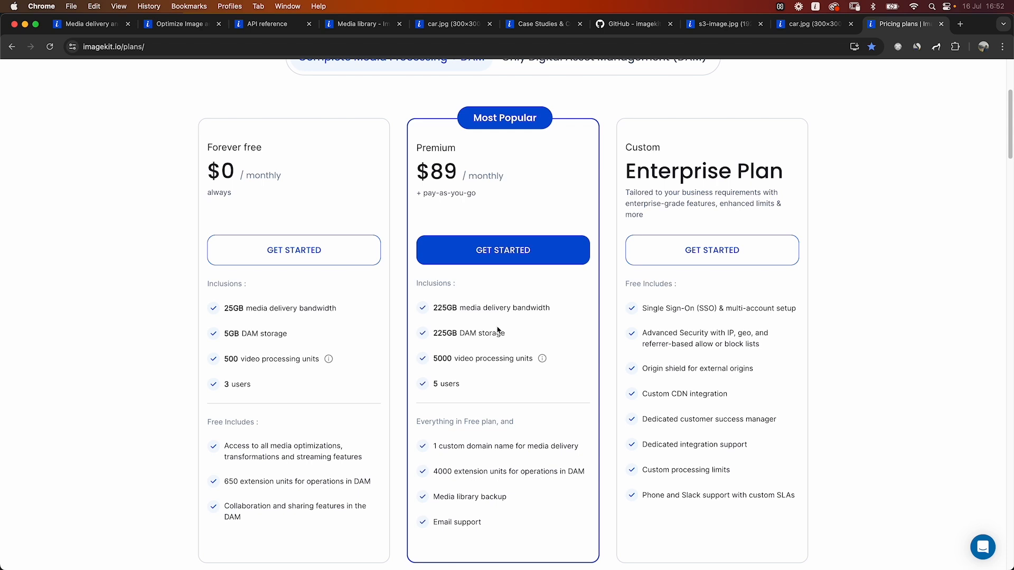
mouse_move(498, 350)
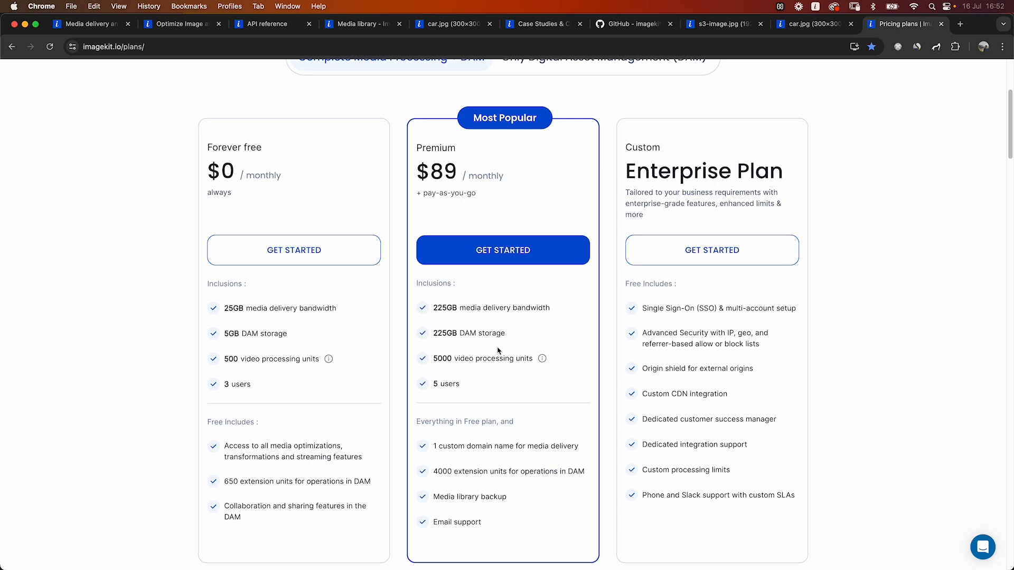
mouse_move(490, 342)
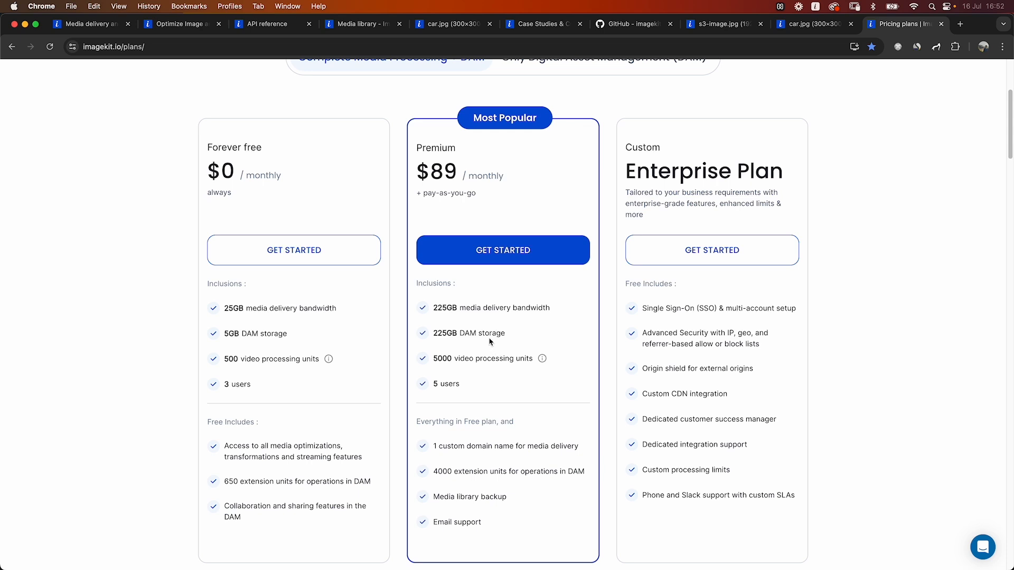
mouse_move(493, 336)
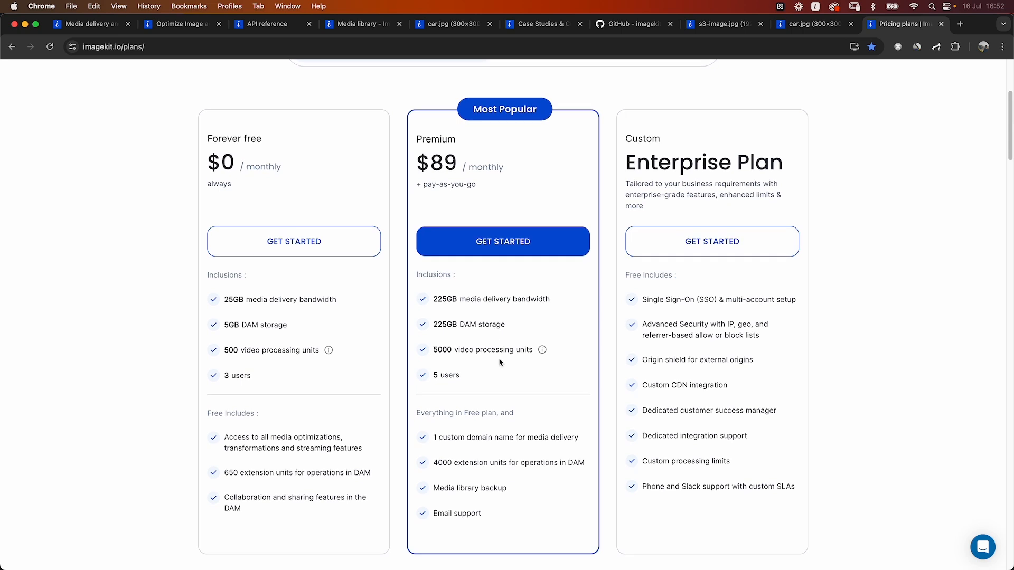
mouse_move(498, 440)
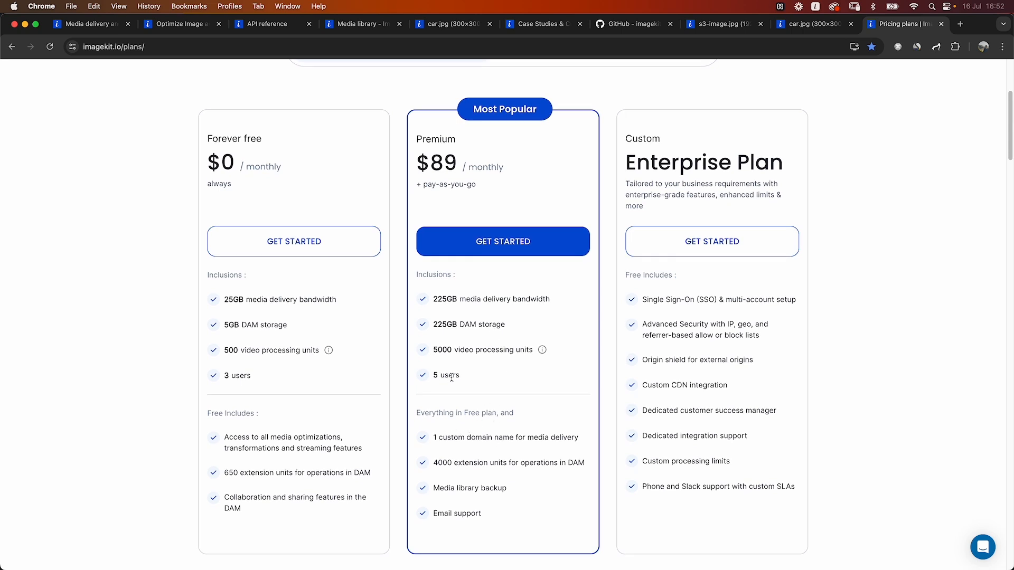
mouse_move(478, 377)
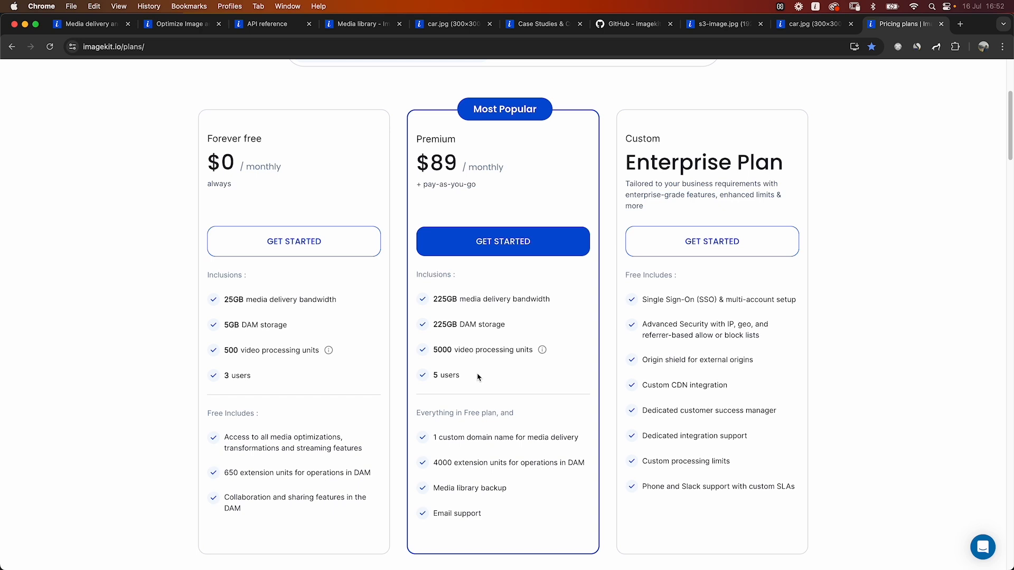
mouse_move(511, 375)
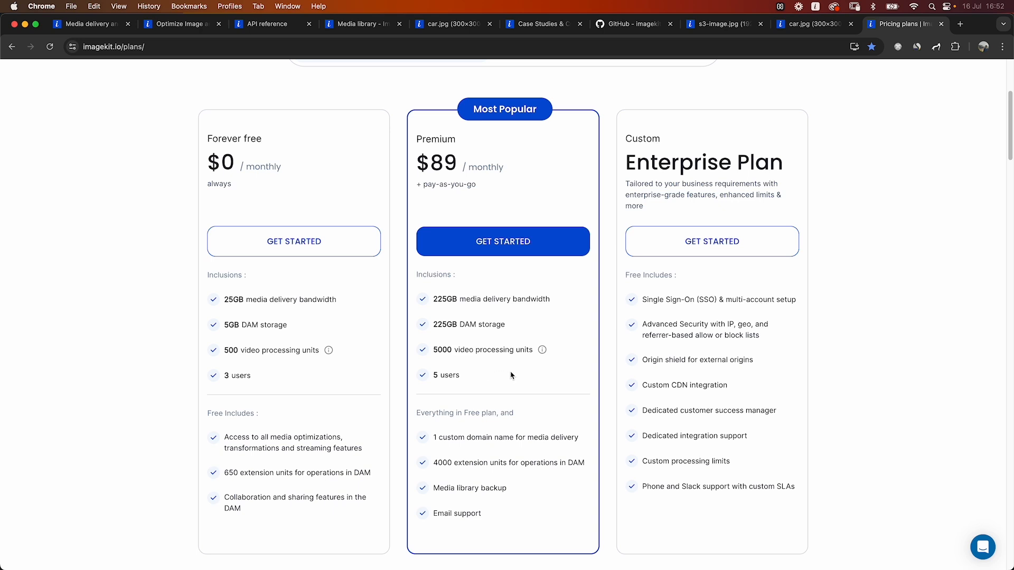
left_click(542, 25)
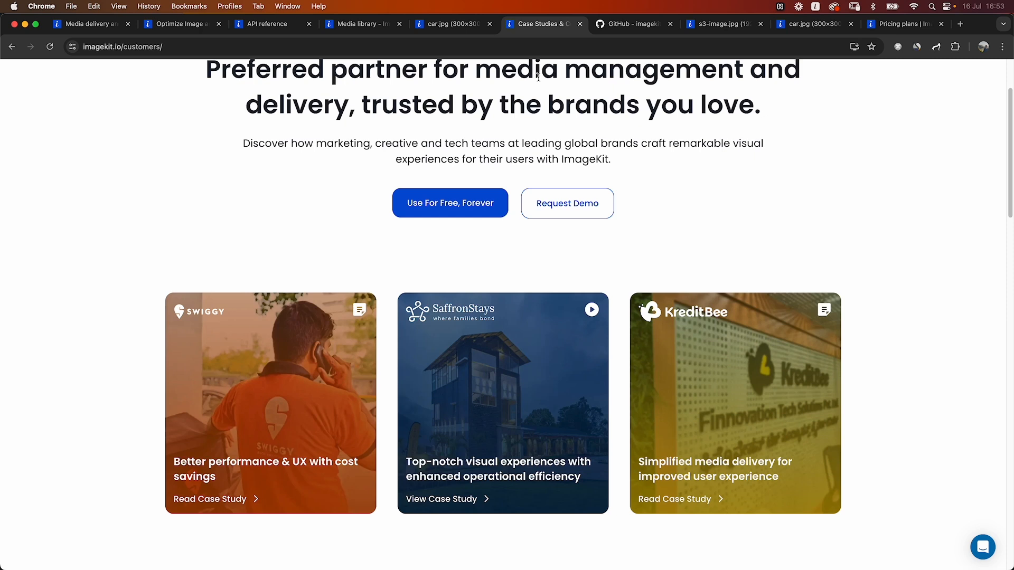
mouse_move(303, 235)
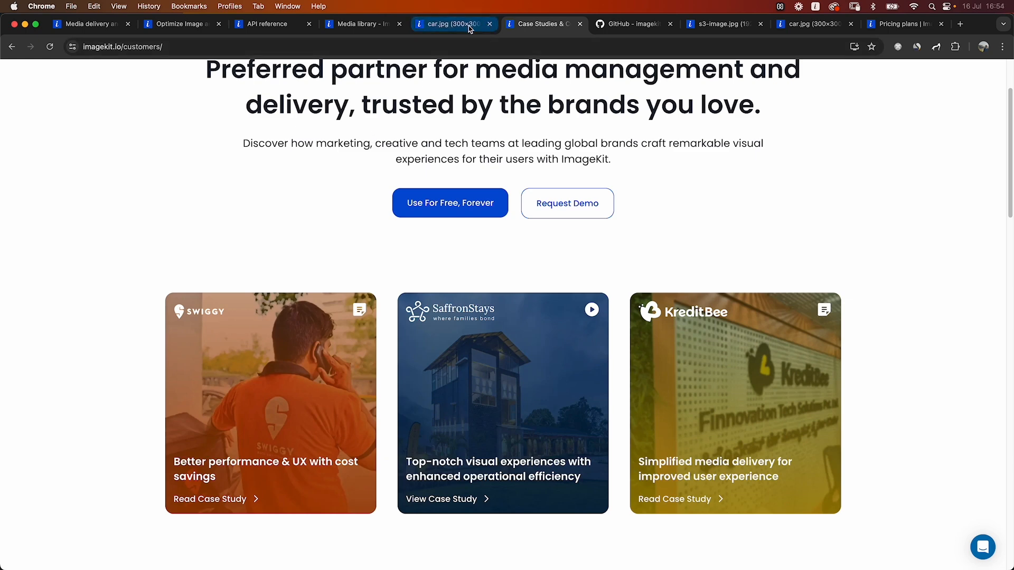
Return to the pricing page comparing Forever free, Premium at $89 monthly and Enterprise plans.
left_click(901, 24)
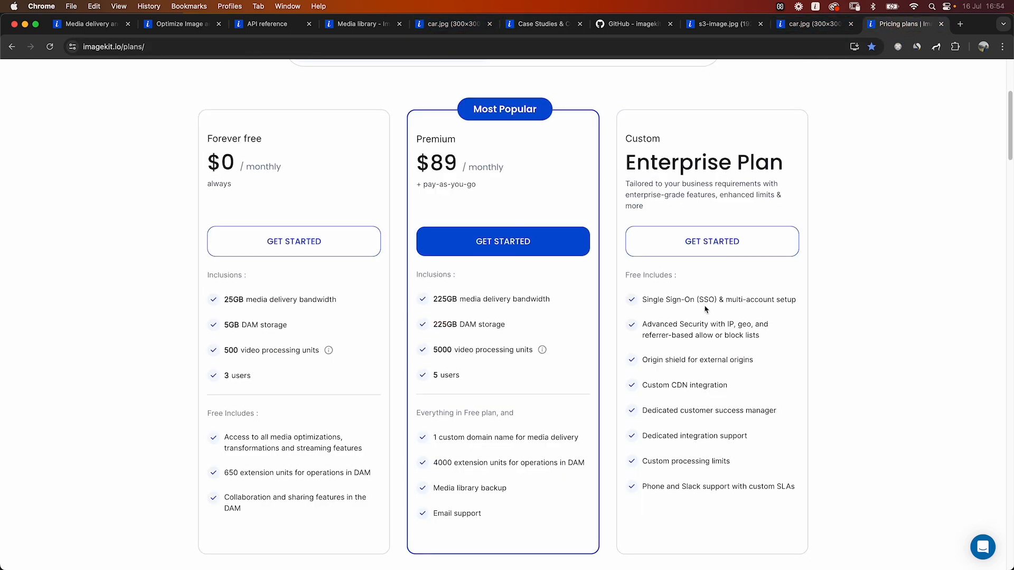
mouse_move(673, 321)
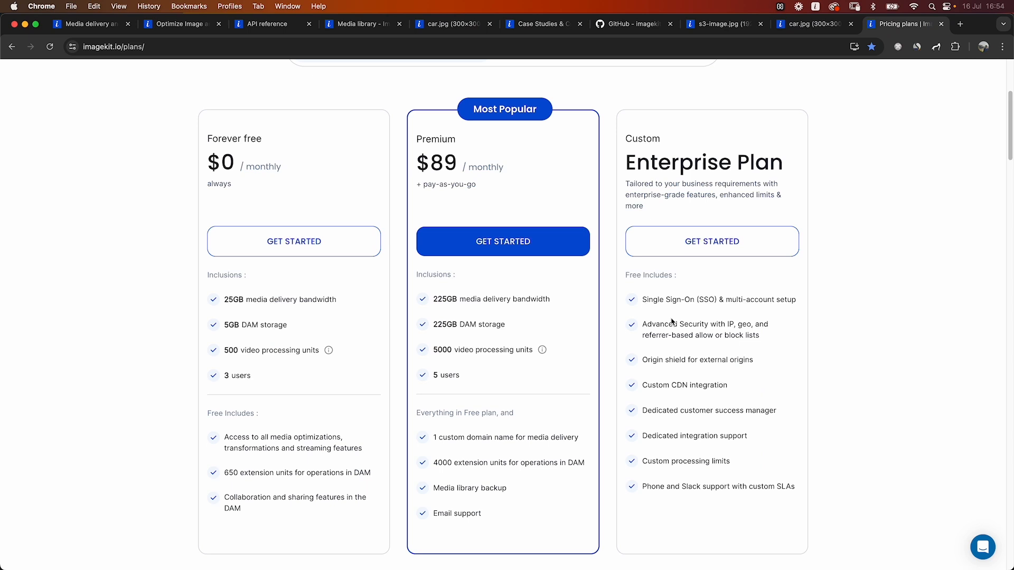
mouse_move(600, 318)
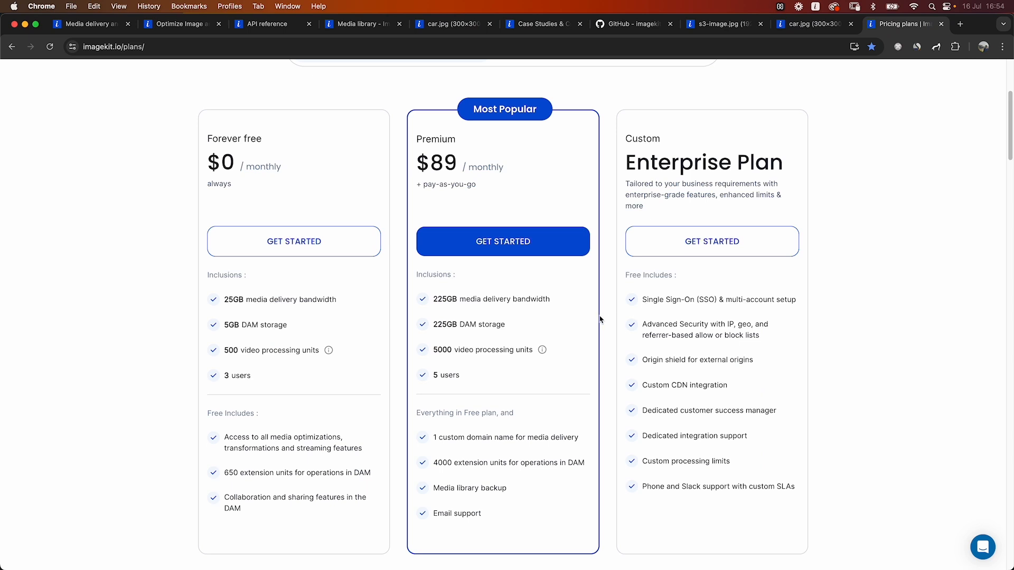
mouse_move(510, 330)
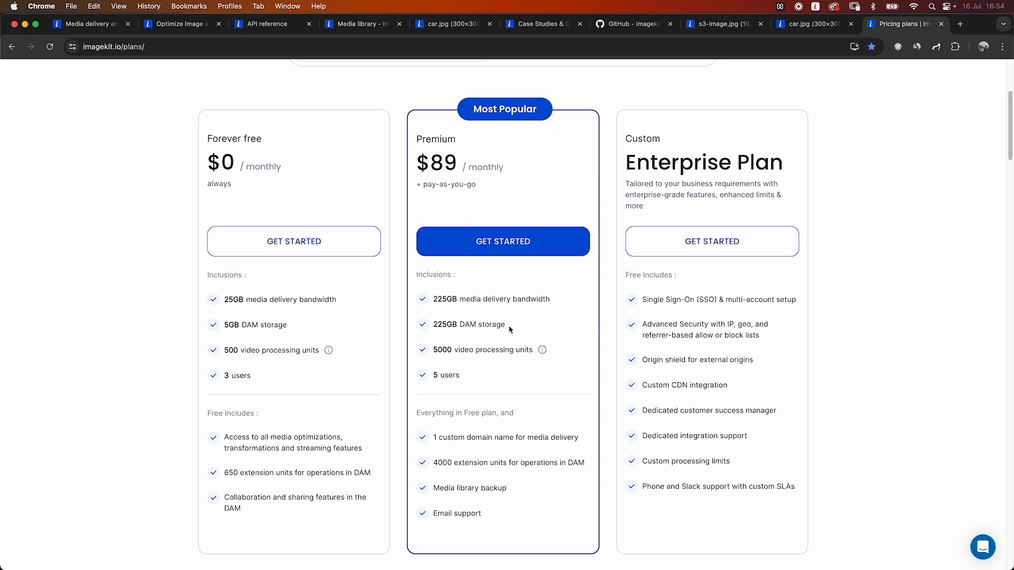
mouse_move(848, 148)
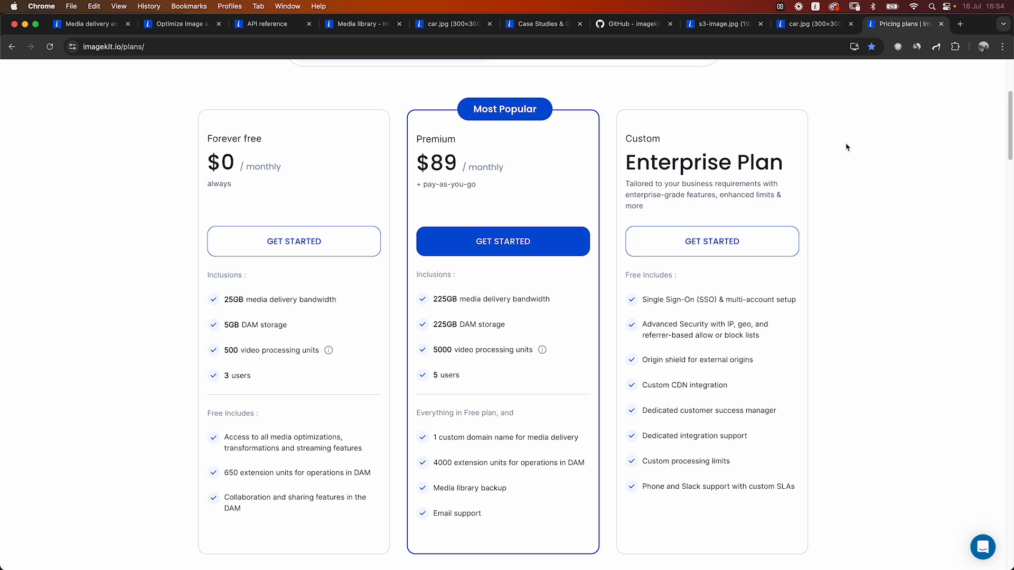
mouse_move(837, 200)
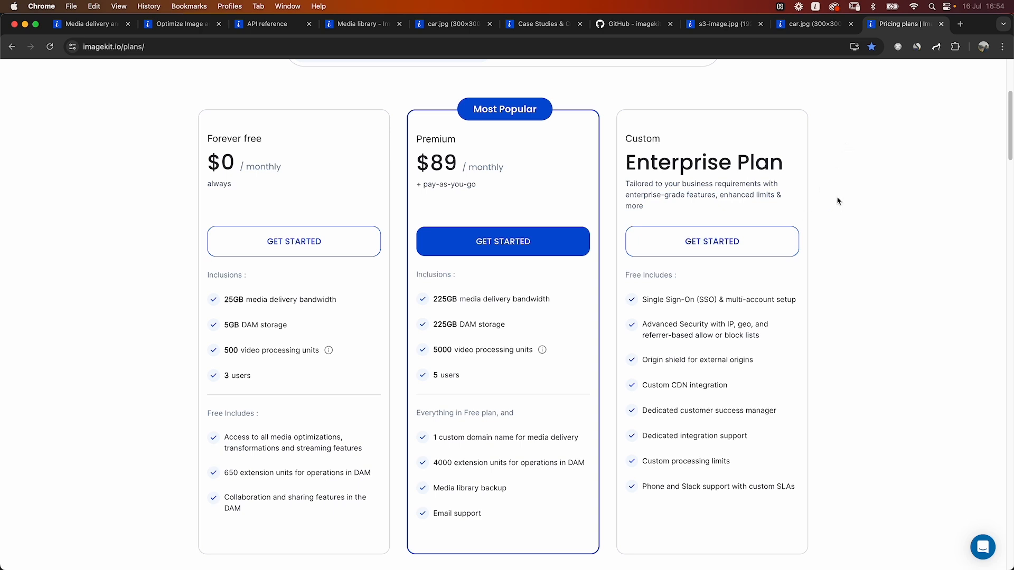
Show the Contact Us page with its empty name, business email, company and message form.
left_click(711, 241)
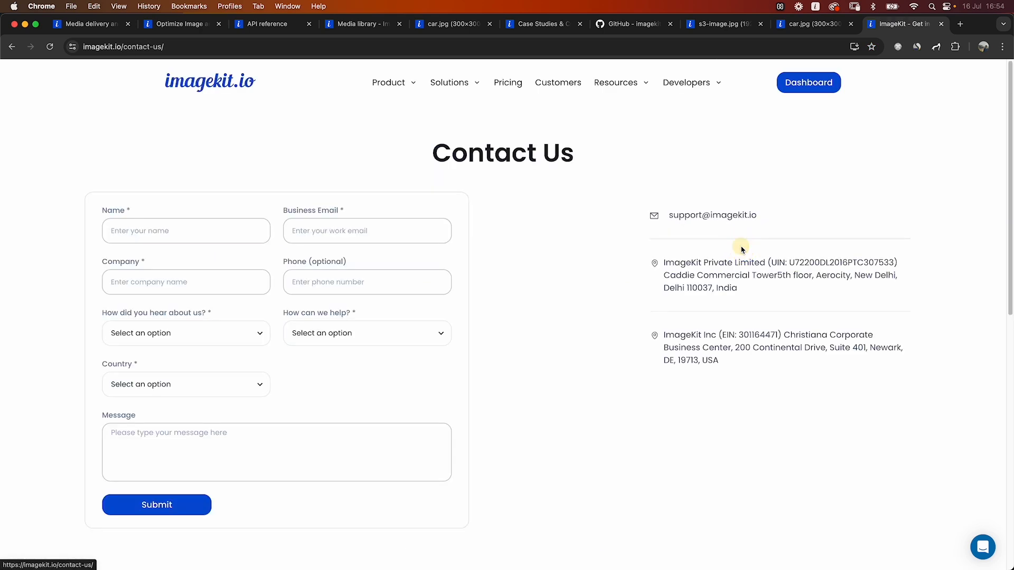
mouse_move(225, 247)
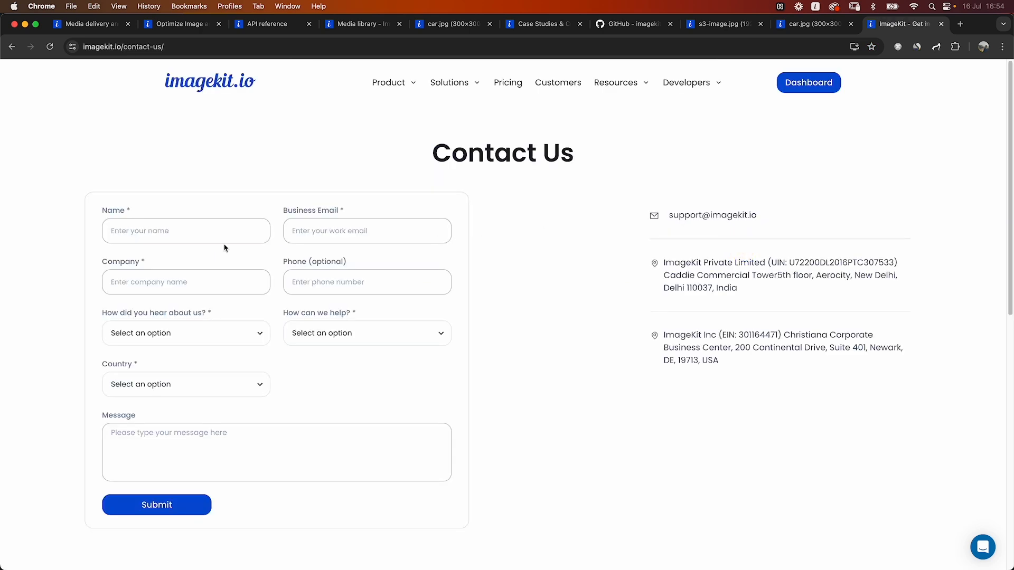
mouse_move(276, 244)
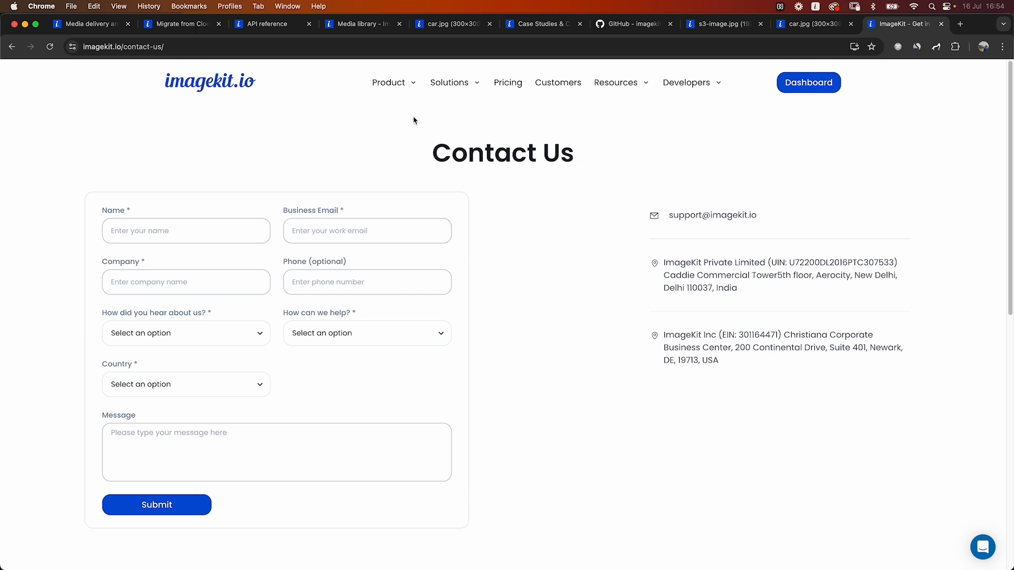
Return to the Migrate from Cloudinary to ImageKit guide showing the basic migration steps.
left_click(177, 24)
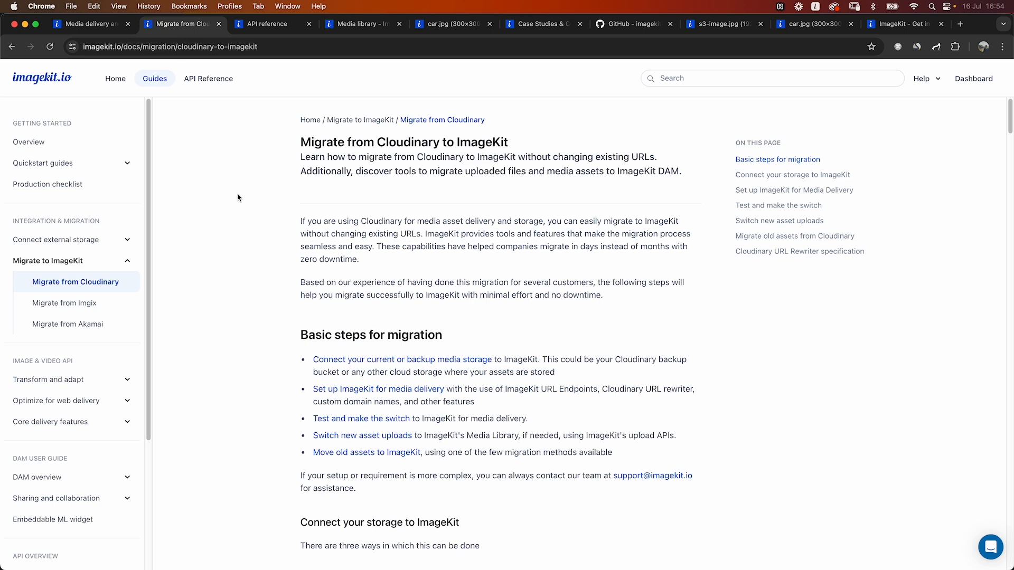
mouse_move(75, 284)
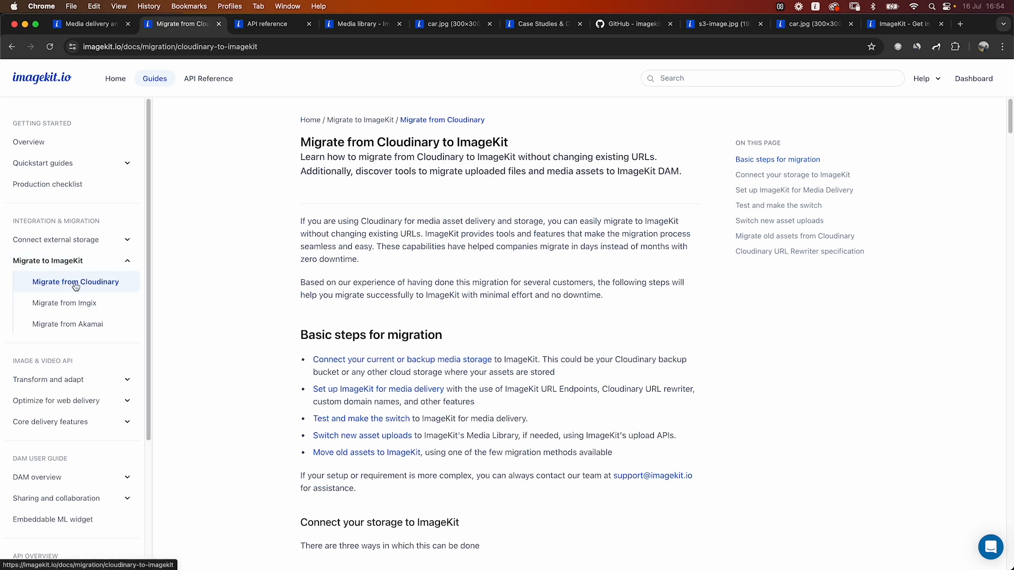
mouse_move(401, 274)
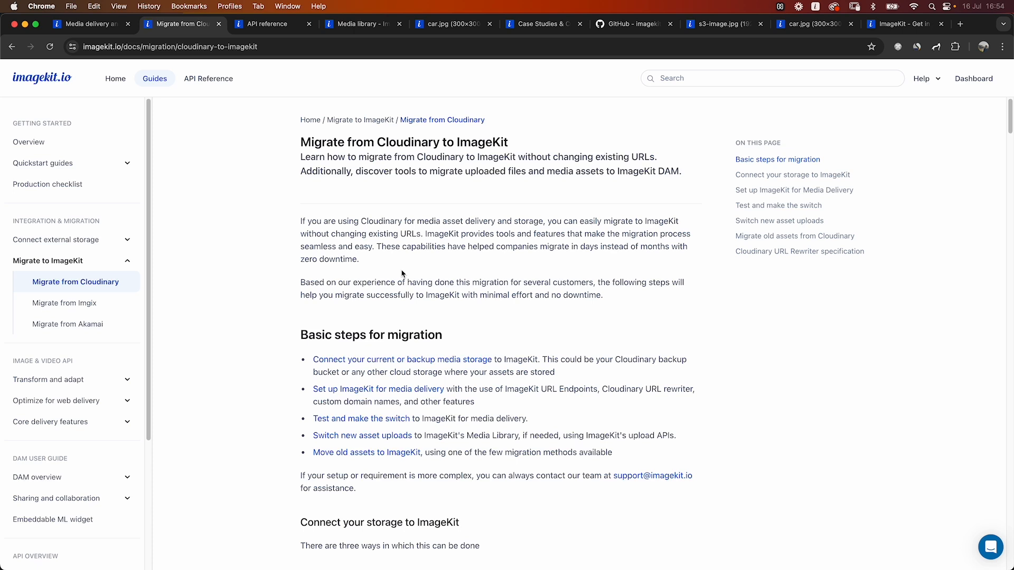
Return to the Contact Us page with its empty enquiry form and support details.
left_click(901, 24)
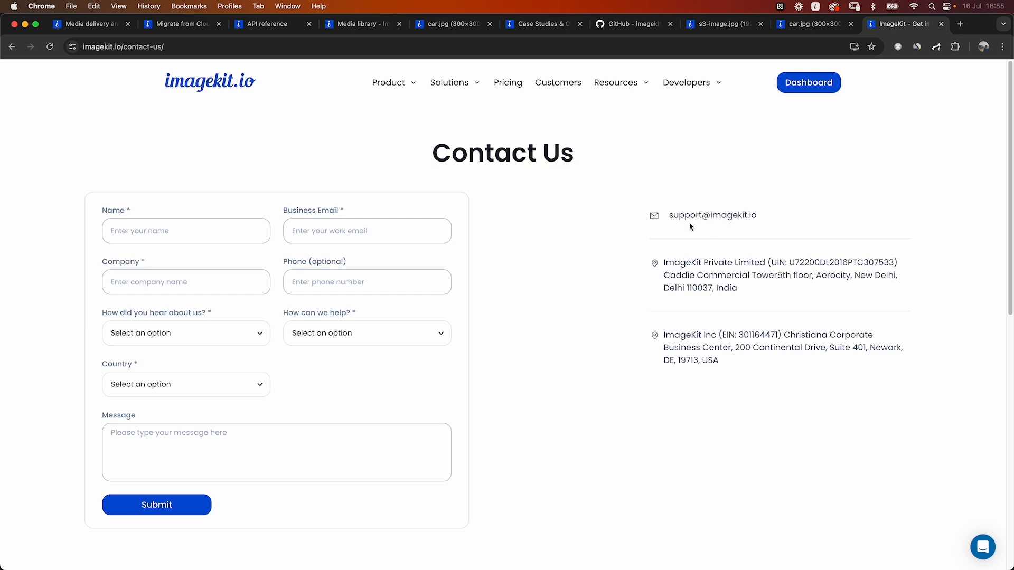
mouse_move(749, 215)
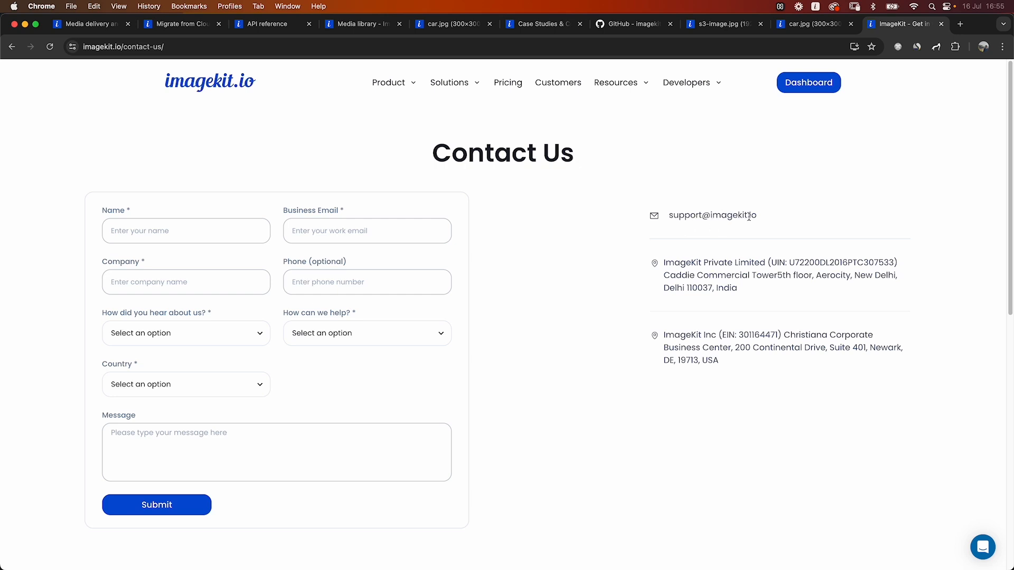